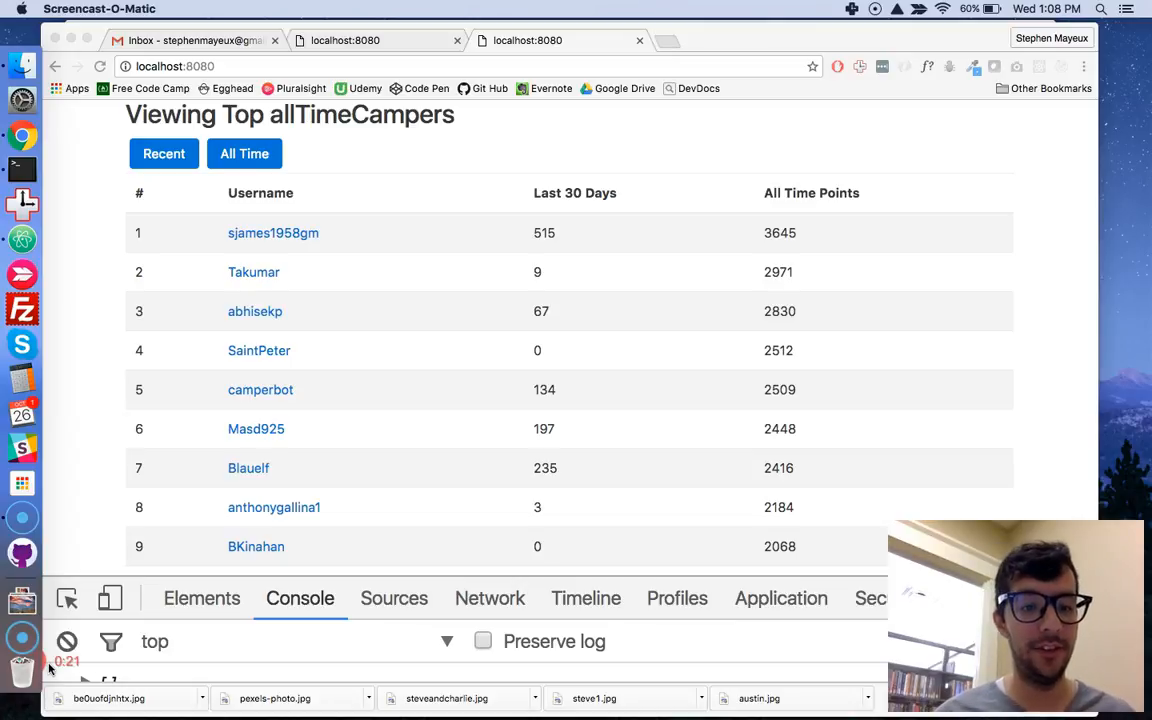
Switch to Atom and review app.js's componentWillMount and the setState storing fetched campers
key(cmd+tab)
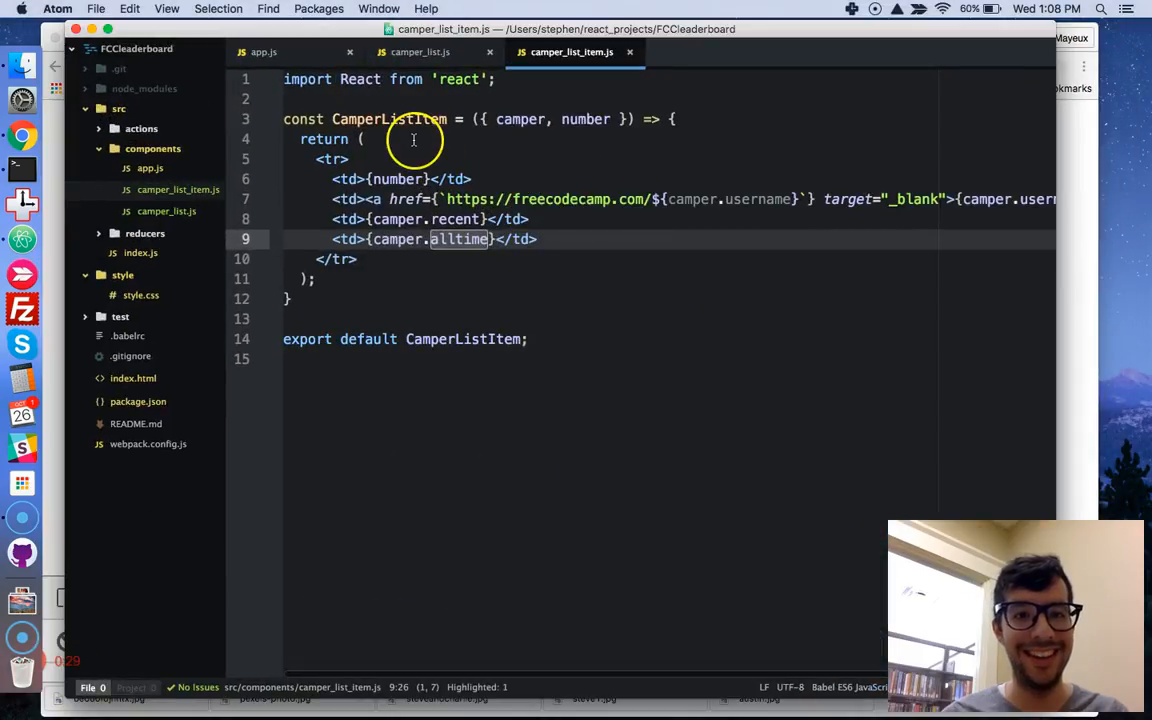
click(264, 52)
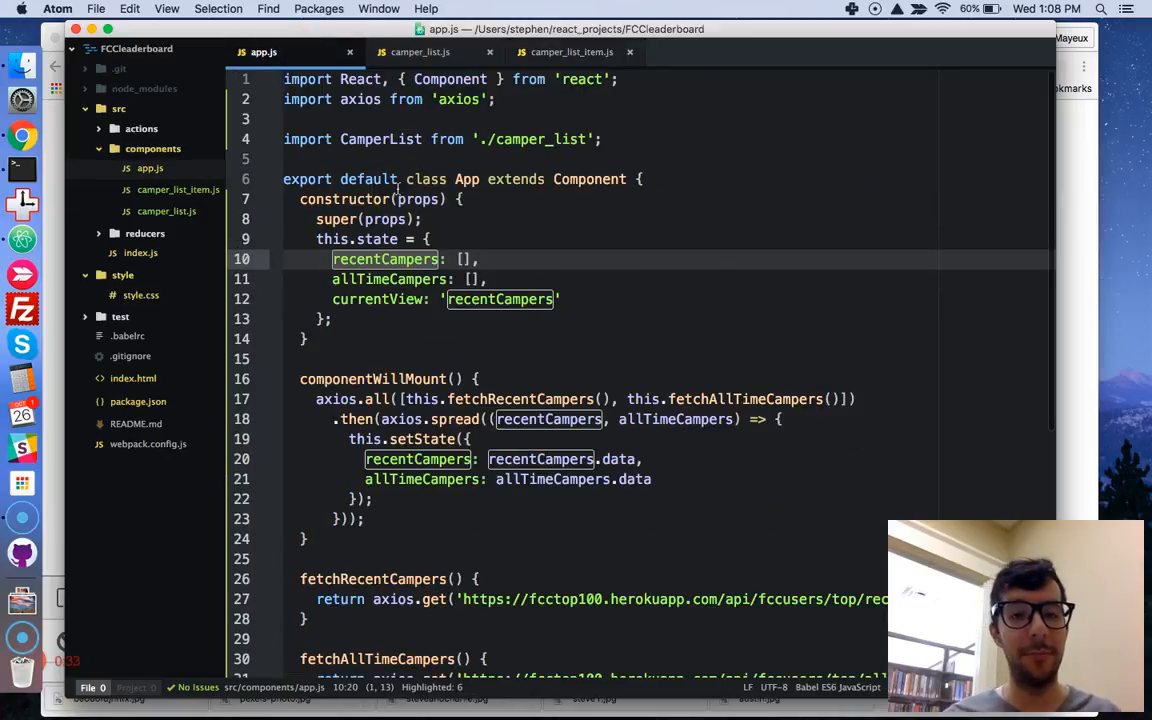
scroll(down, 3)
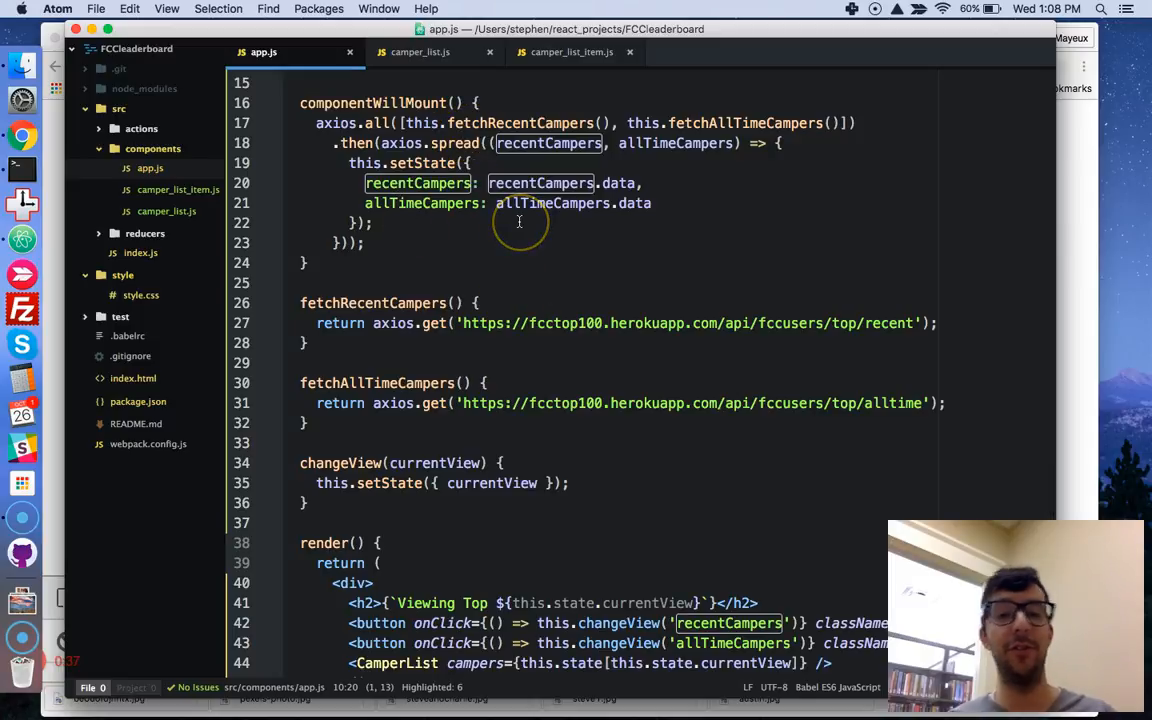
click(370, 222)
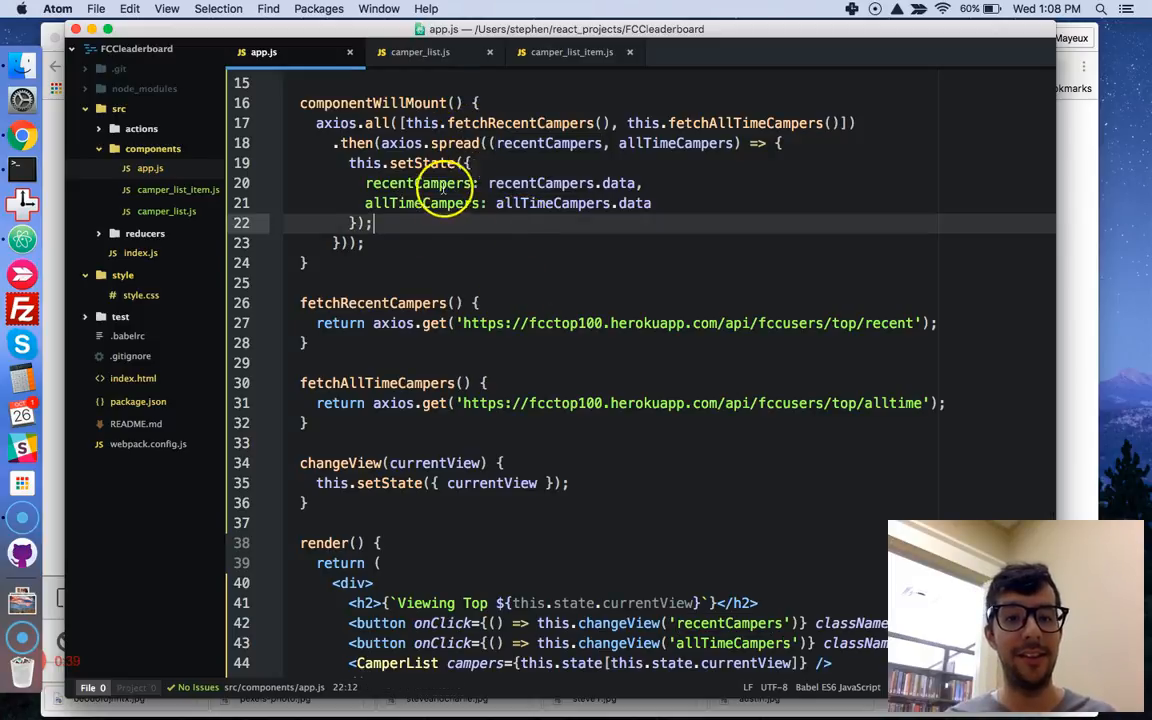
Review the render method and the CamperList usage it returns
scroll(down, 3)
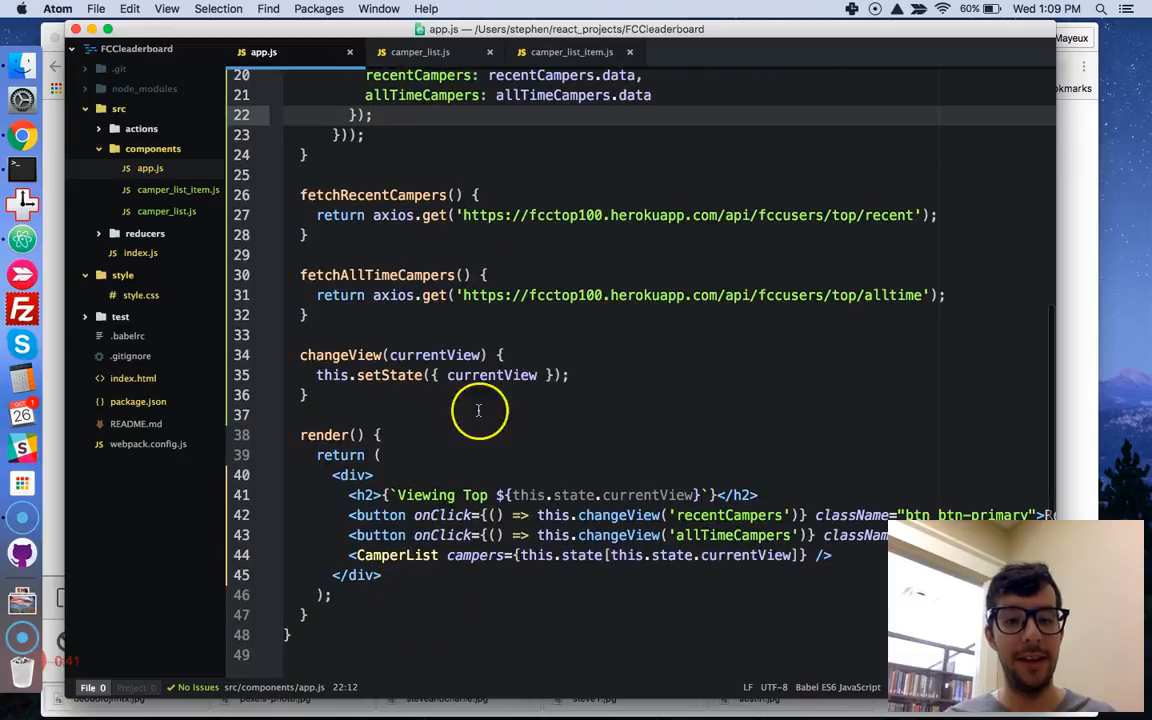
double_click(396, 556)
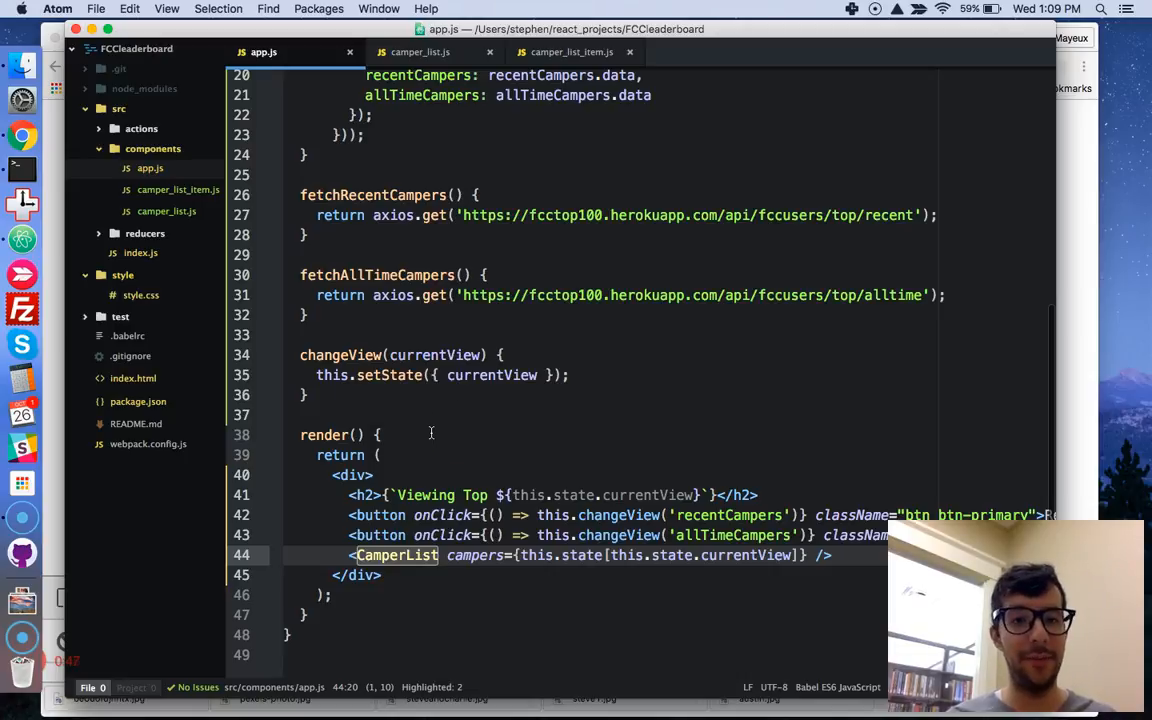
click(420, 52)
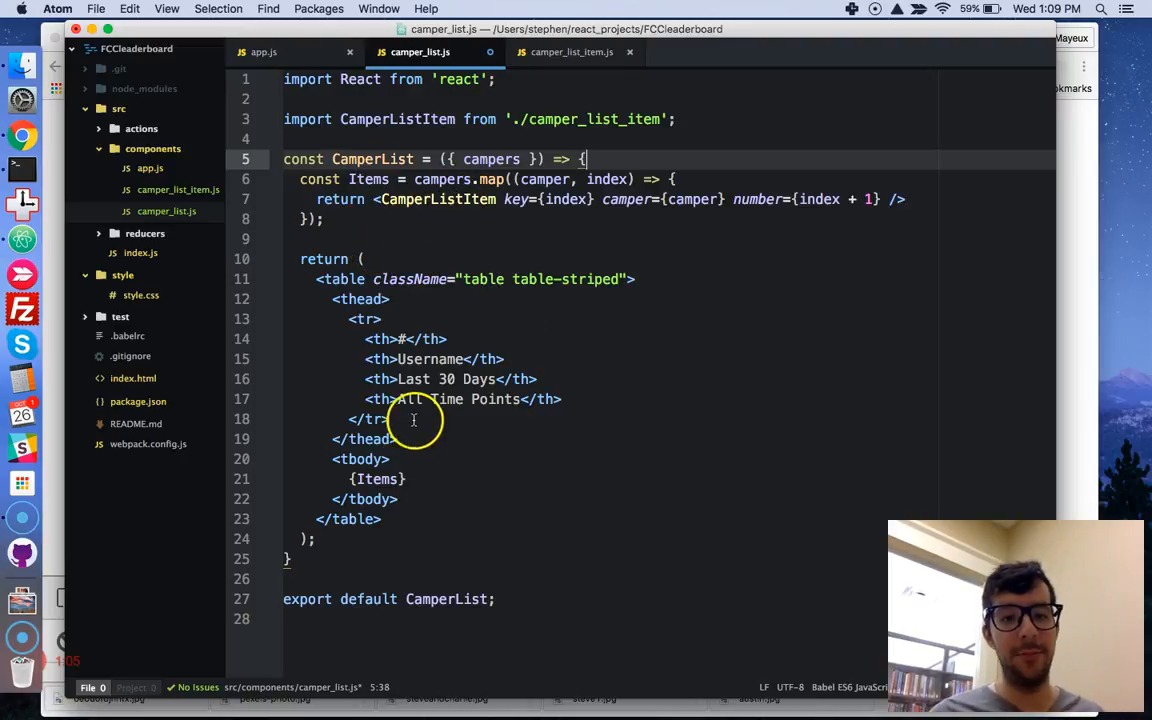
mouse_move(448, 200)
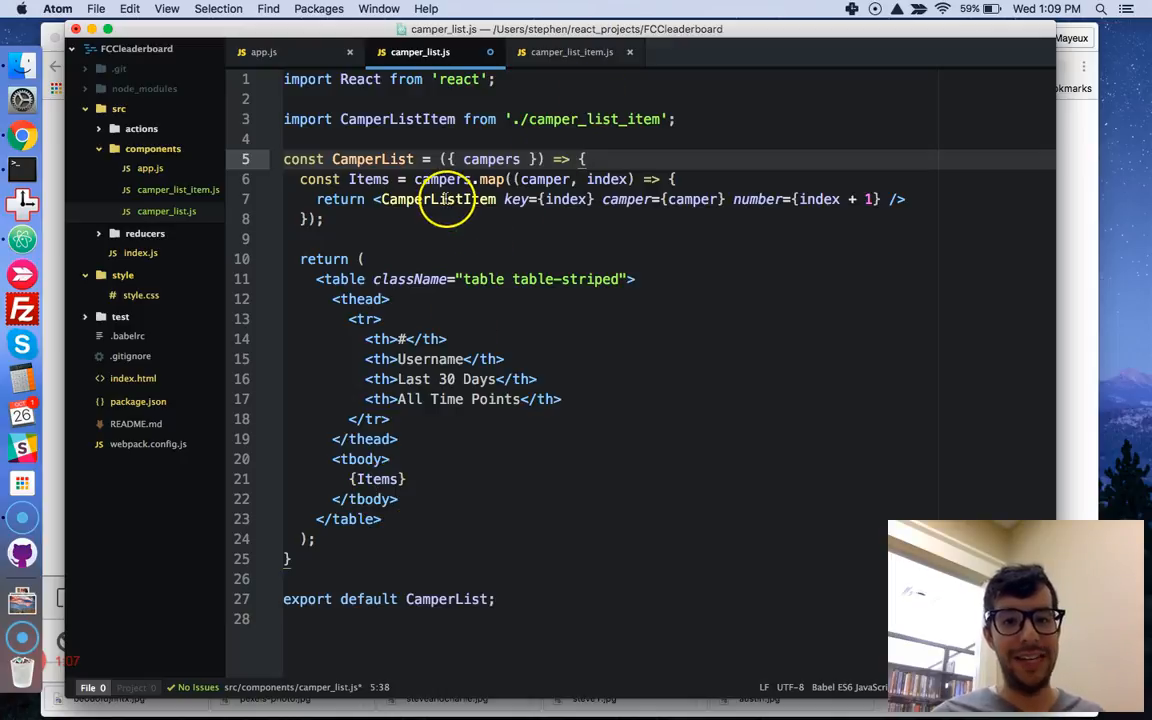
Review camper_list.js mapping the campers array into CamperListItem rows
double_click(436, 200)
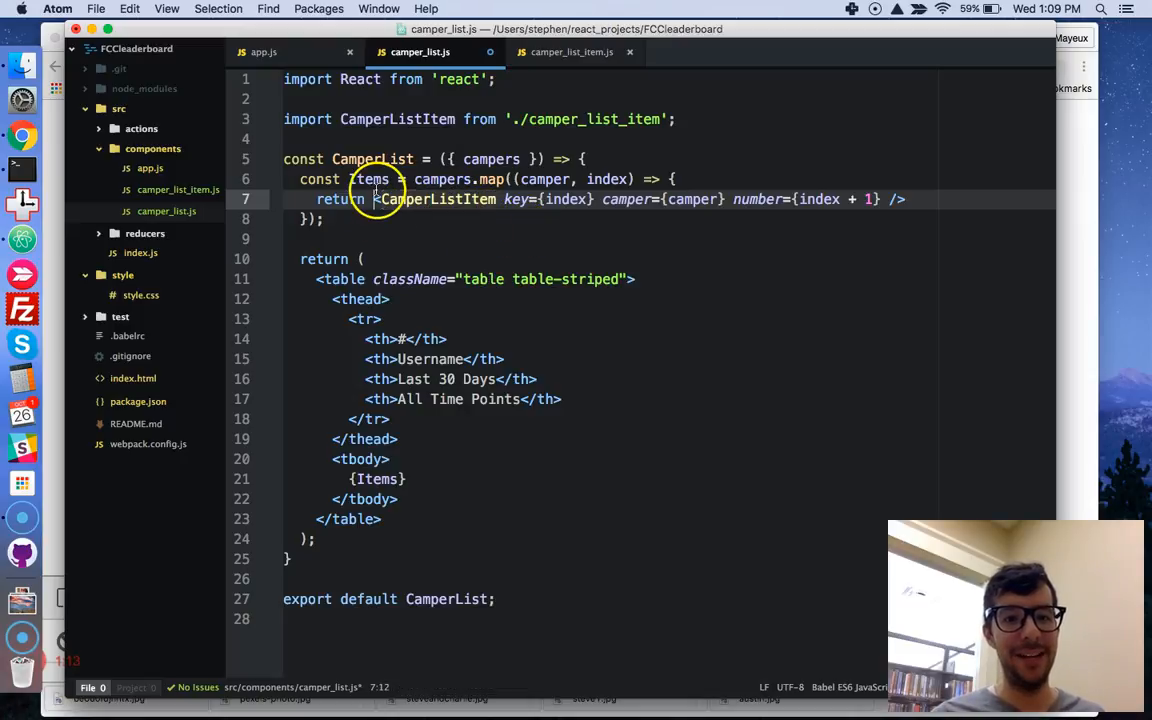
double_click(368, 180)
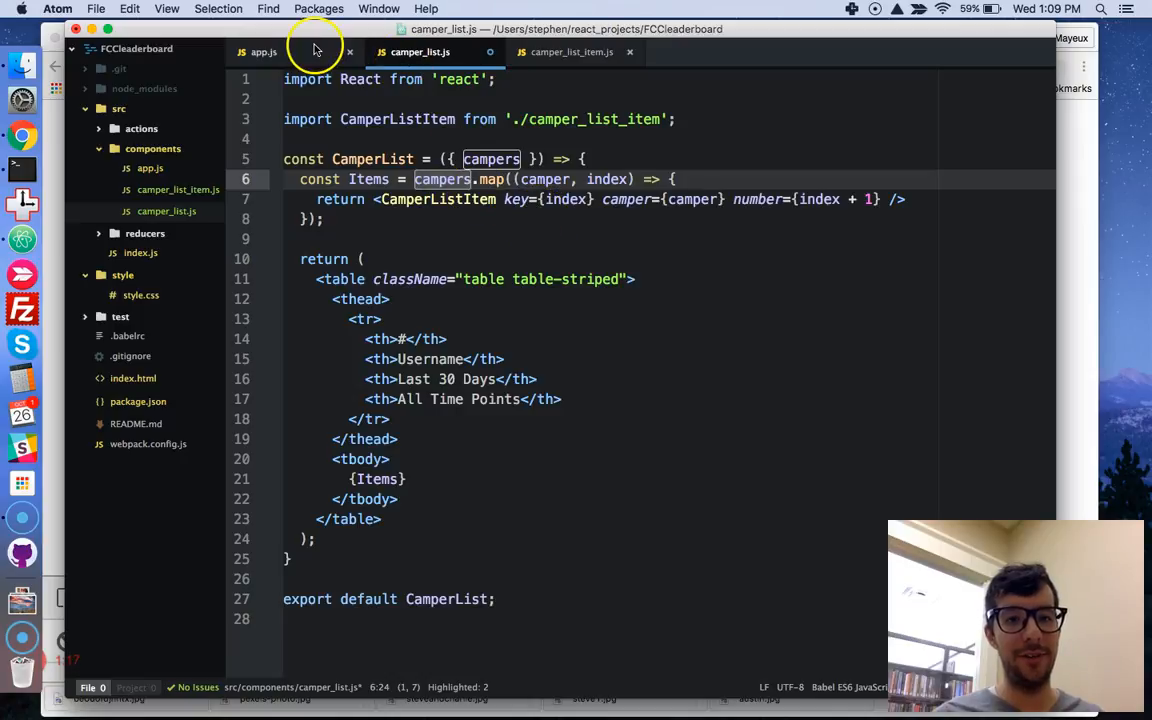
click(264, 52)
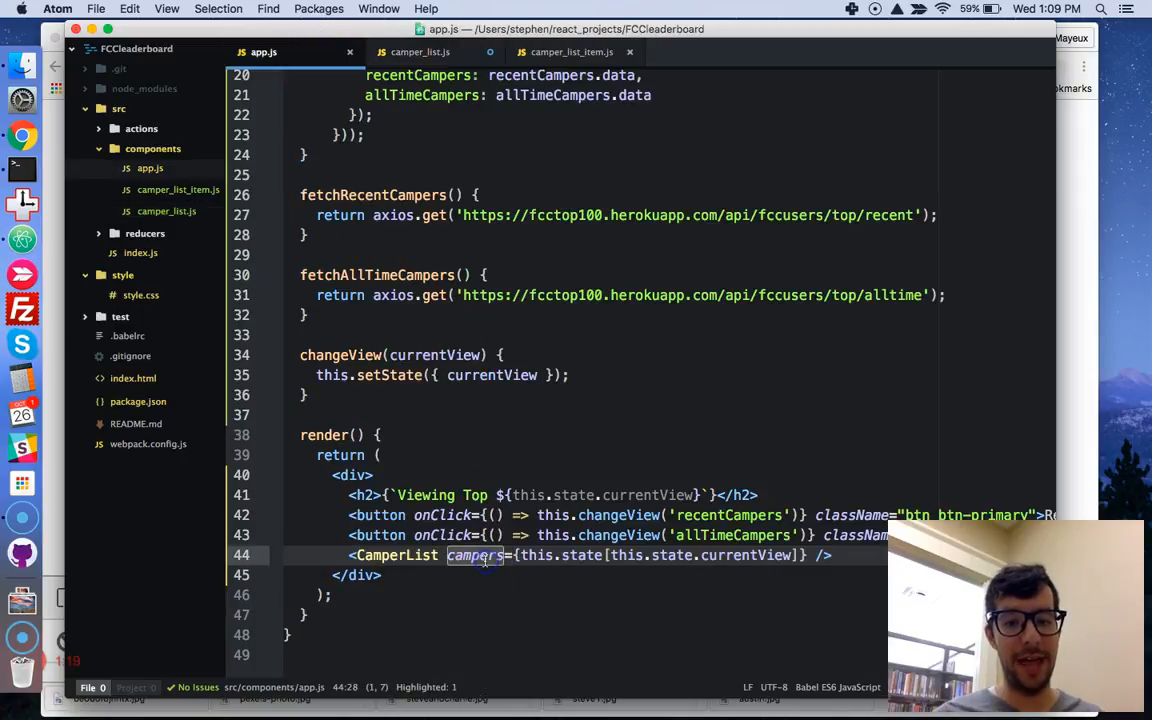
Check the campers prop passed to CamperList and the key, camper and number props on each row
click(420, 52)
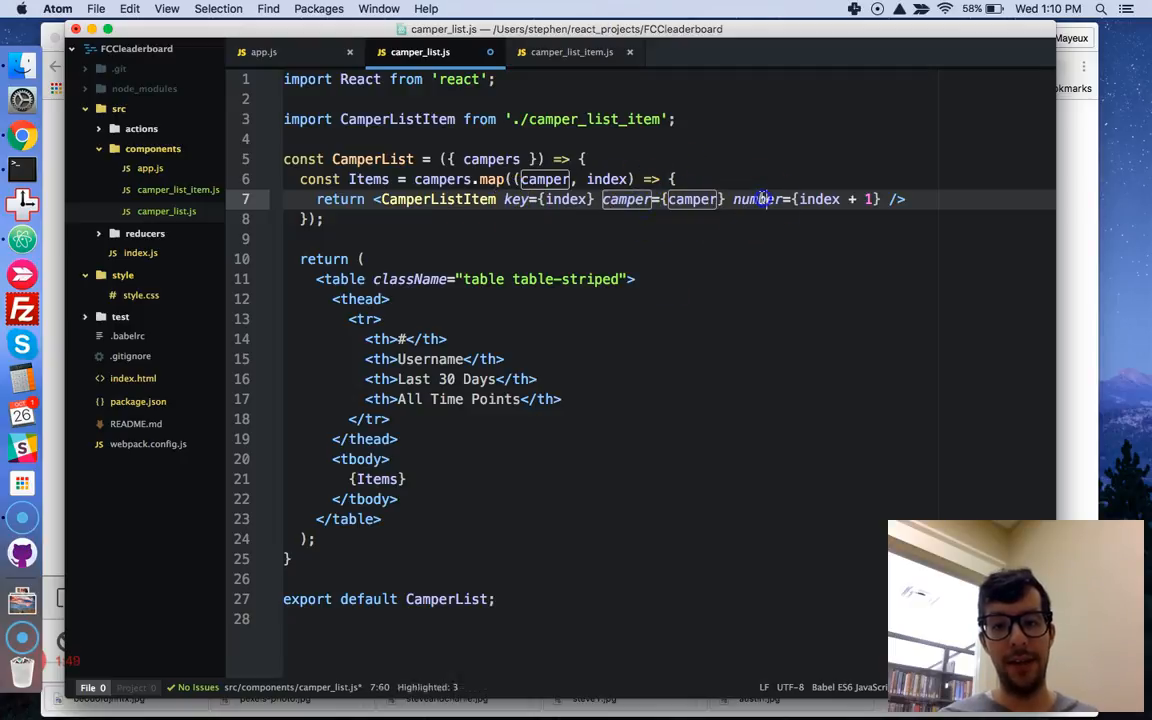
click(572, 52)
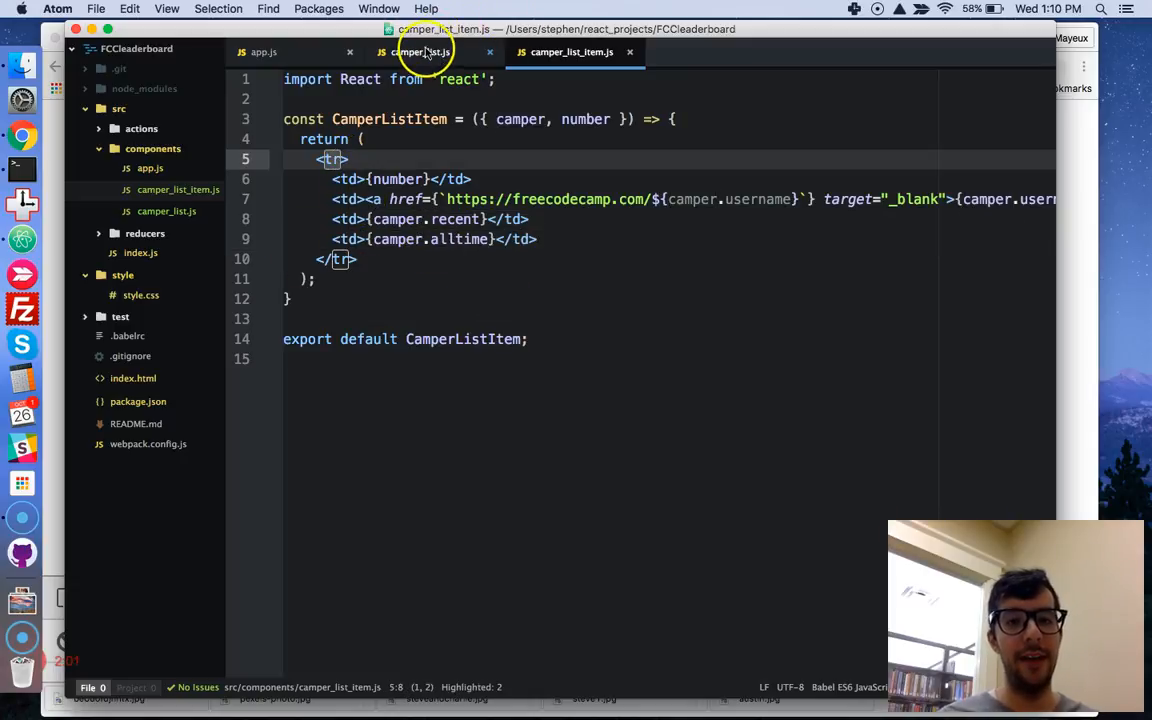
click(420, 52)
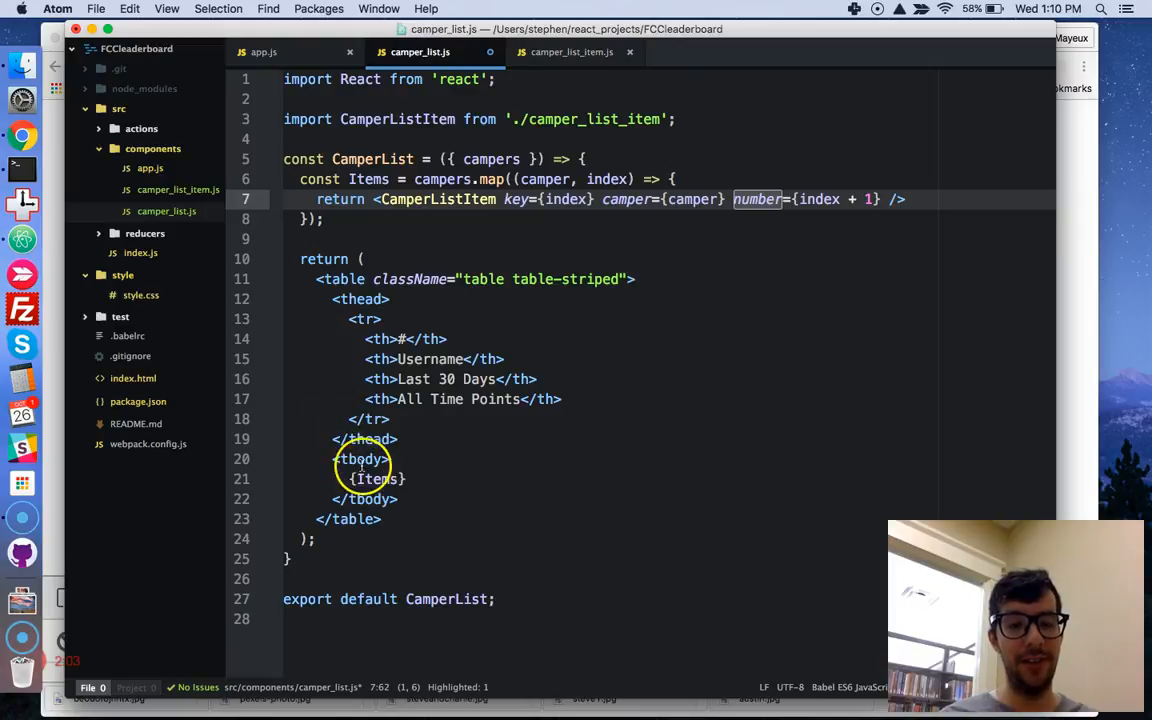
mouse_move(716, 380)
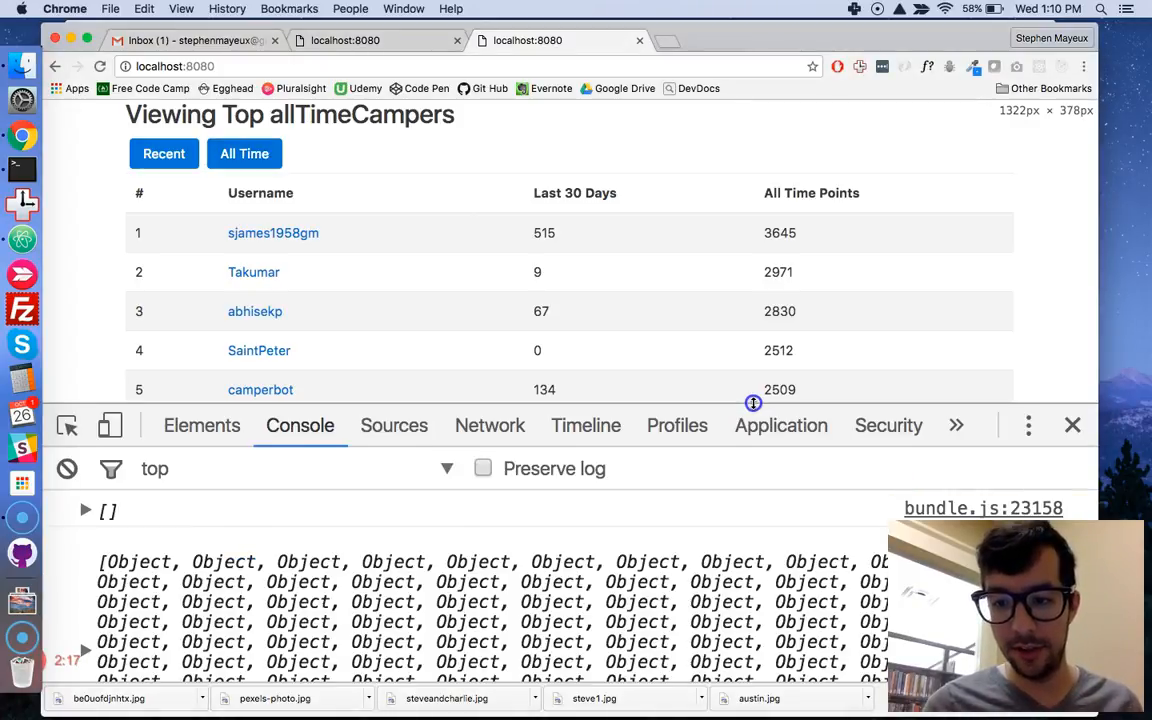
Close the developer console and reload the leaderboard page several times
click(1072, 424)
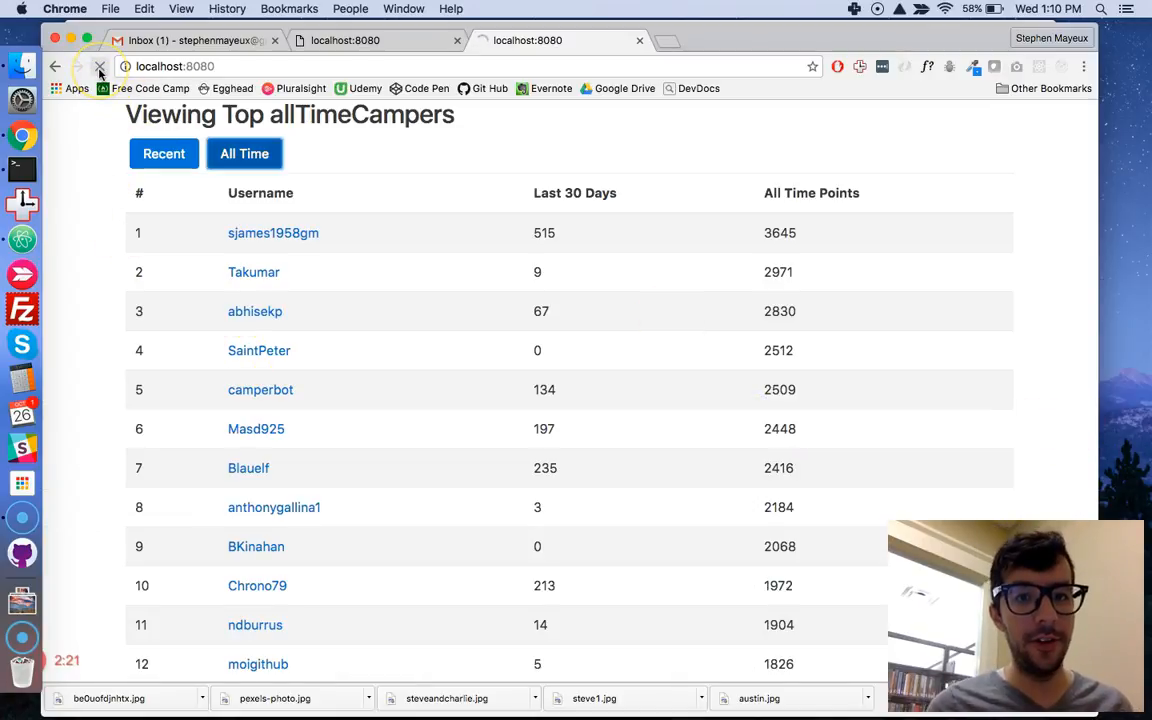
click(164, 152)
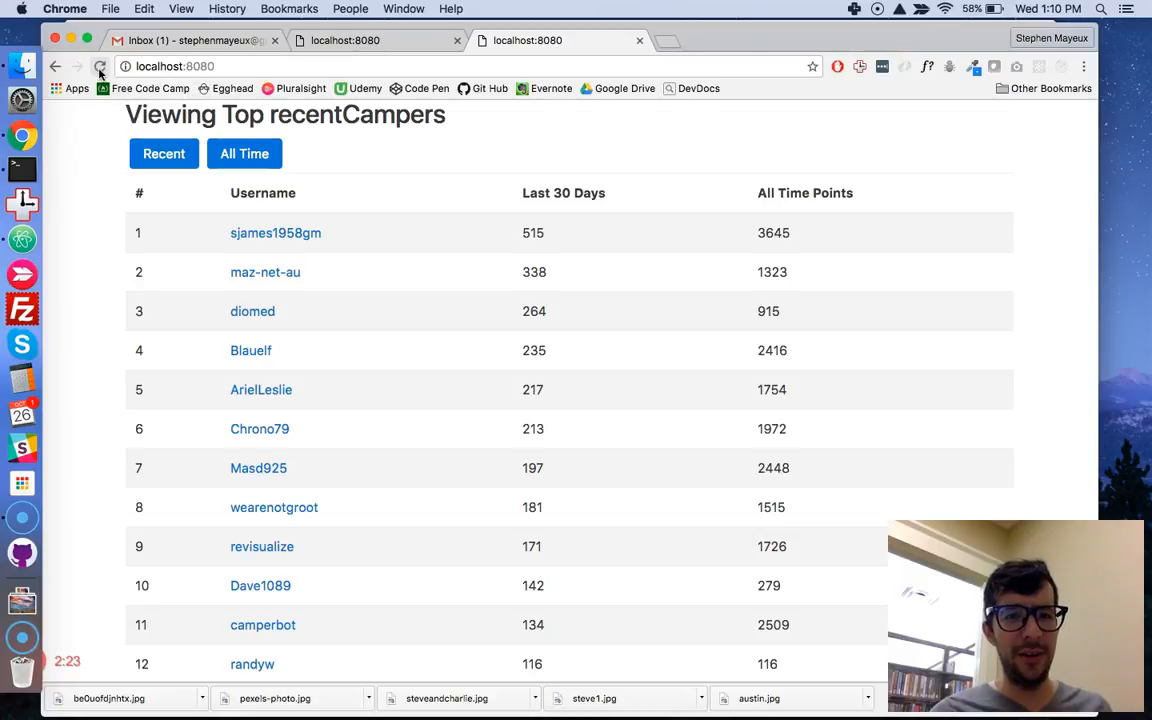
mouse_move(100, 66)
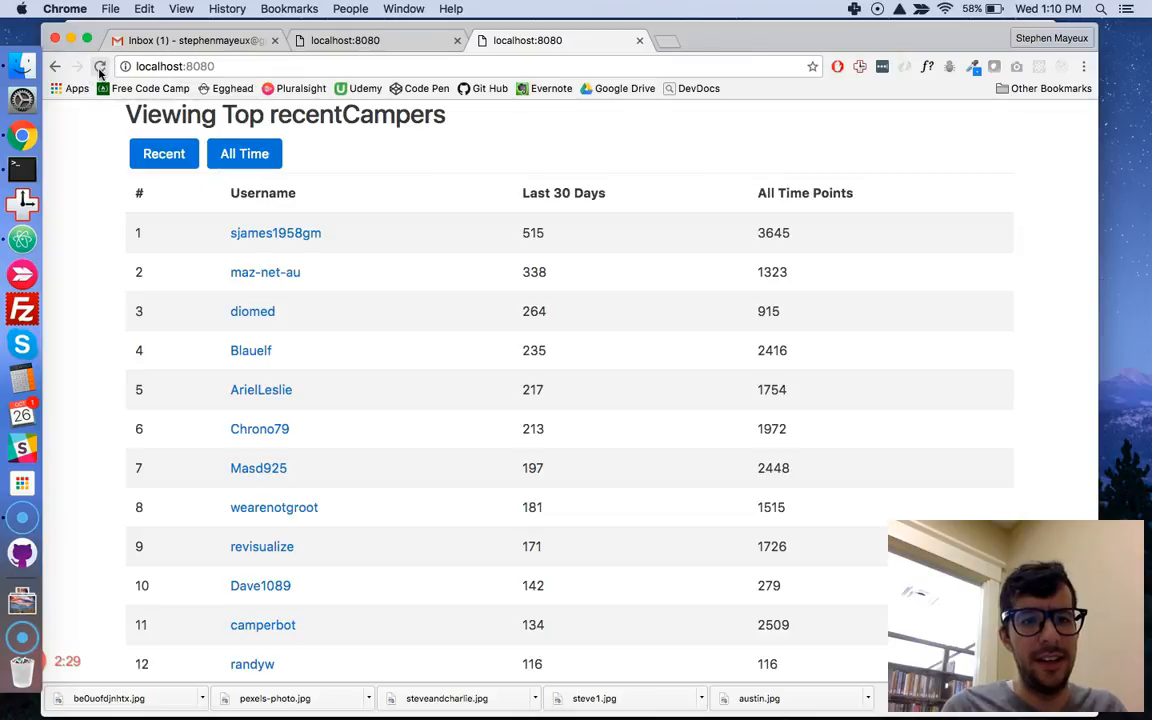
click(100, 66)
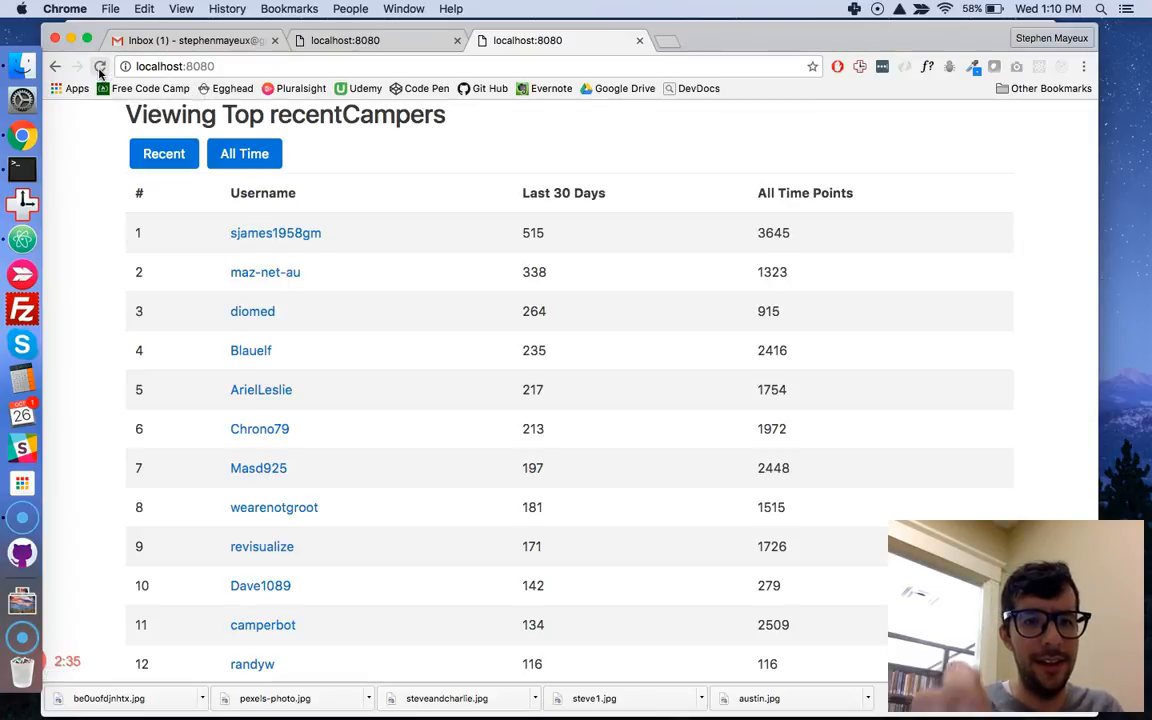
mouse_move(100, 66)
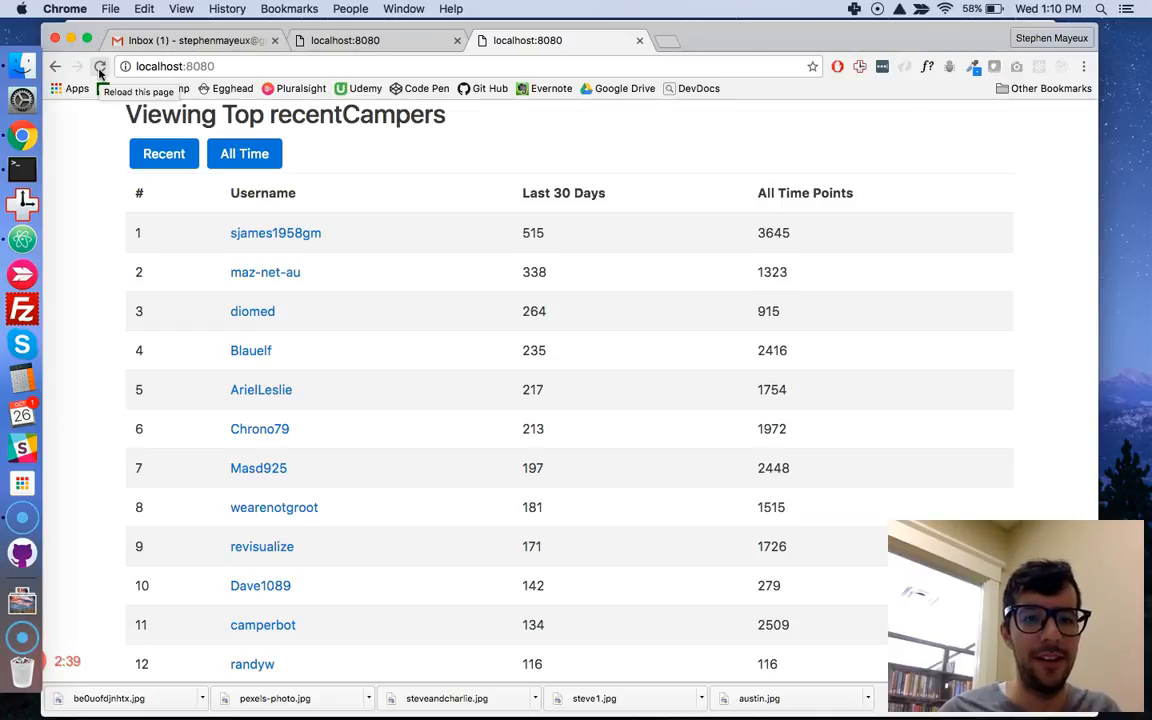
click(100, 66)
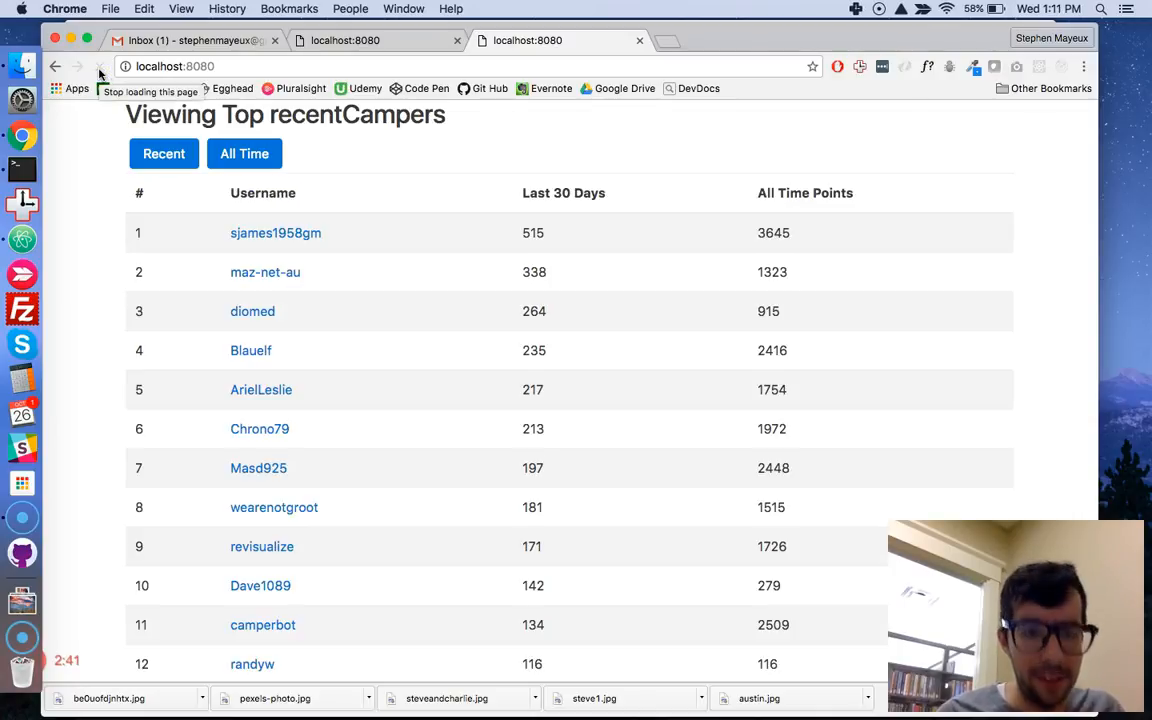
click(244, 152)
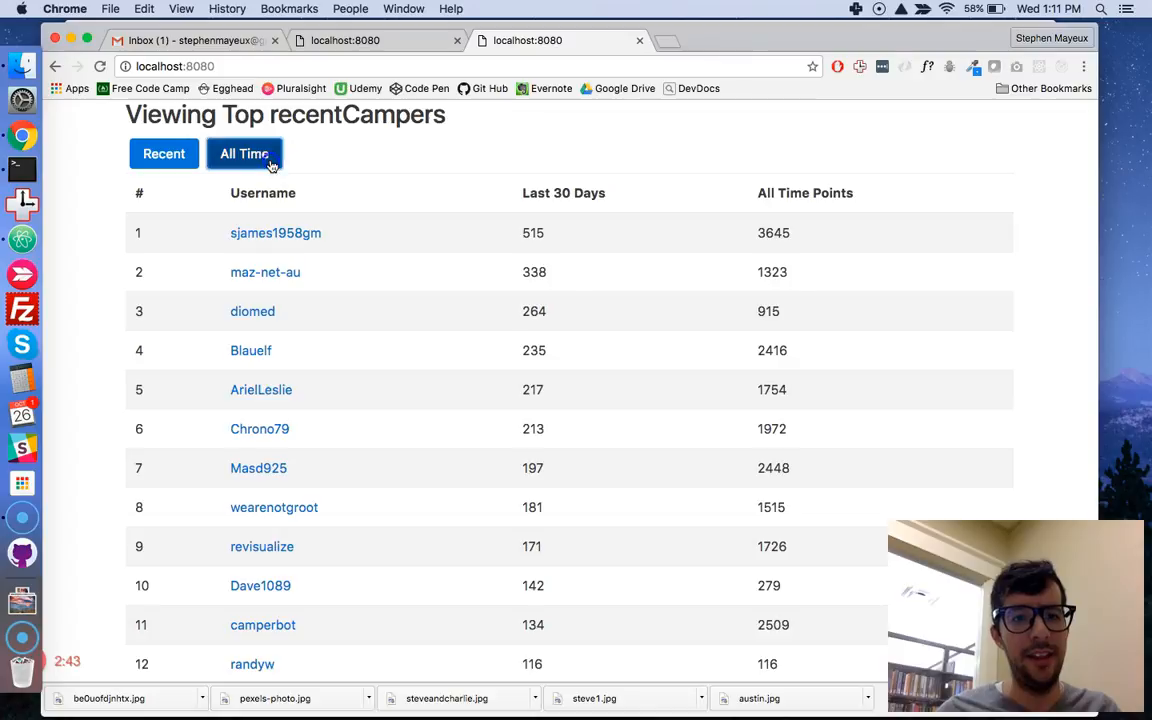
Toggle to the All Time view and reload to confirm the Recent table returns
click(244, 152)
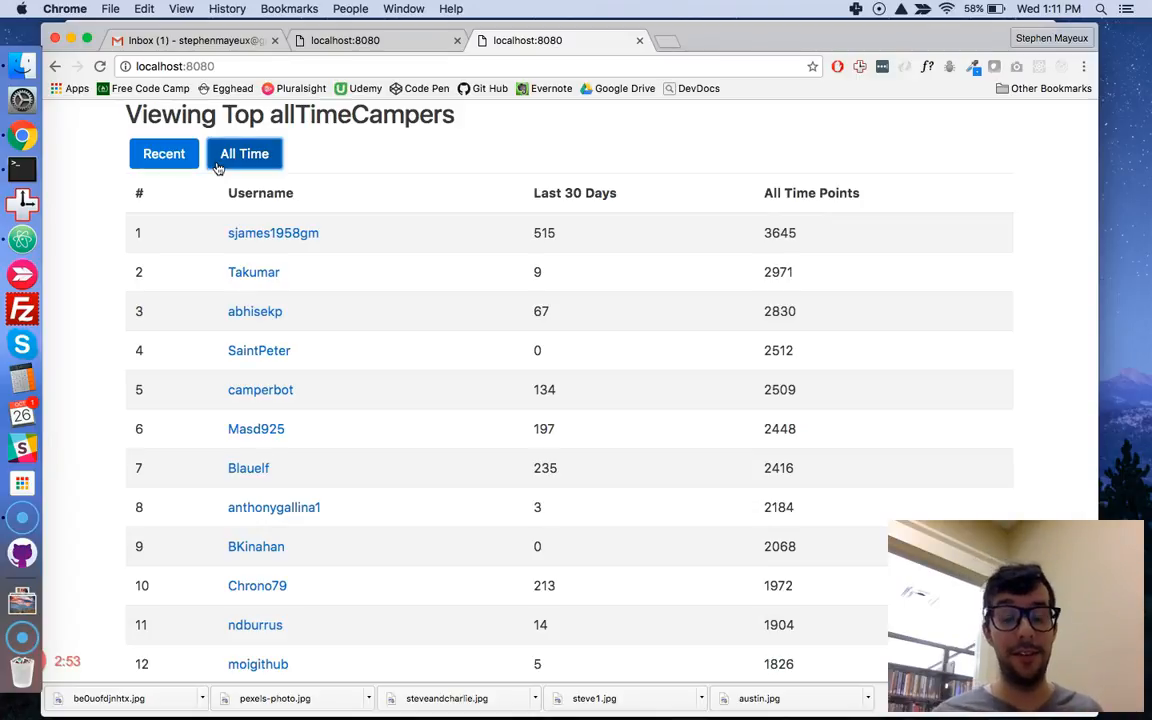
click(100, 66)
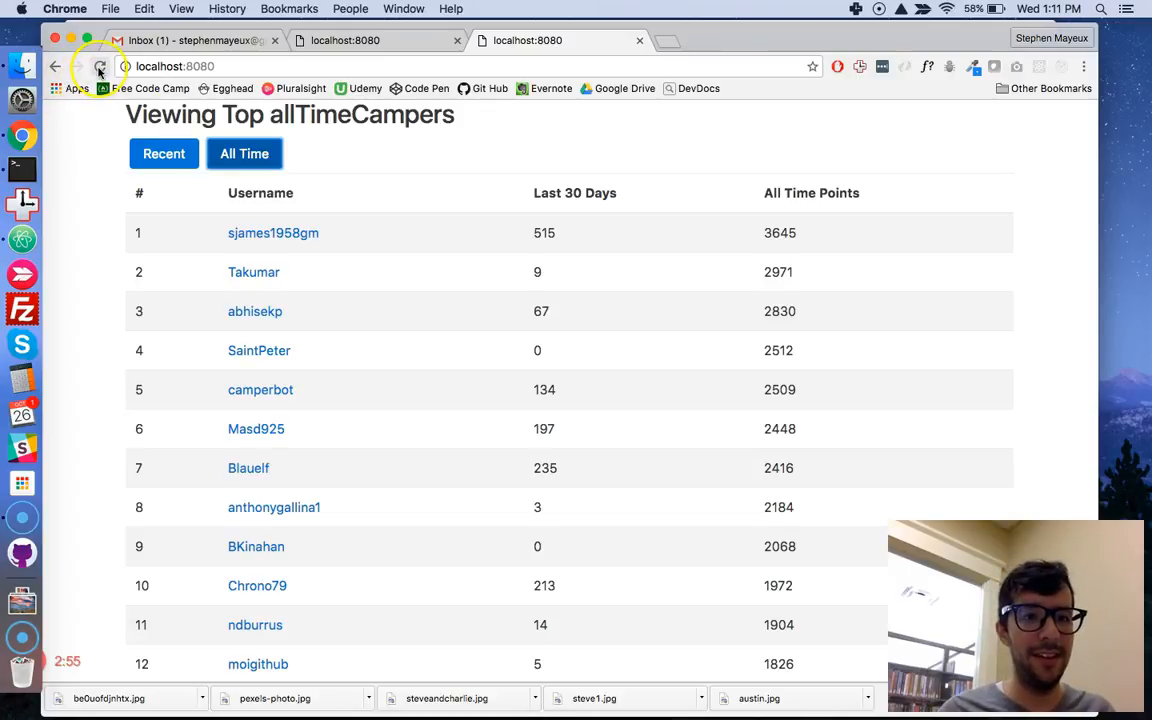
click(164, 152)
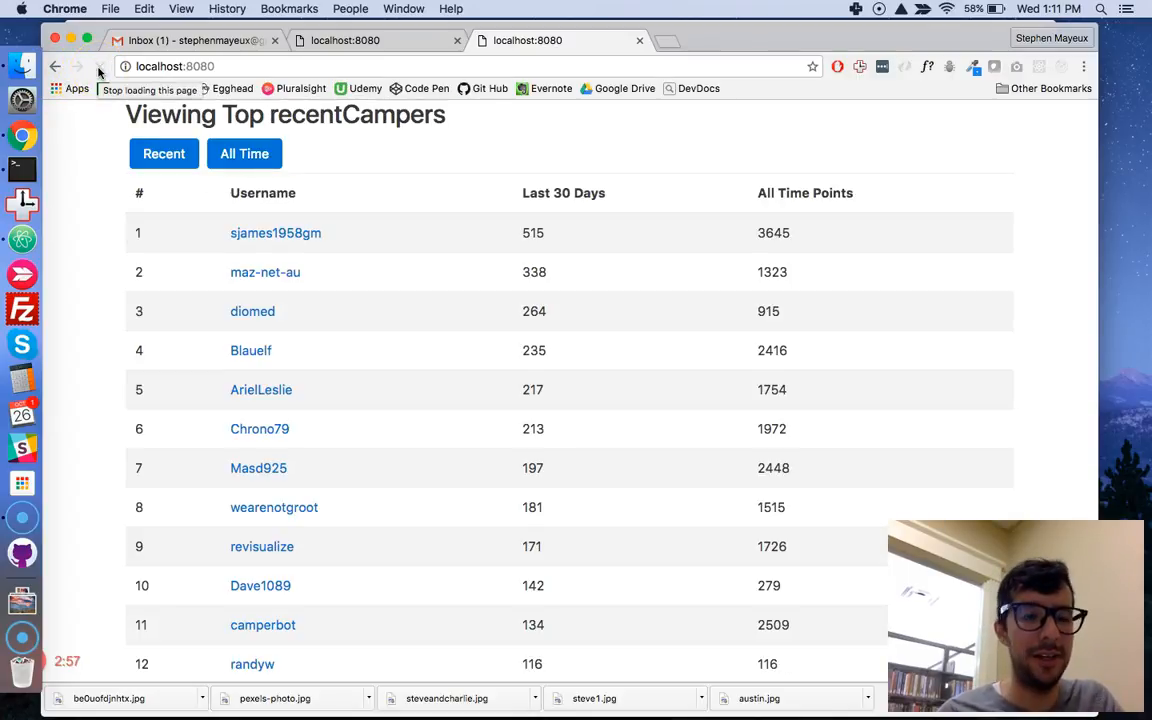
click(100, 66)
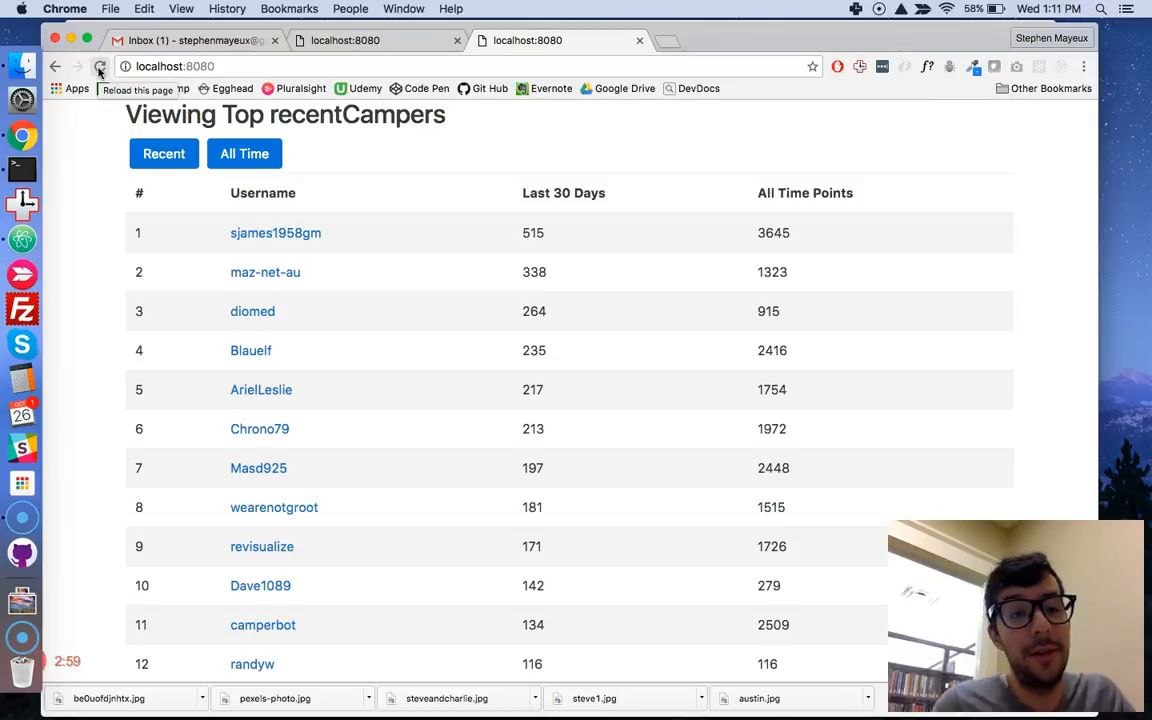
click(100, 66)
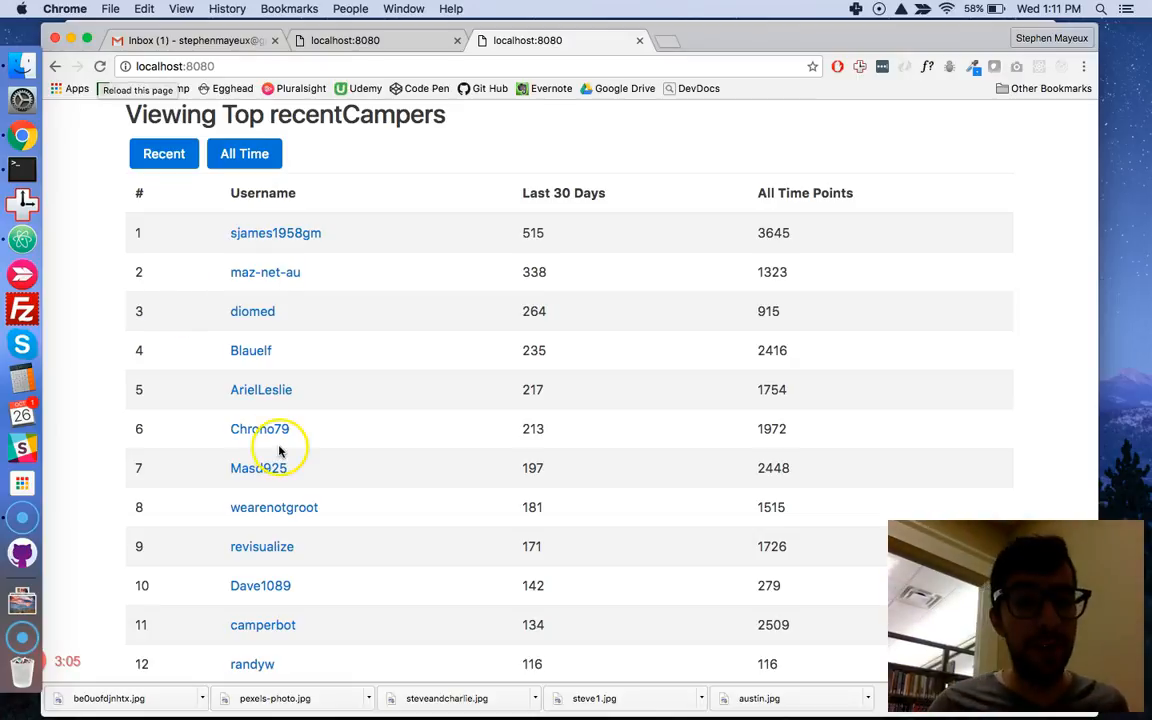
mouse_move(492, 388)
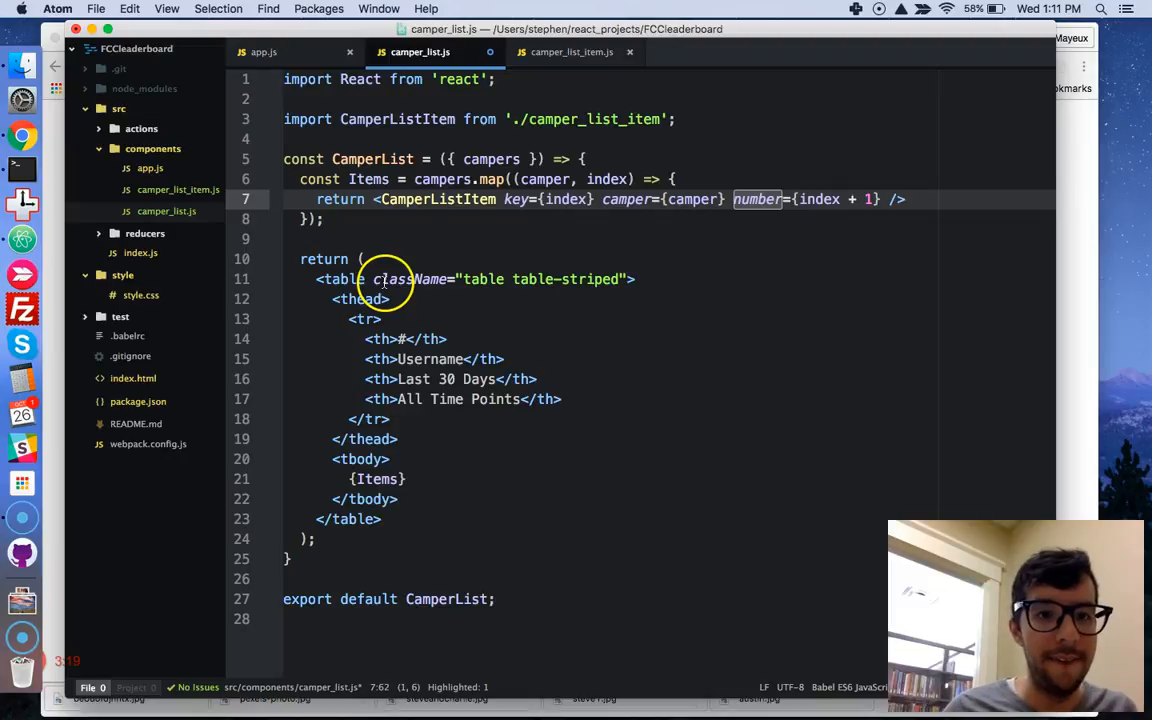
Start an if in render() checking !this.state.recentCampers.length, referencing the allTimeCampers state name
click(264, 52)
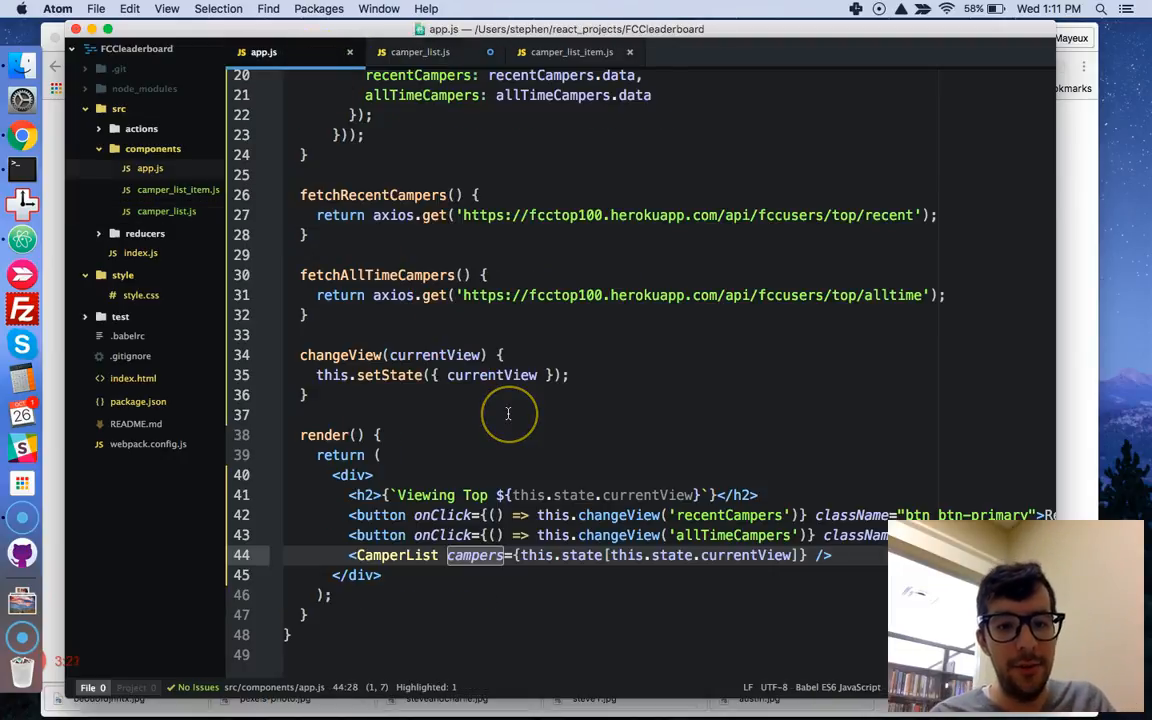
mouse_move(320, 82)
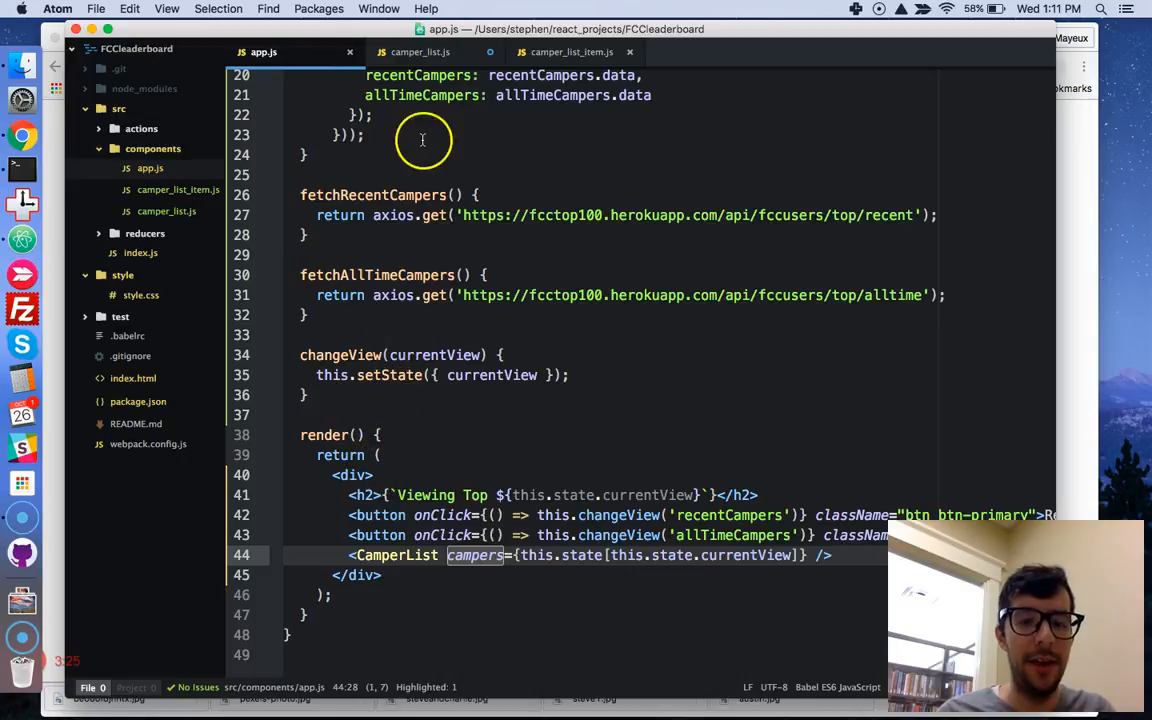
mouse_move(420, 52)
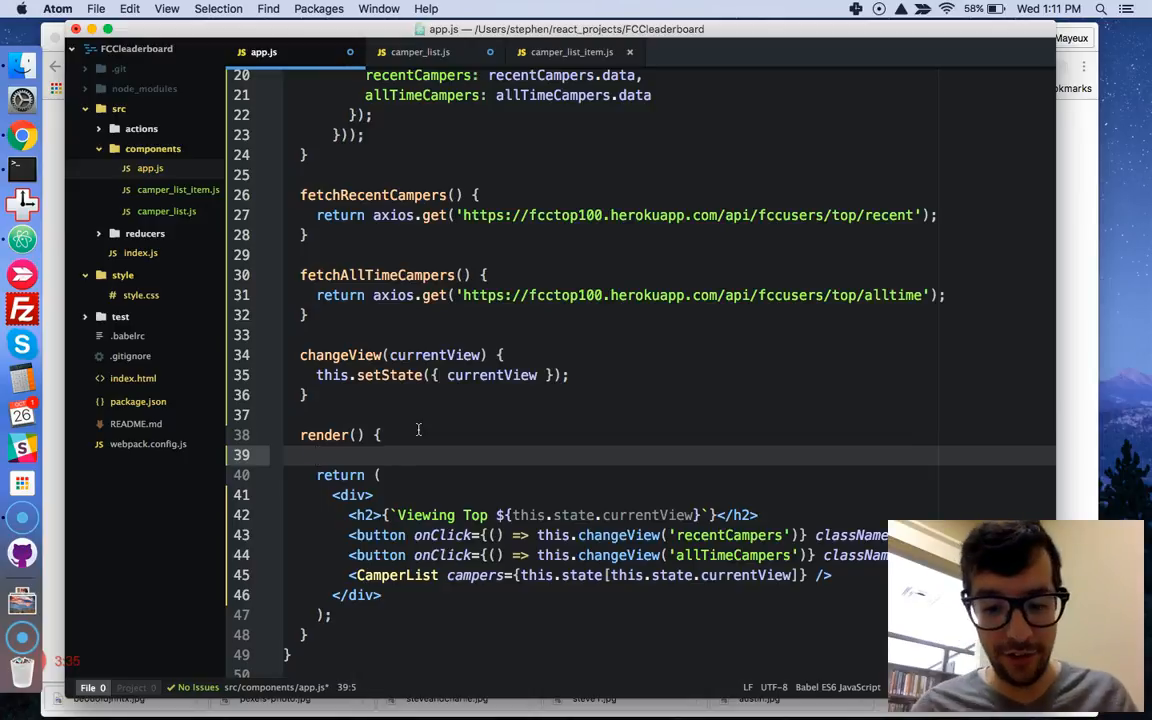
text(if ()
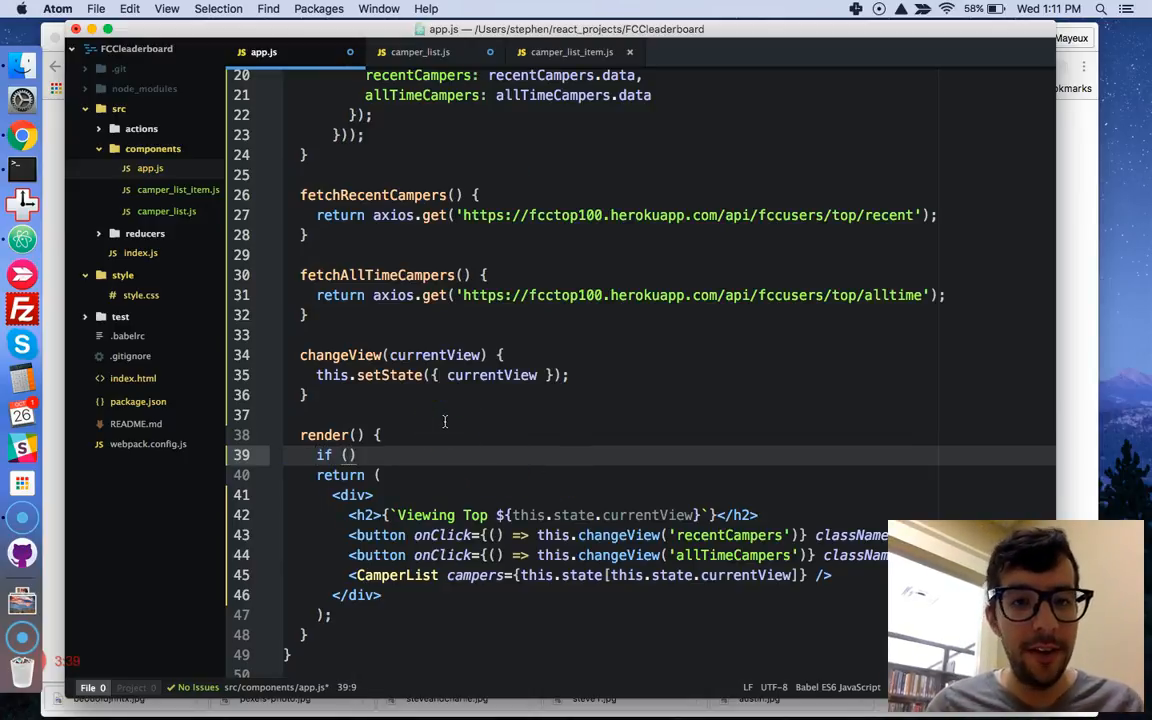
scroll(up, 3)
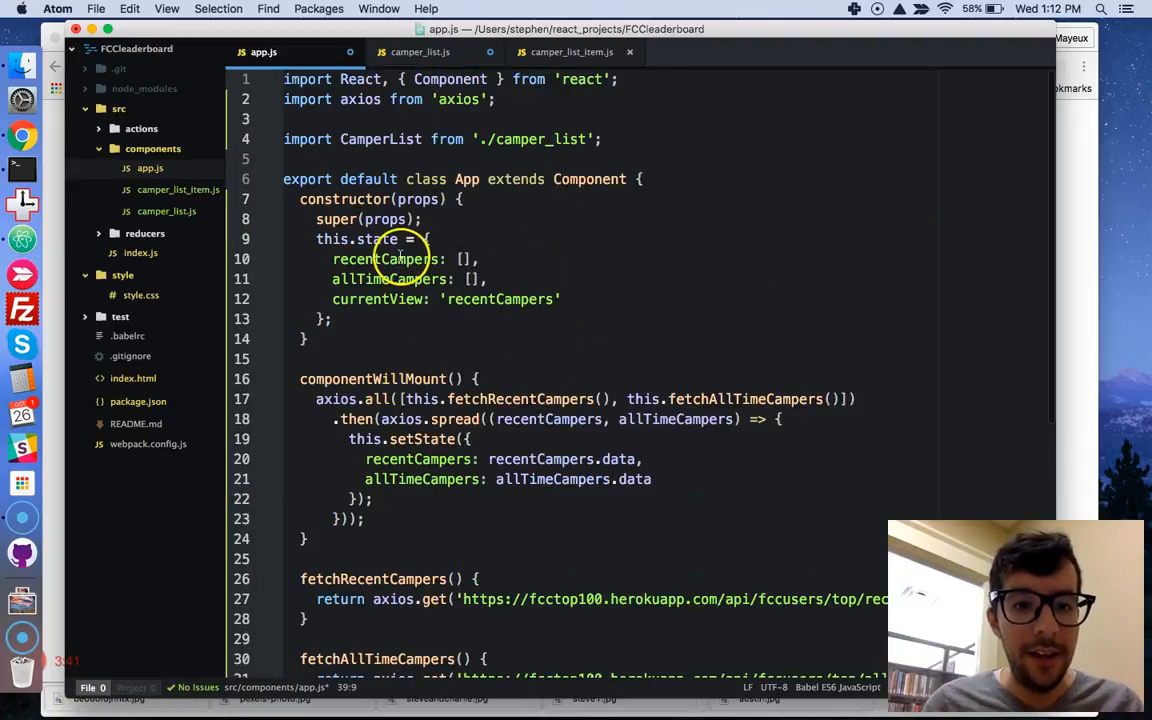
double_click(386, 260)
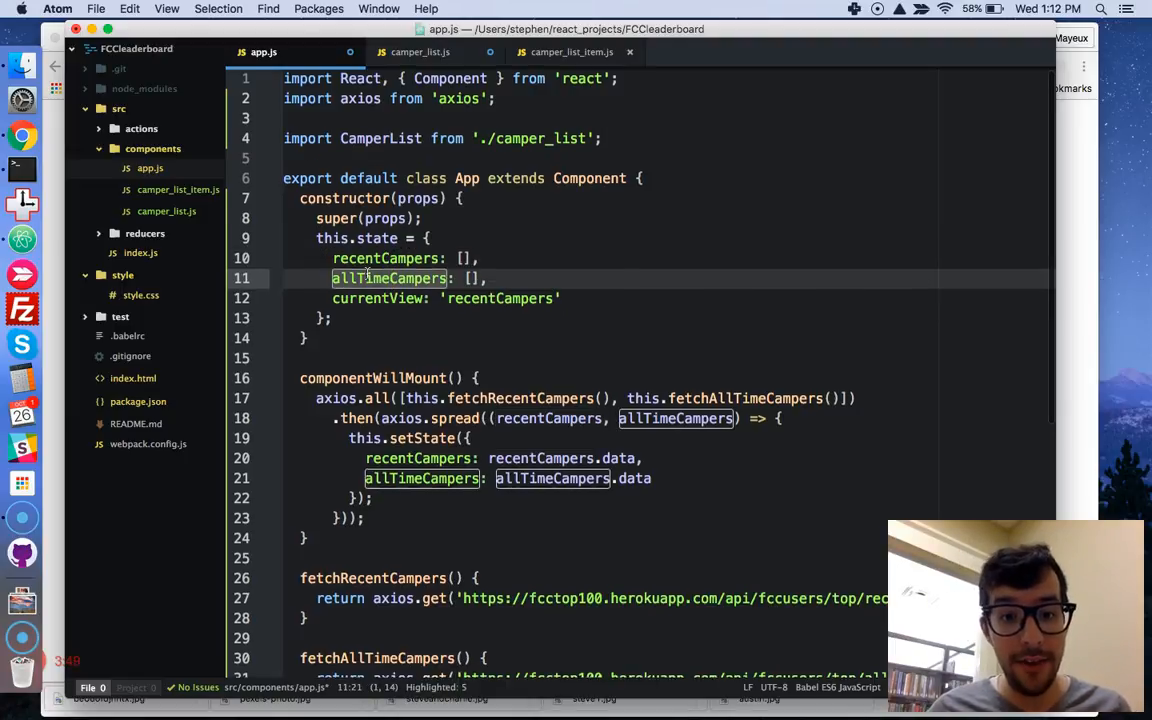
scroll(down, 3)
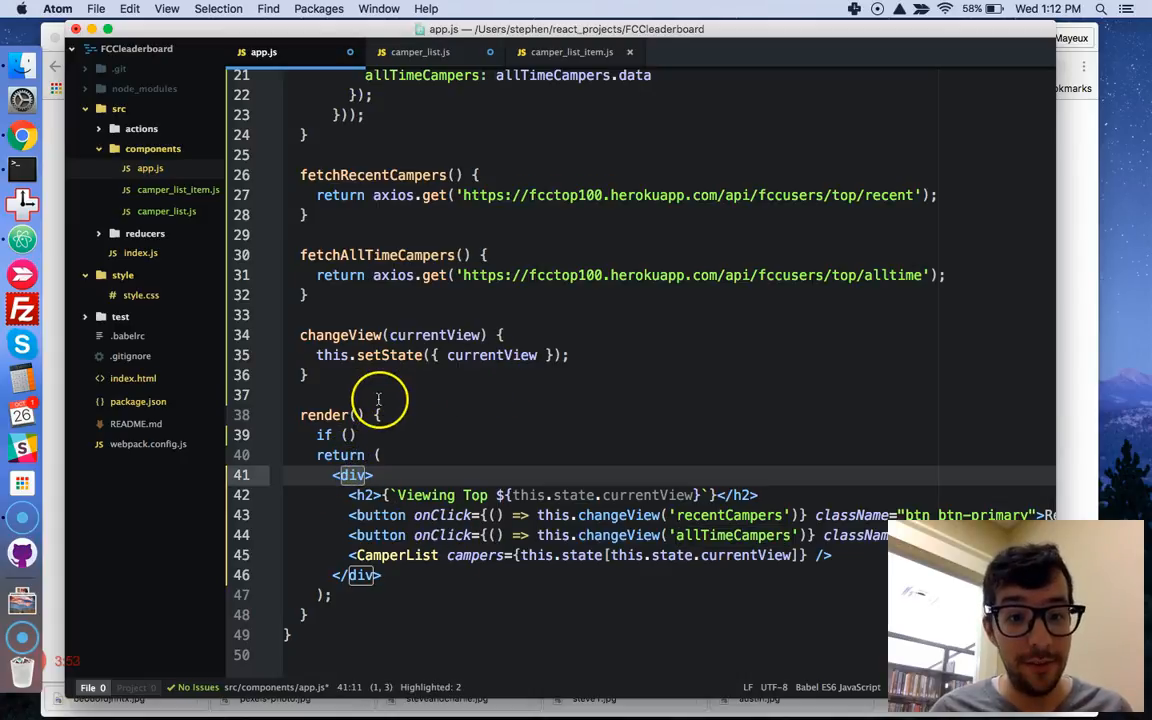
click(348, 434)
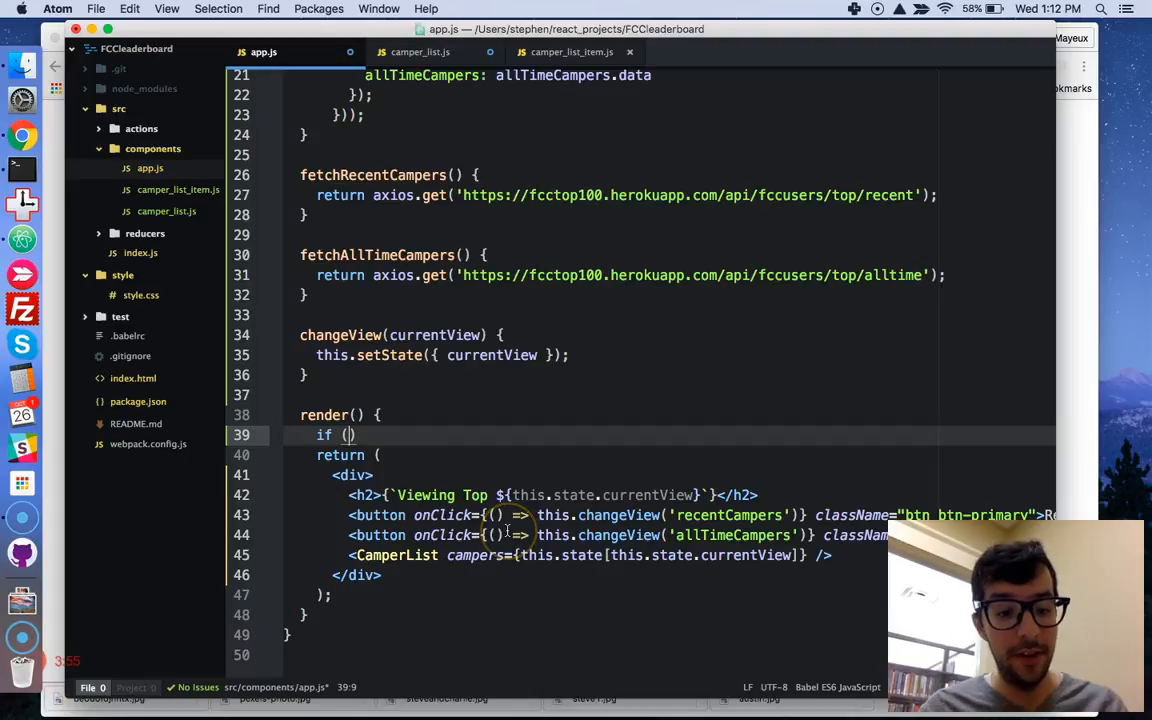
text(!this.st)
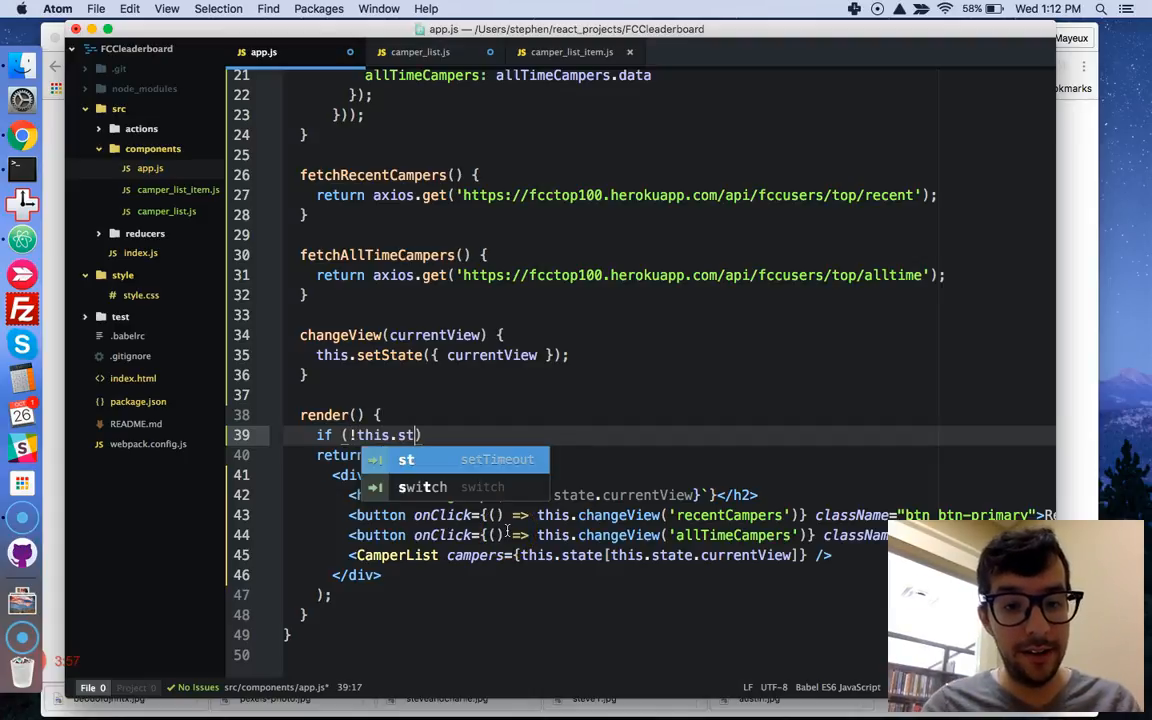
text(ate.recentCampers)
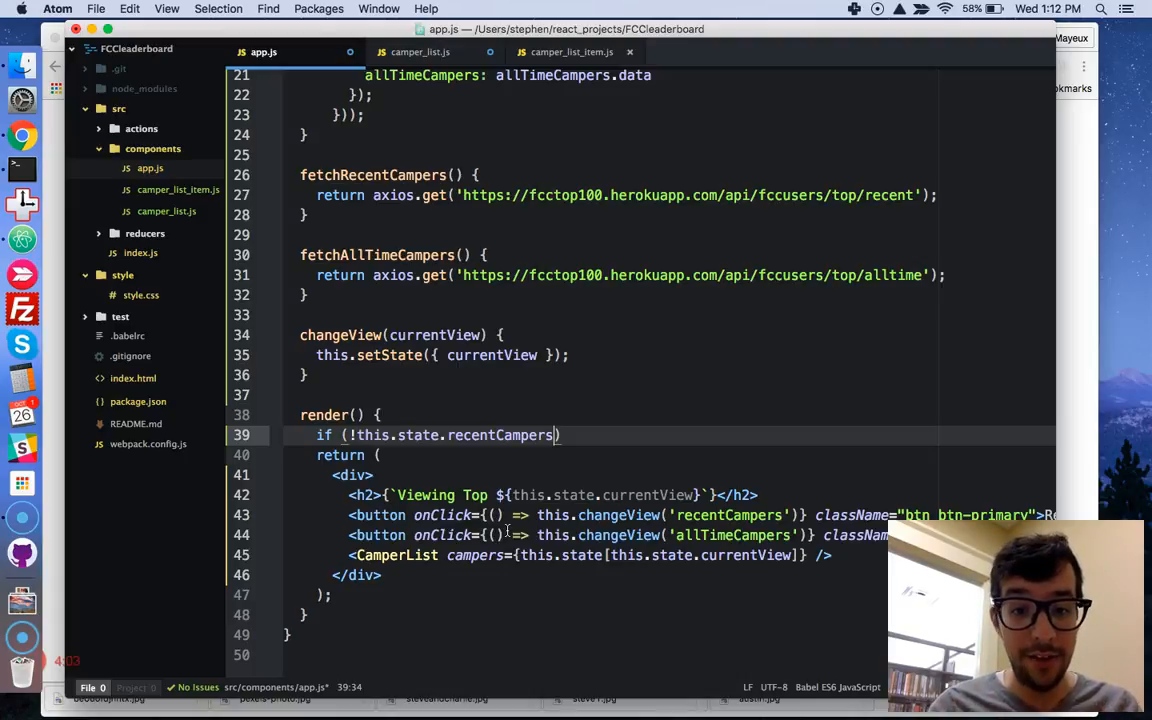
text(.length)
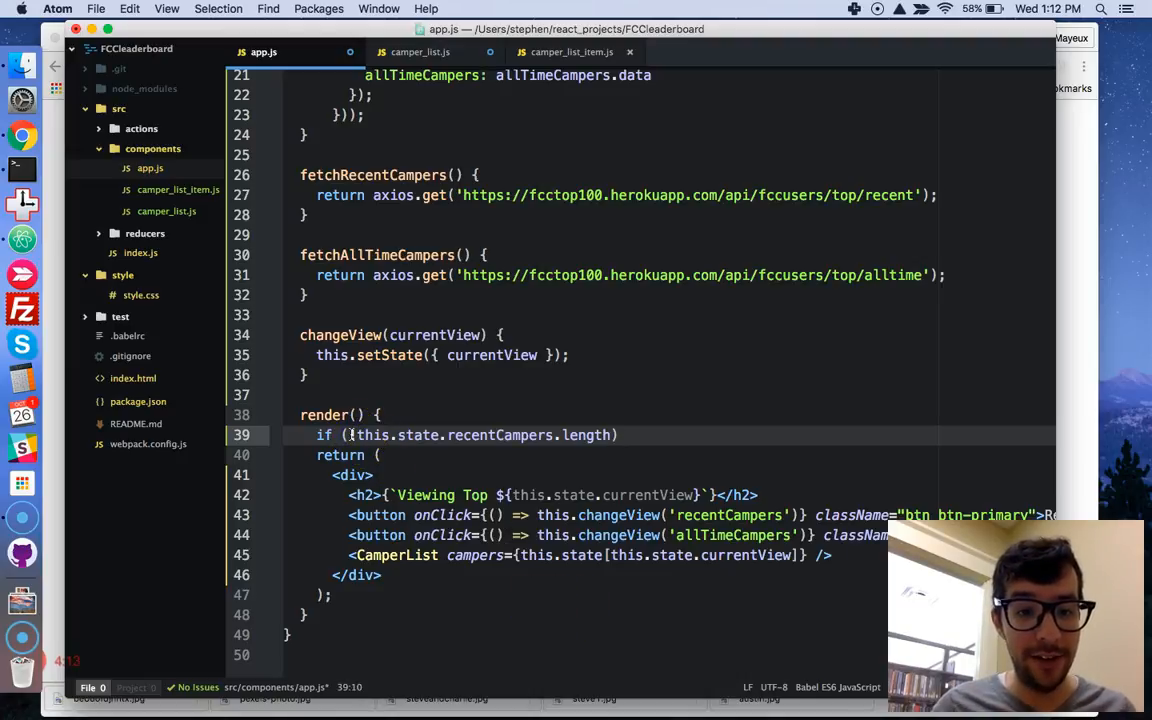
Complete the condition with && !this.state.allTimeCampers.length and return <div>Loading...</div>
text(!)
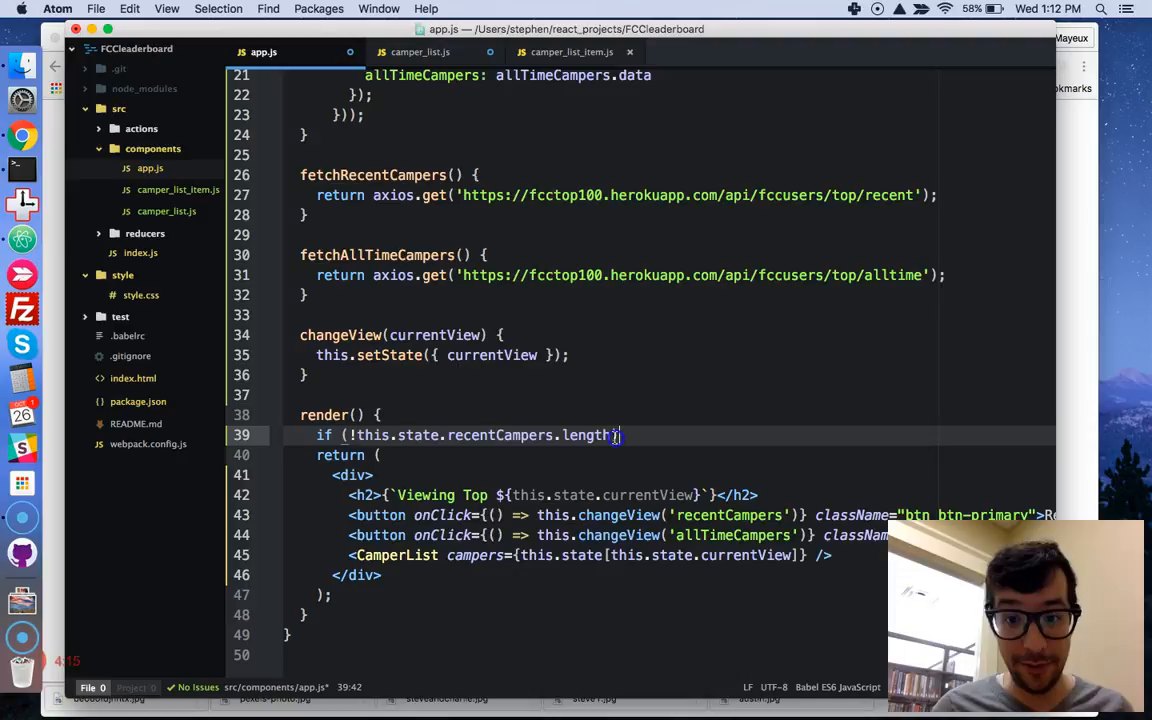
text(&& t)
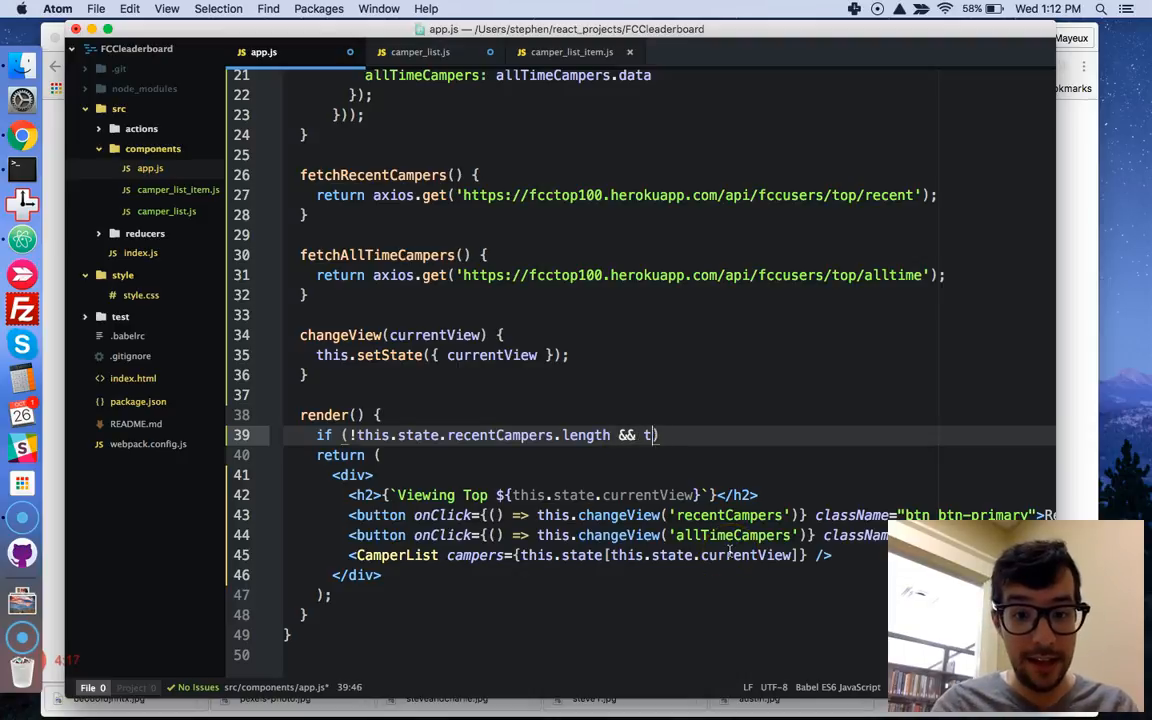
text(!this.state.allTimeCampers.length)
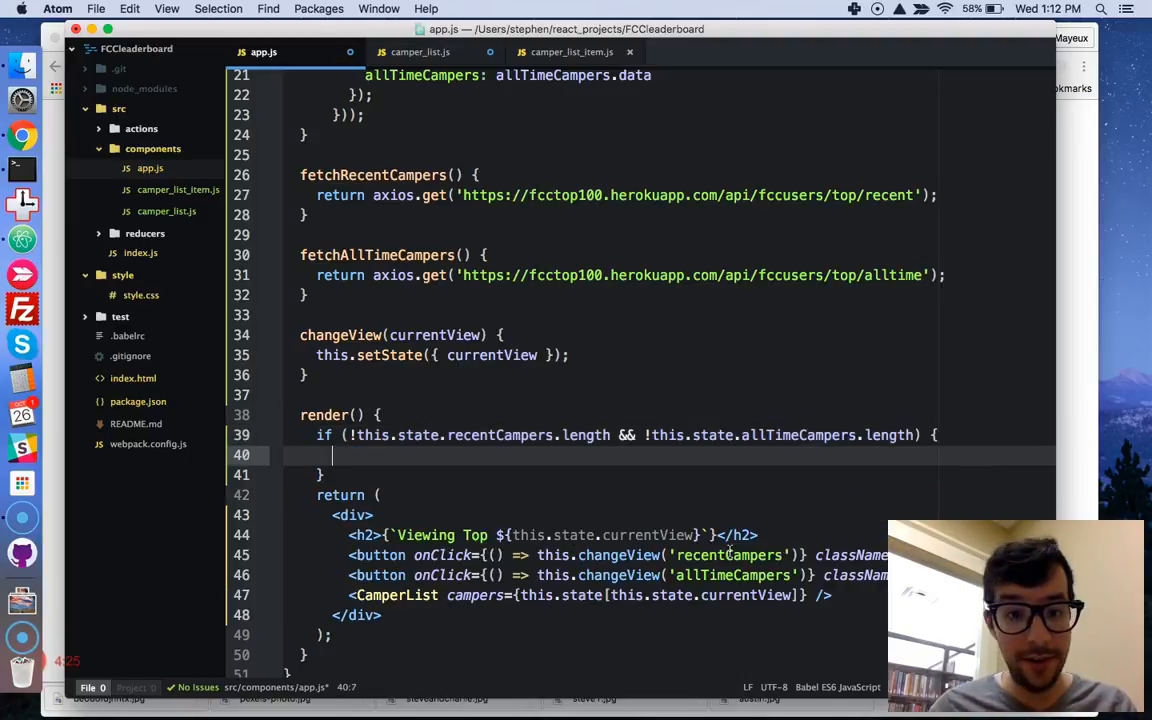
text(return)
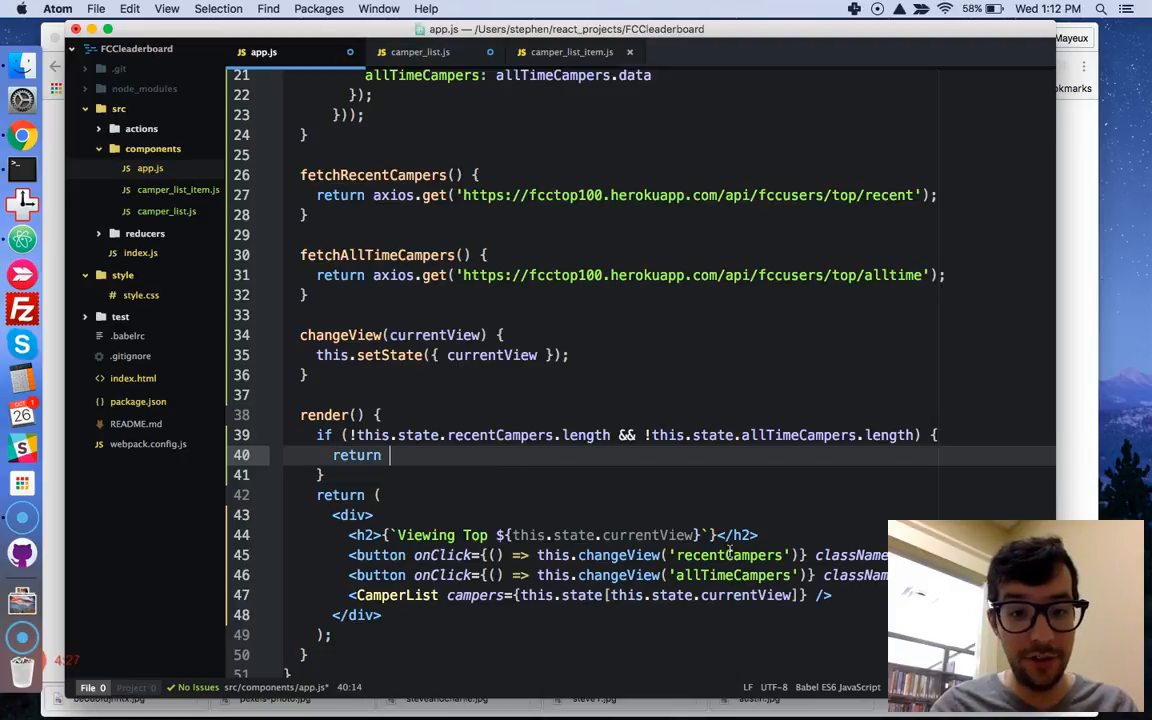
text(d)
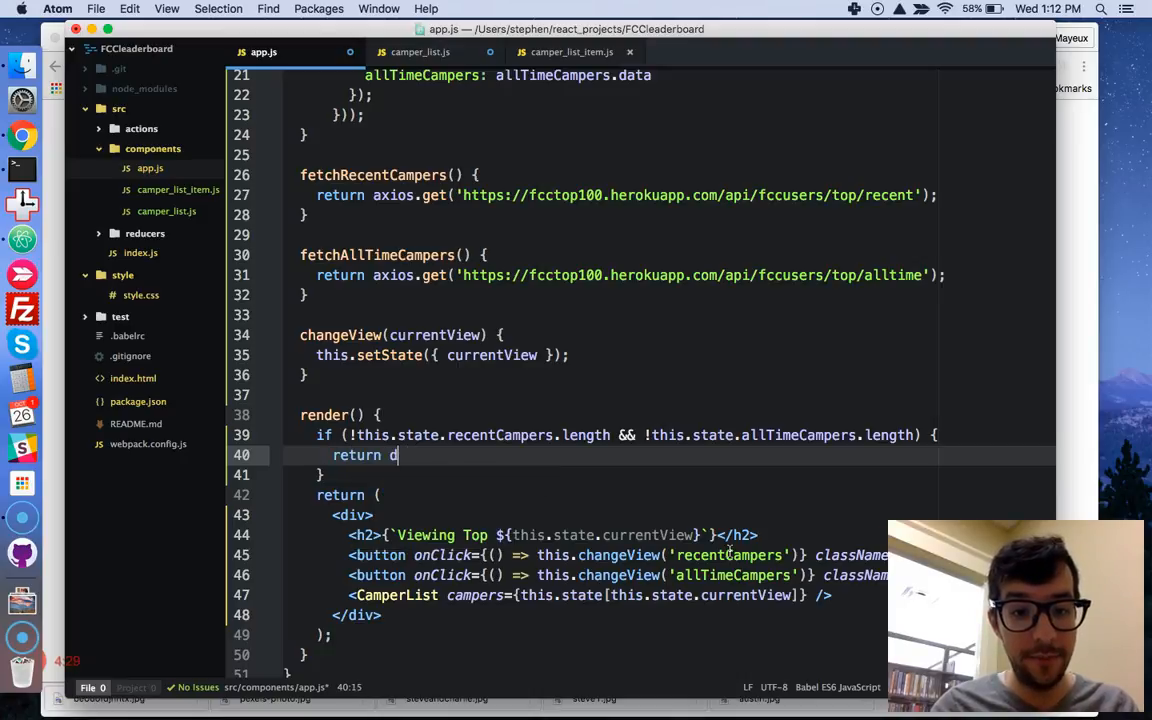
text(<div></div>)
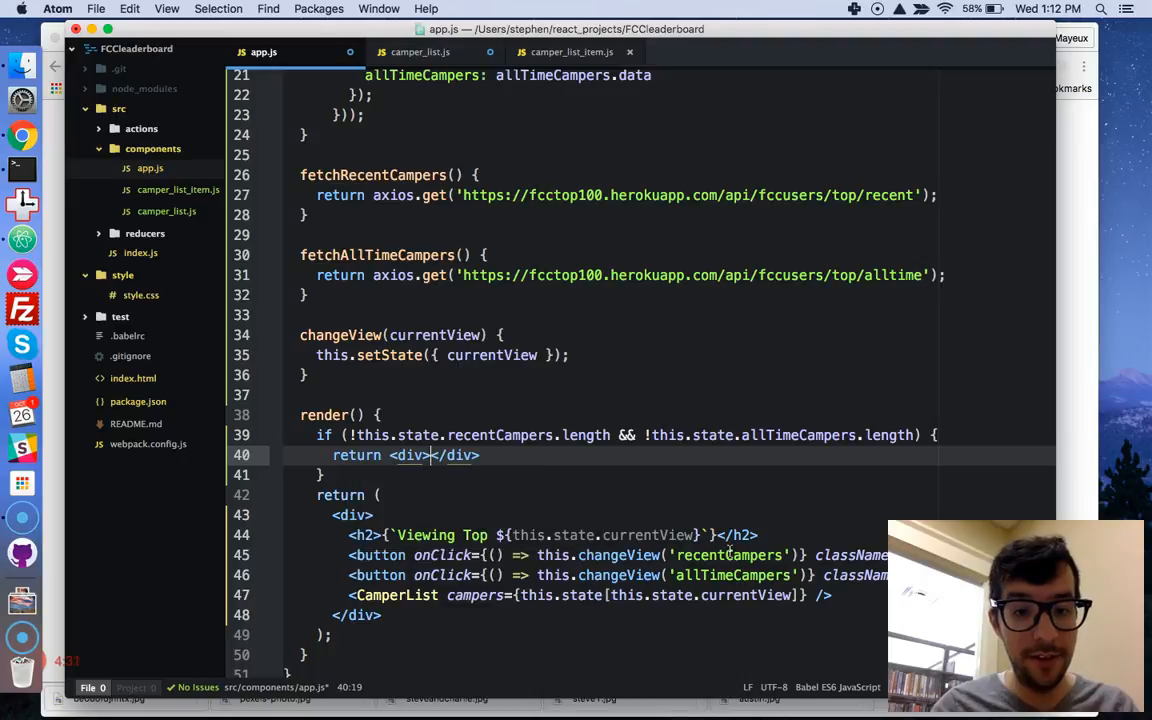
text(Loading...)
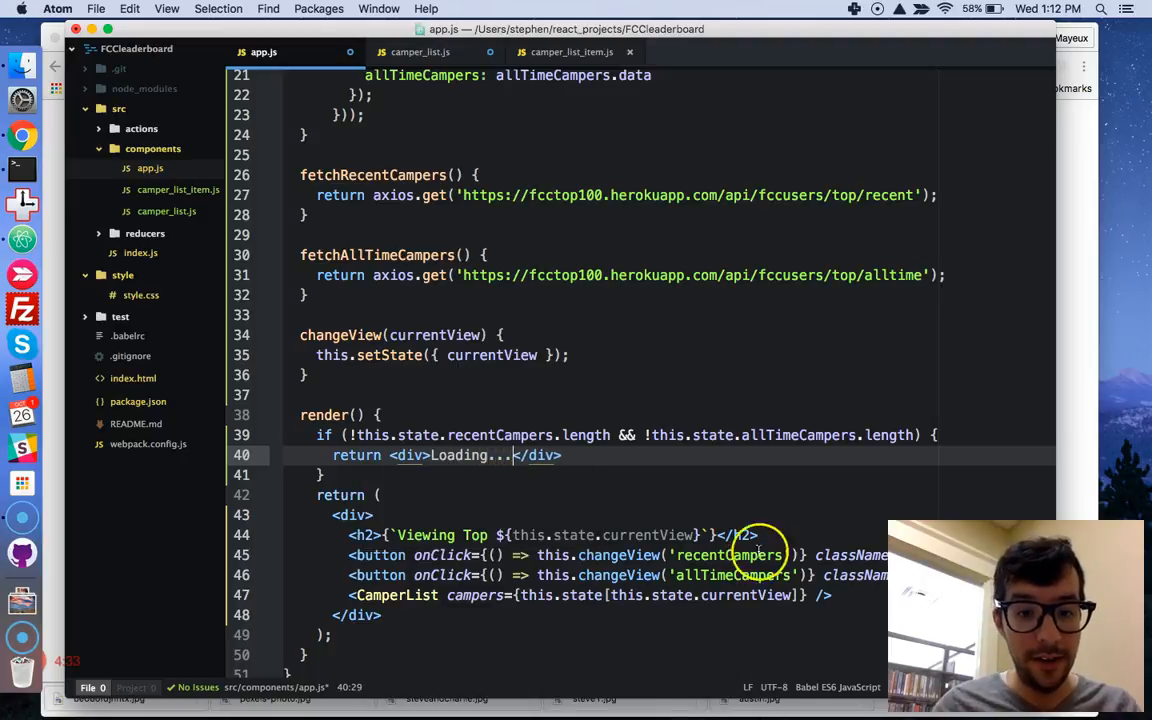
mouse_move(384, 486)
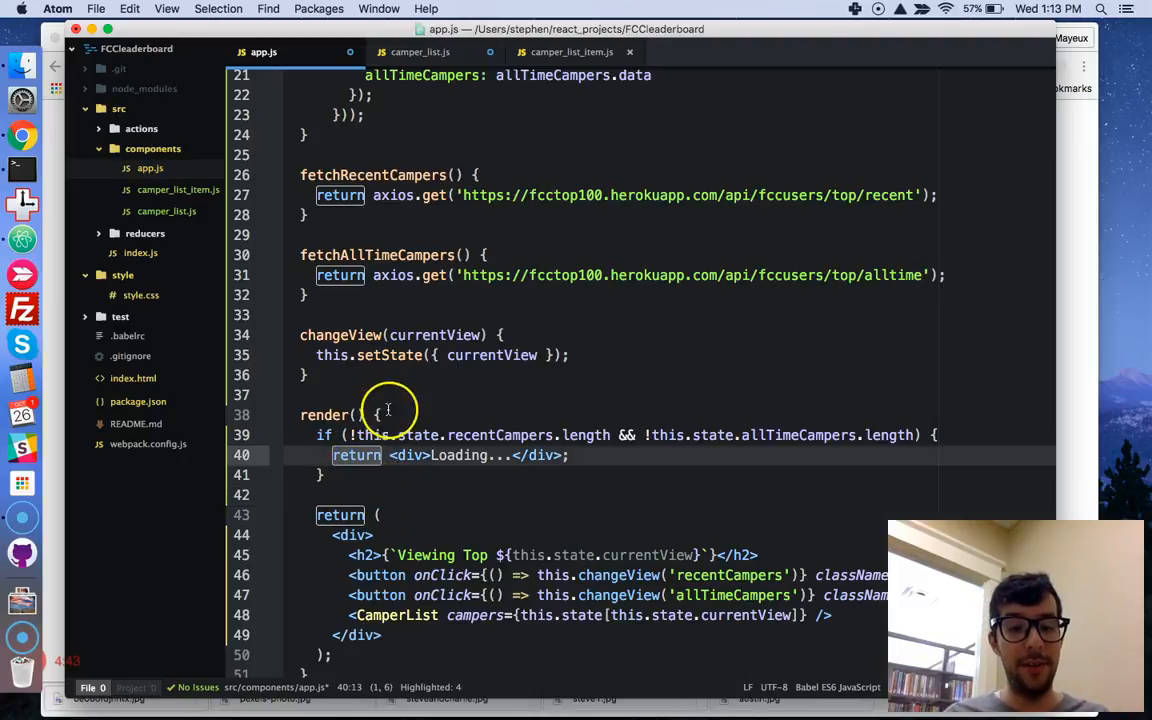
mouse_move(738, 436)
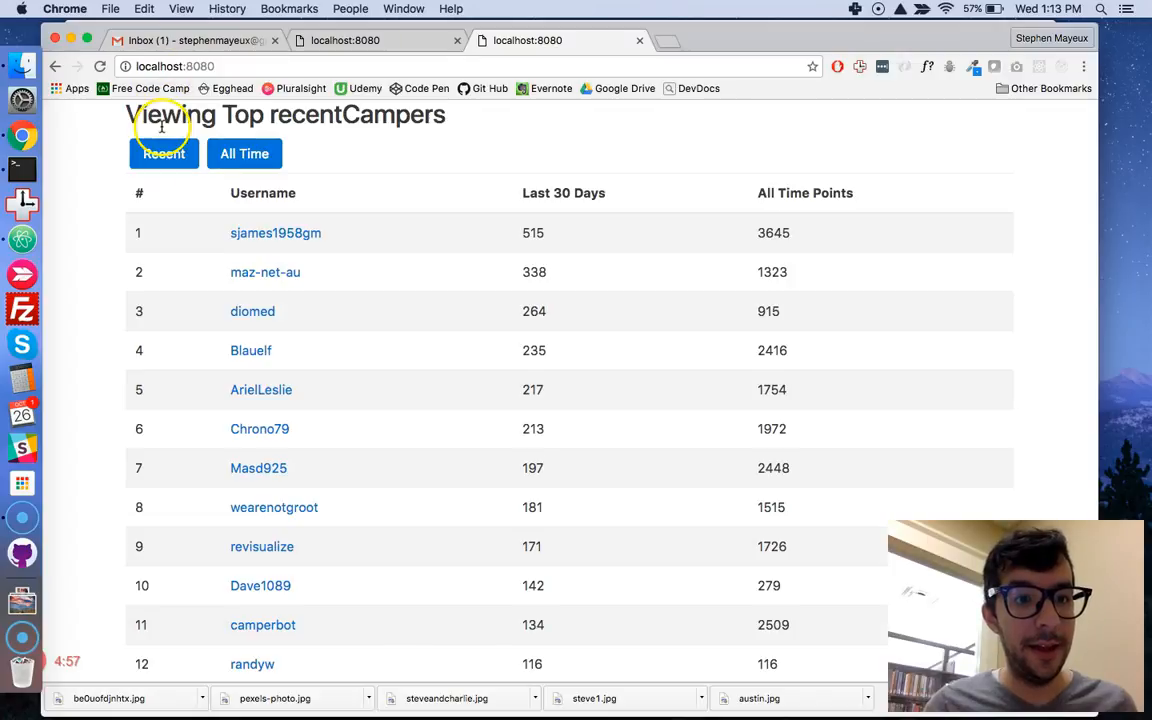
mouse_move(276, 232)
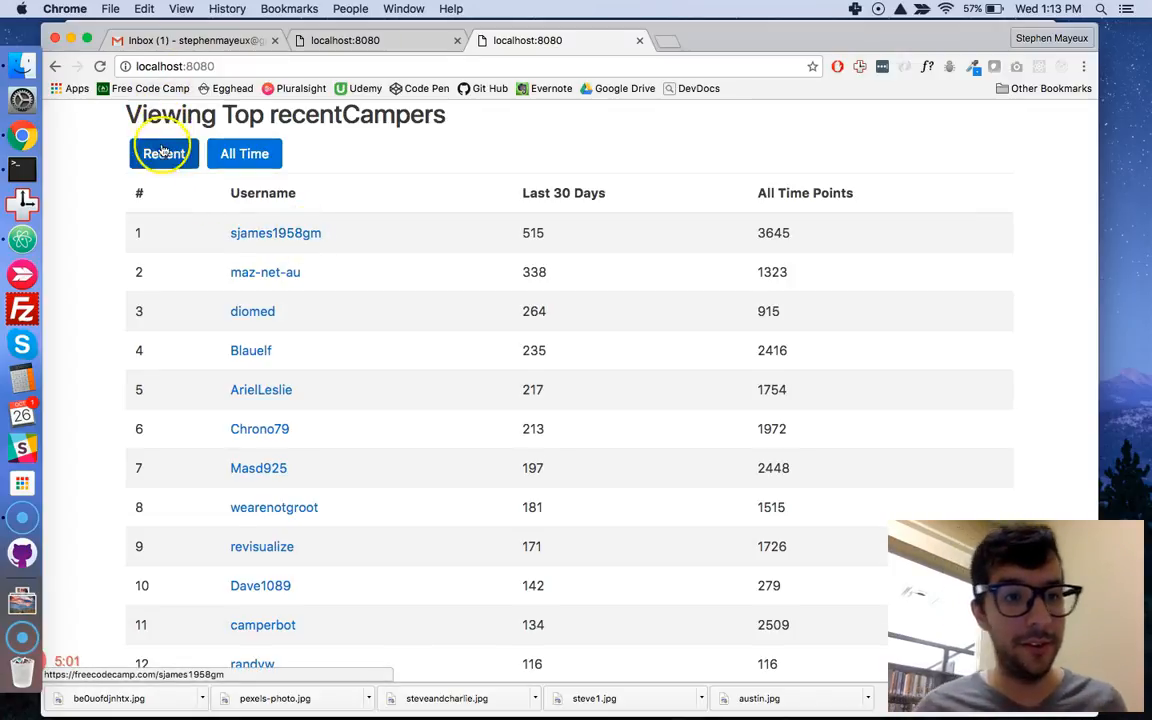
click(100, 66)
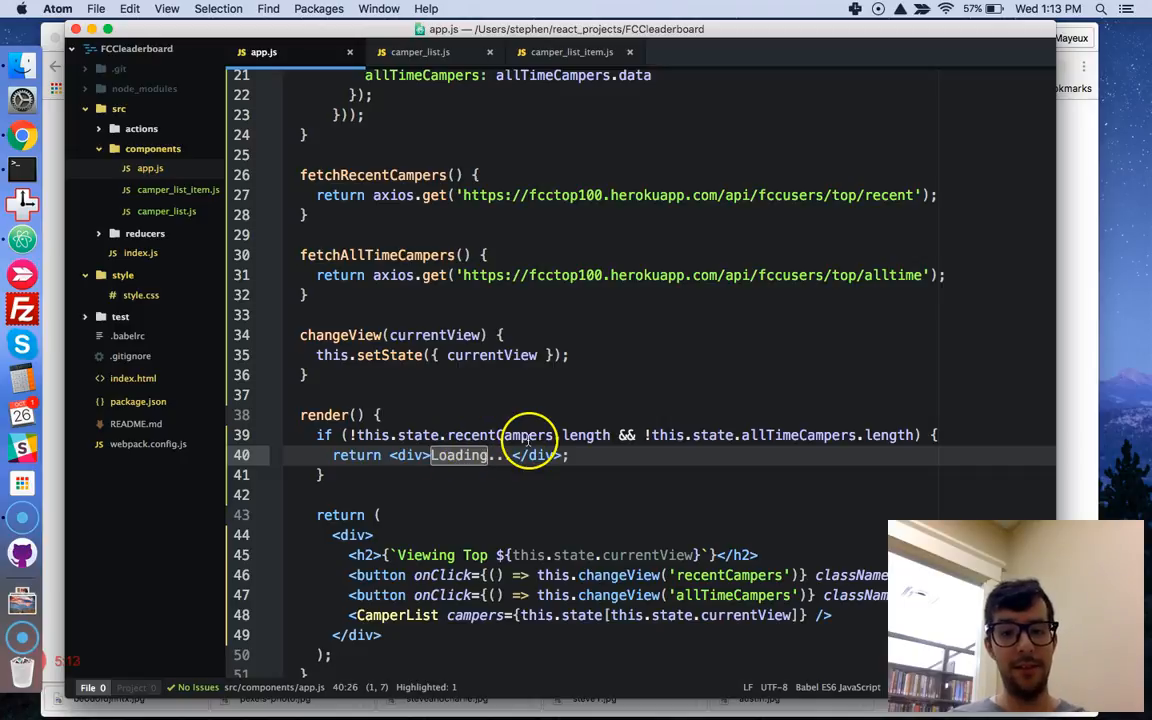
mouse_move(784, 436)
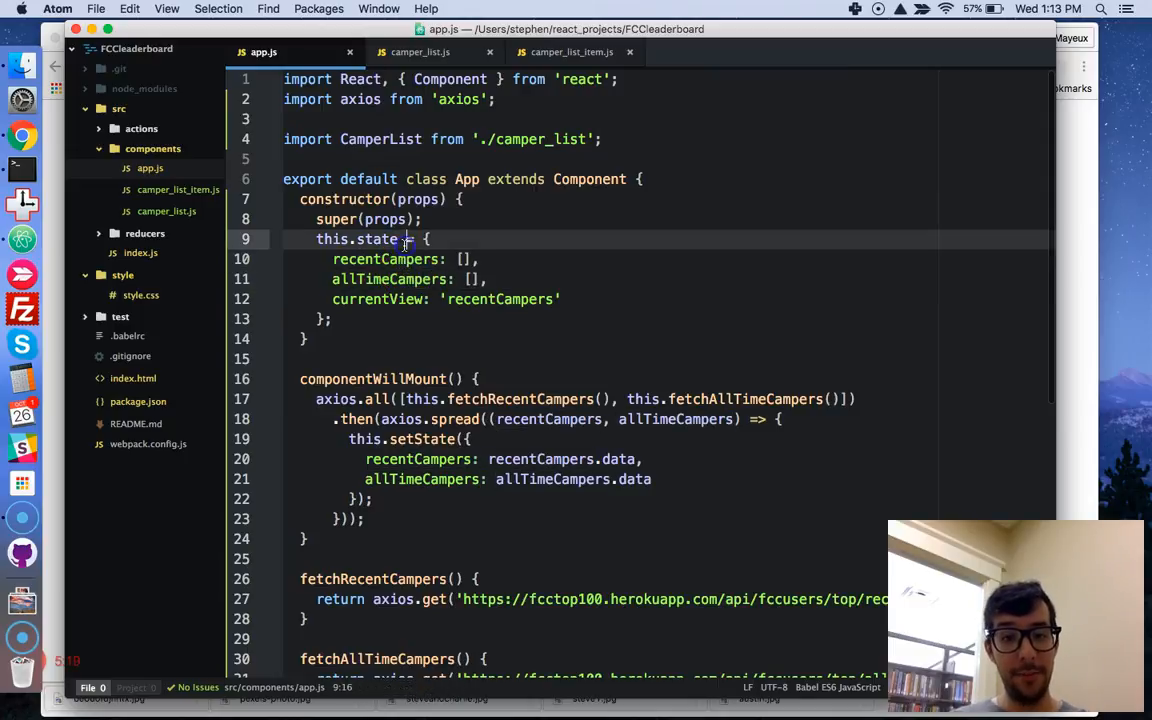
Scroll through app.js reviewing the state setup, axios fetches and the Loading check in render
scroll(down, 3)
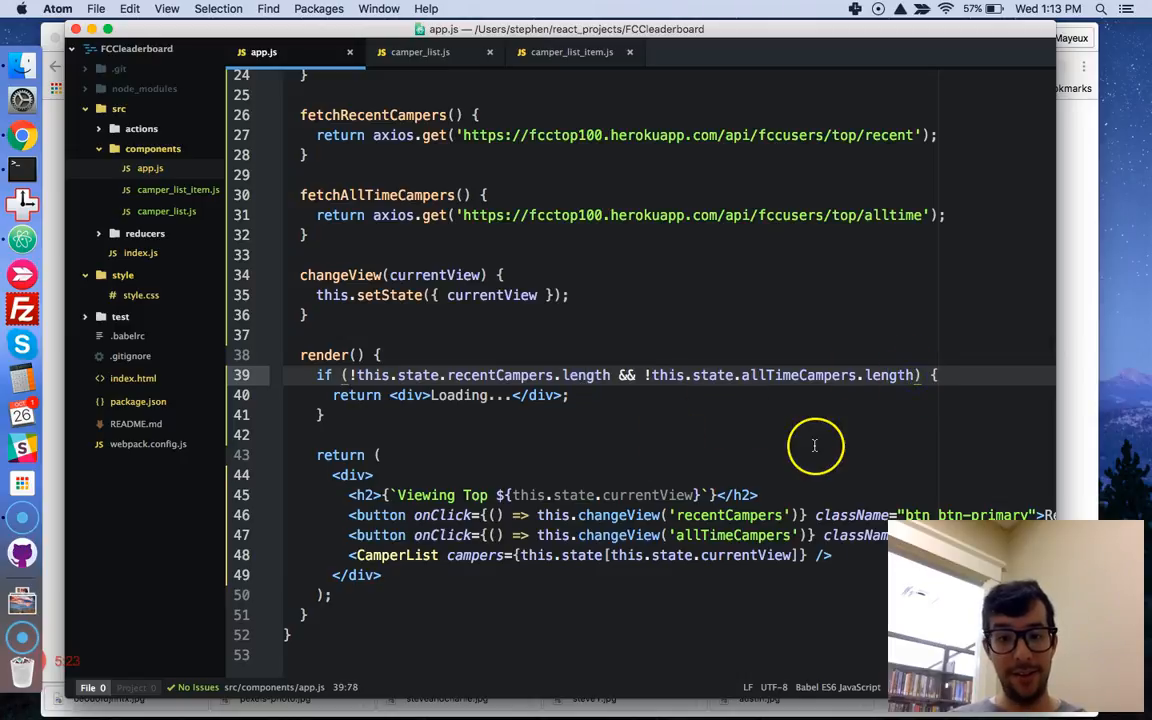
scroll(up, 3)
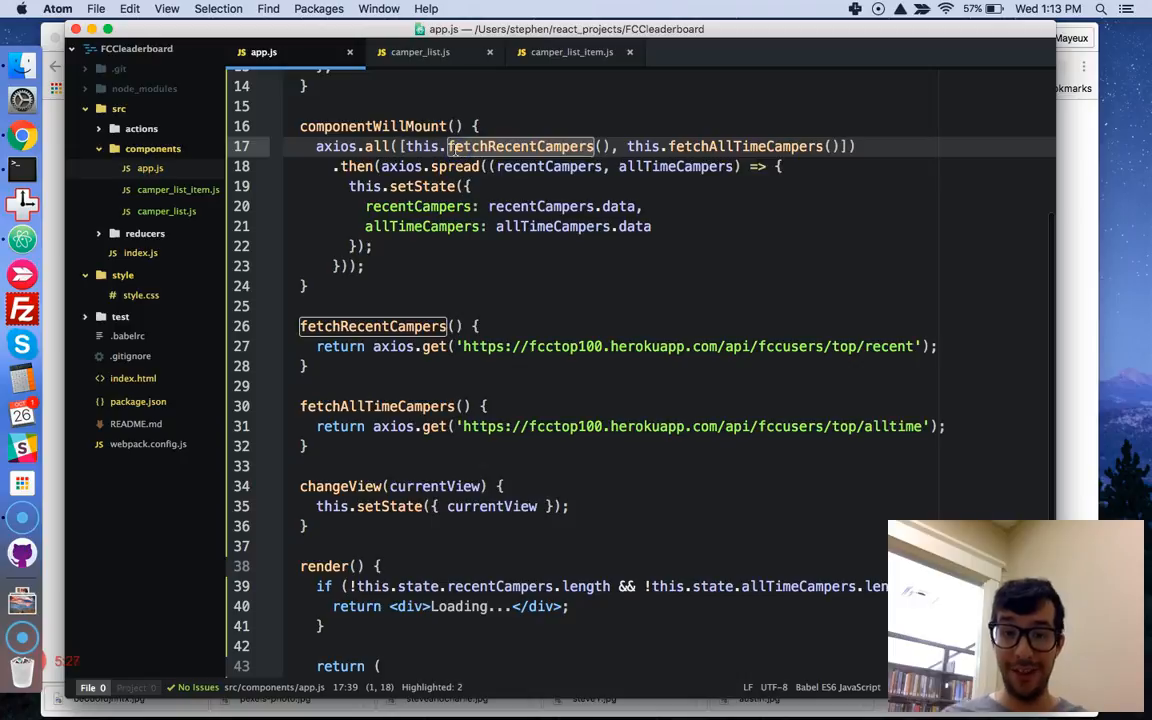
mouse_move(546, 248)
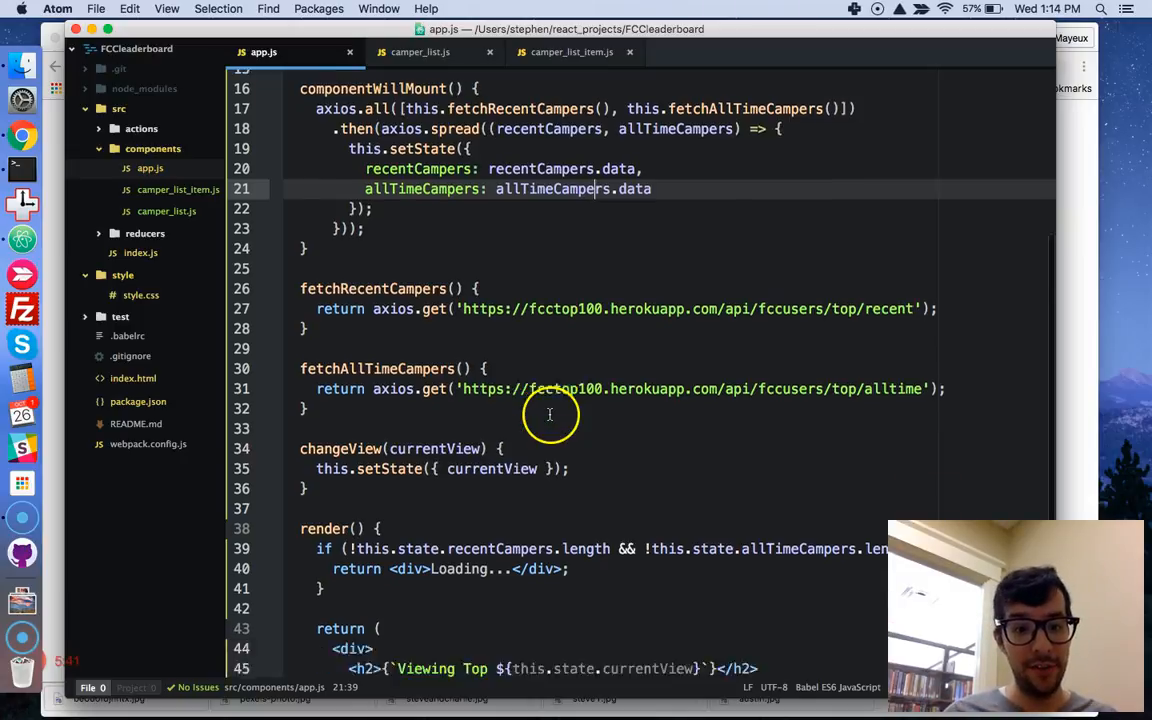
scroll(down, 3)
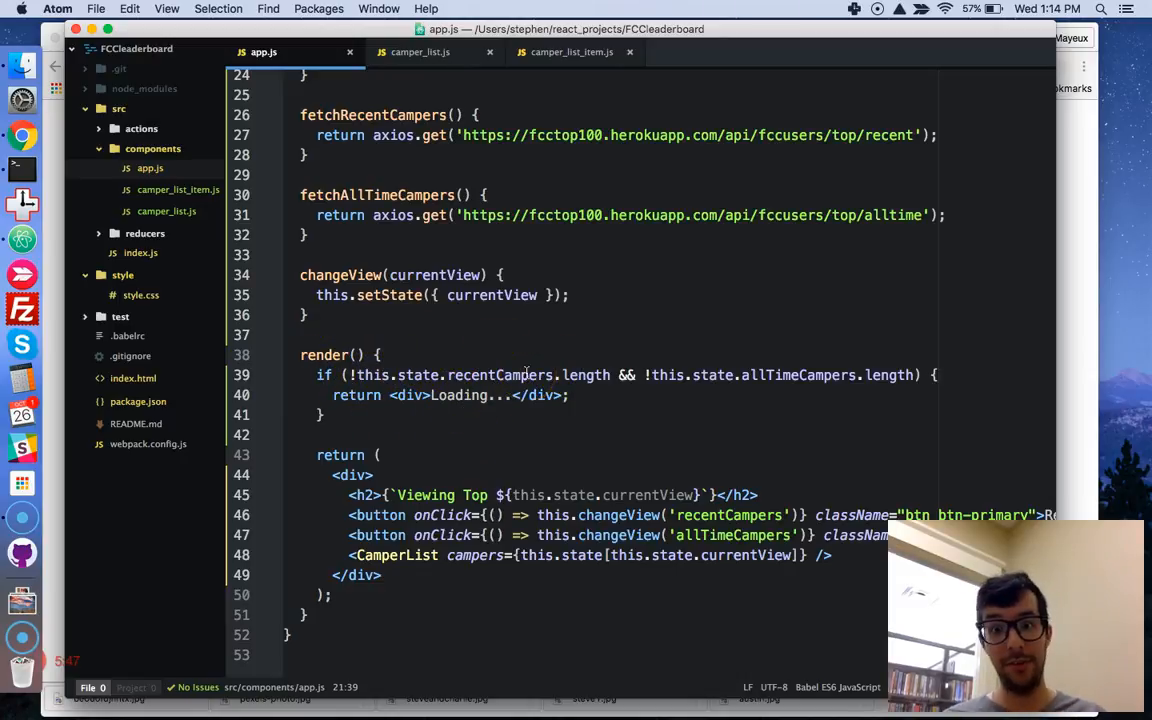
mouse_move(784, 376)
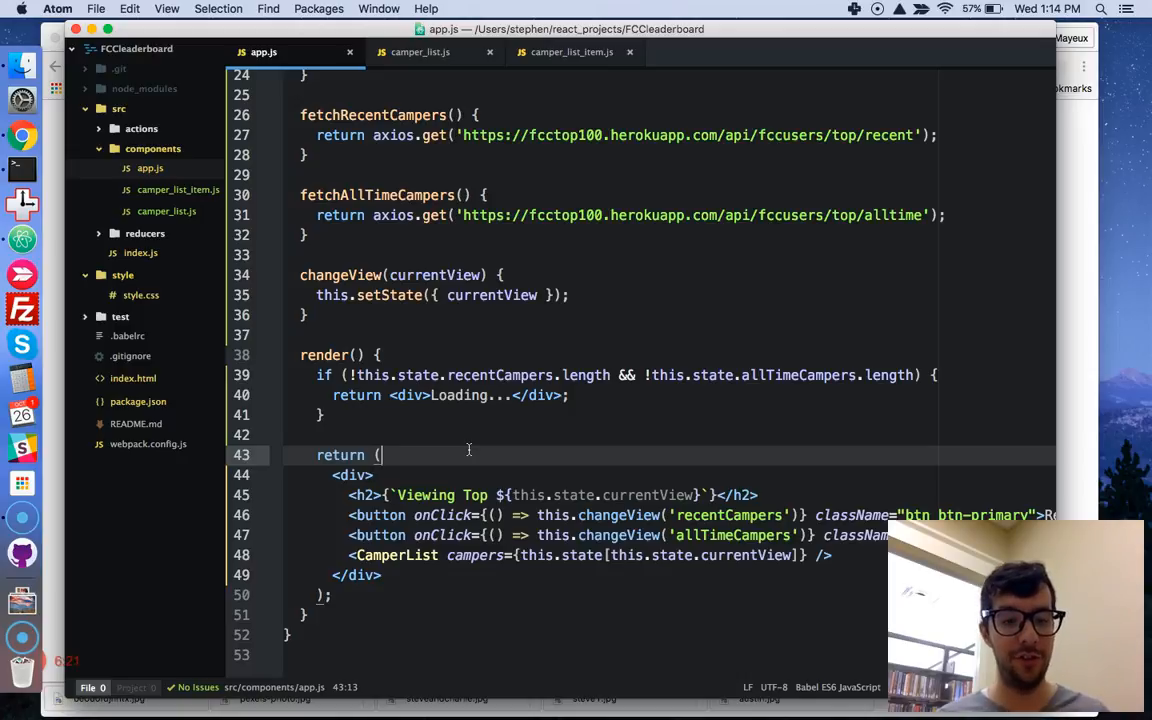
mouse_move(22, 168)
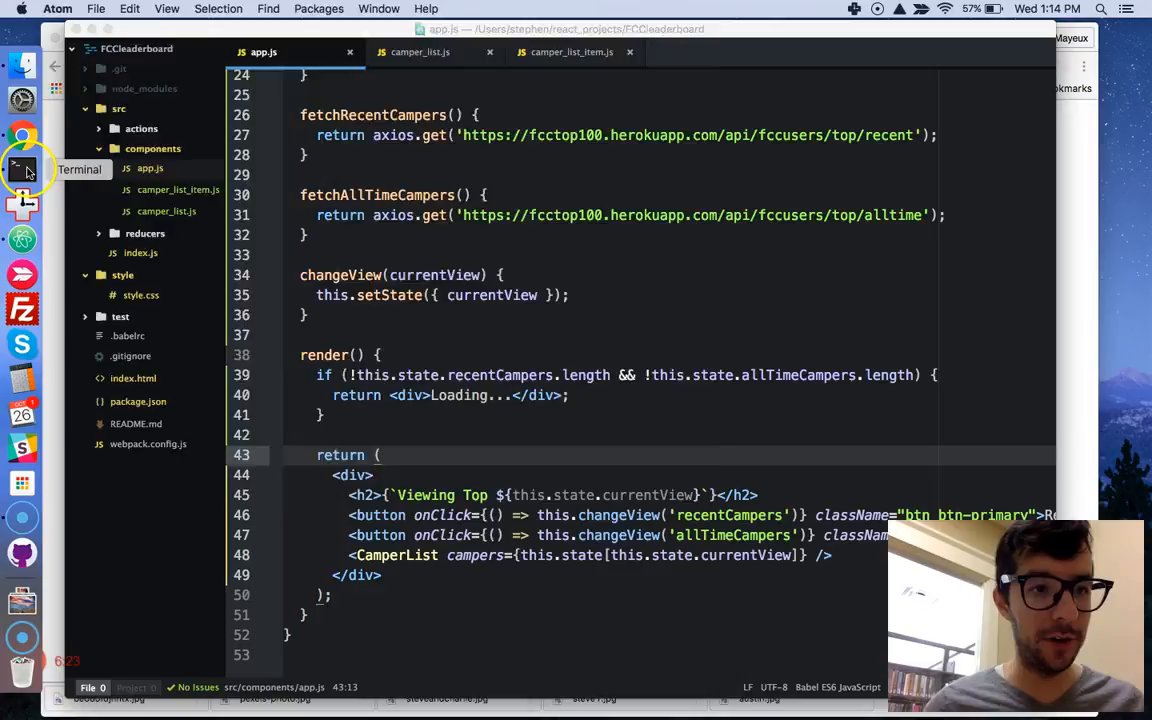
Run npm install --save react-md-spinner in the FCCleaderboard folder
click(22, 168)
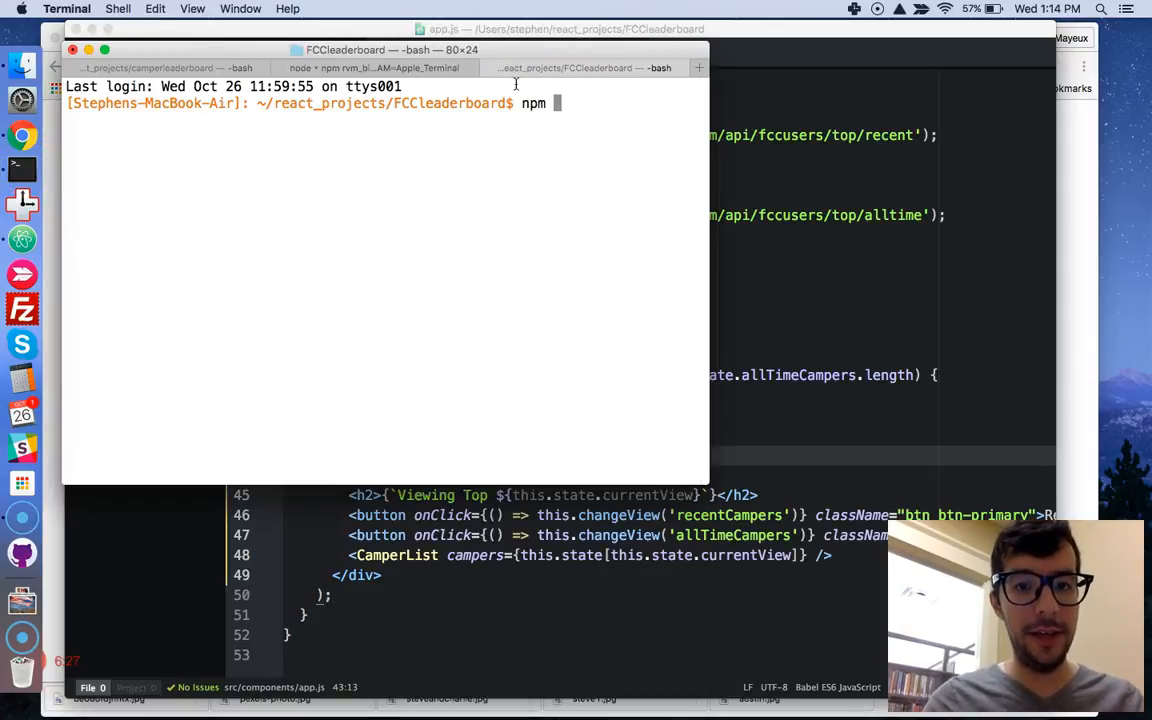
text(install --save react)
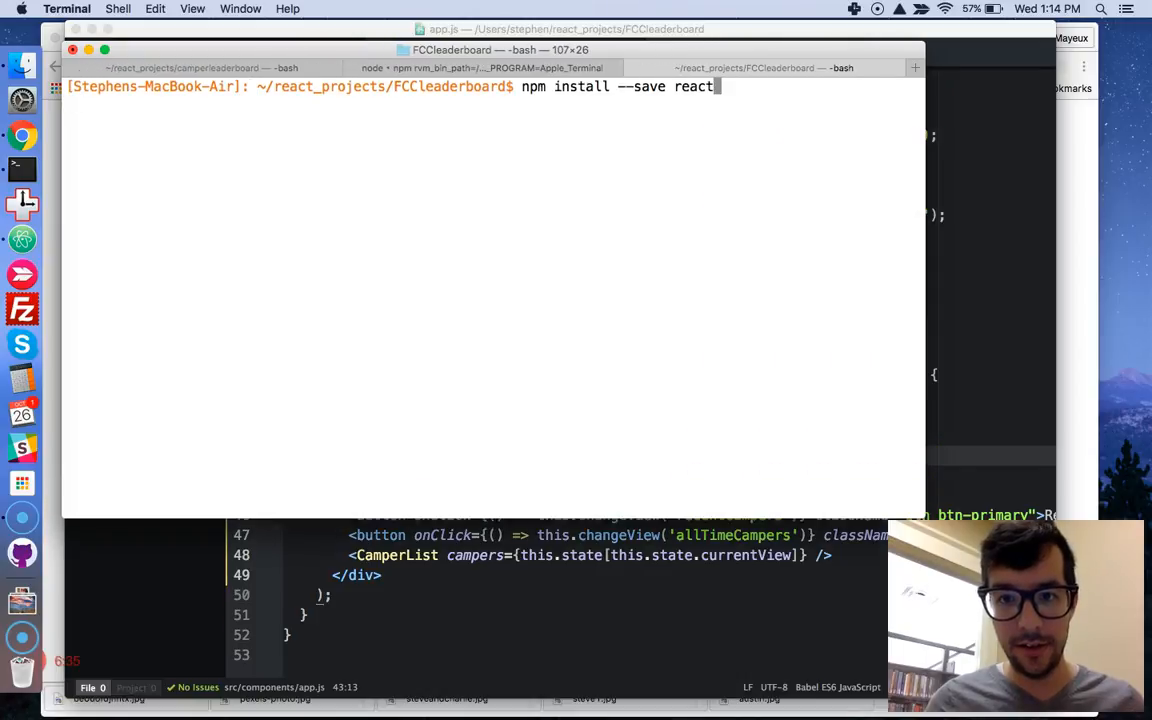
text(-md)
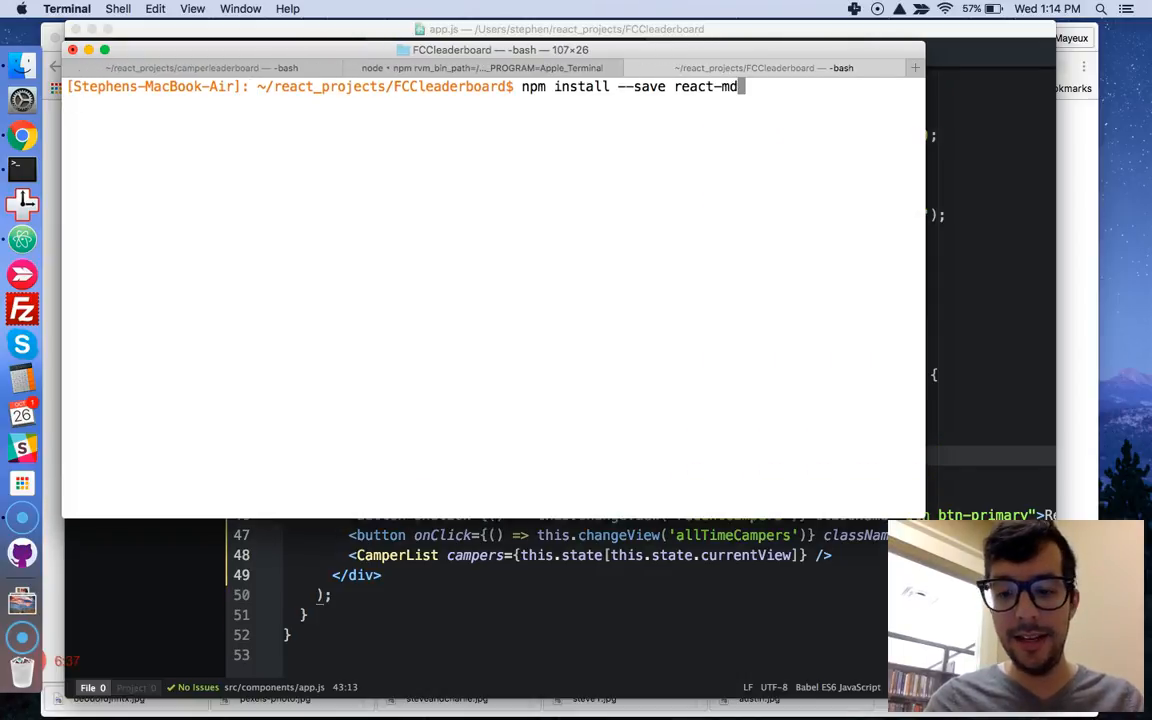
text(-spinner)
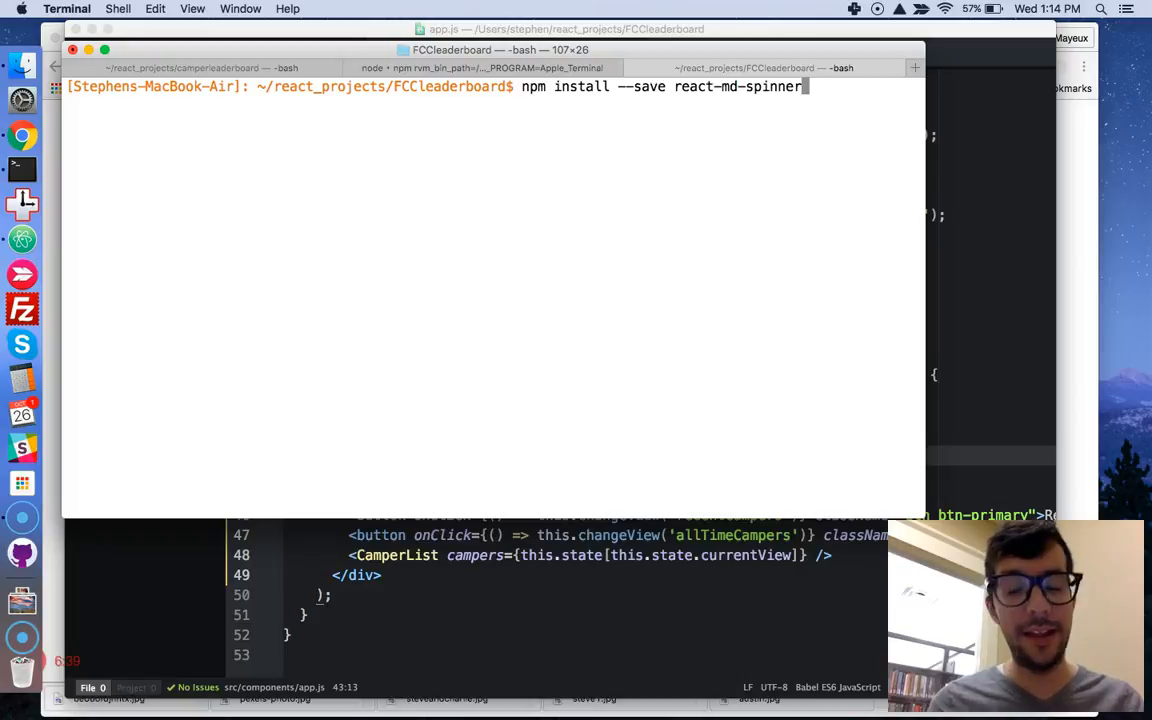
key(enter)
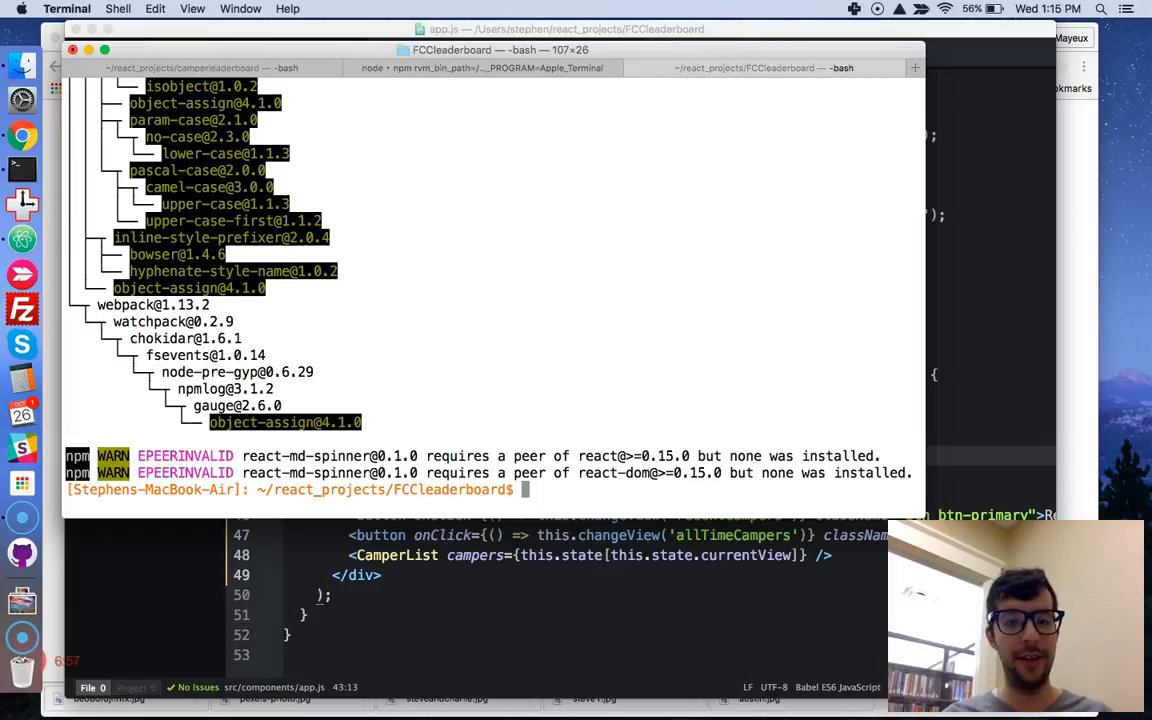
mouse_move(570, 426)
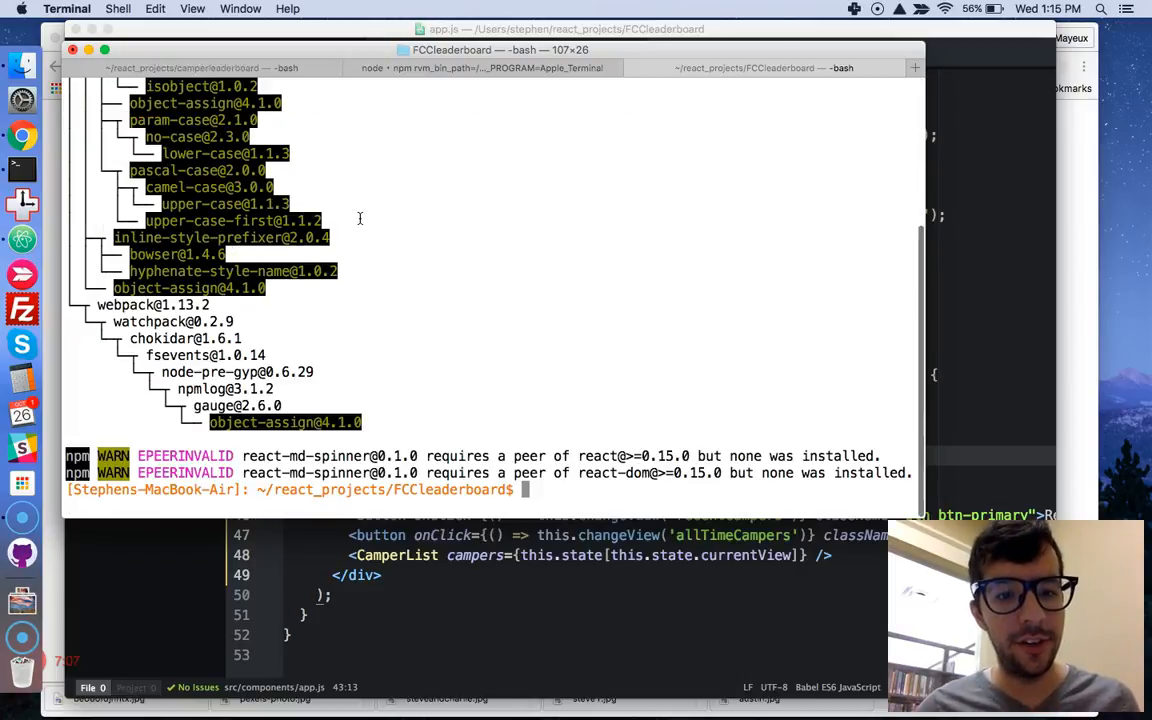
text(npm install --save react-md-spinner)
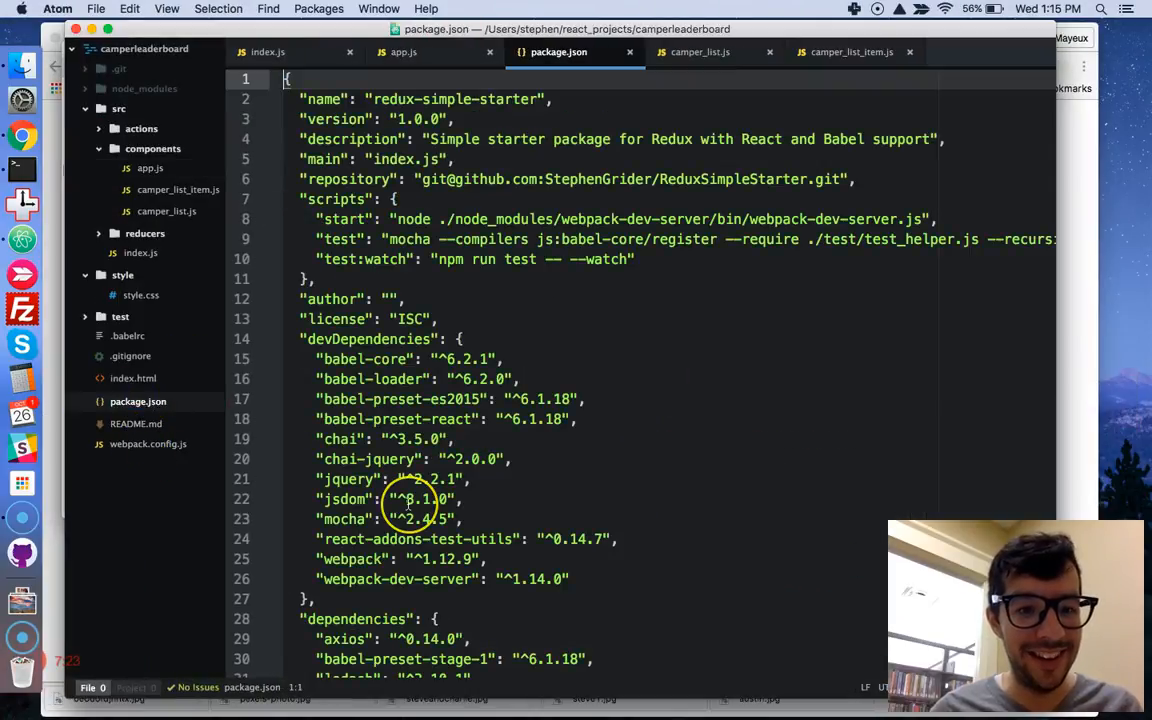
Scroll package.json down to the dependencies listing react-md-spinner
scroll(down, 3)
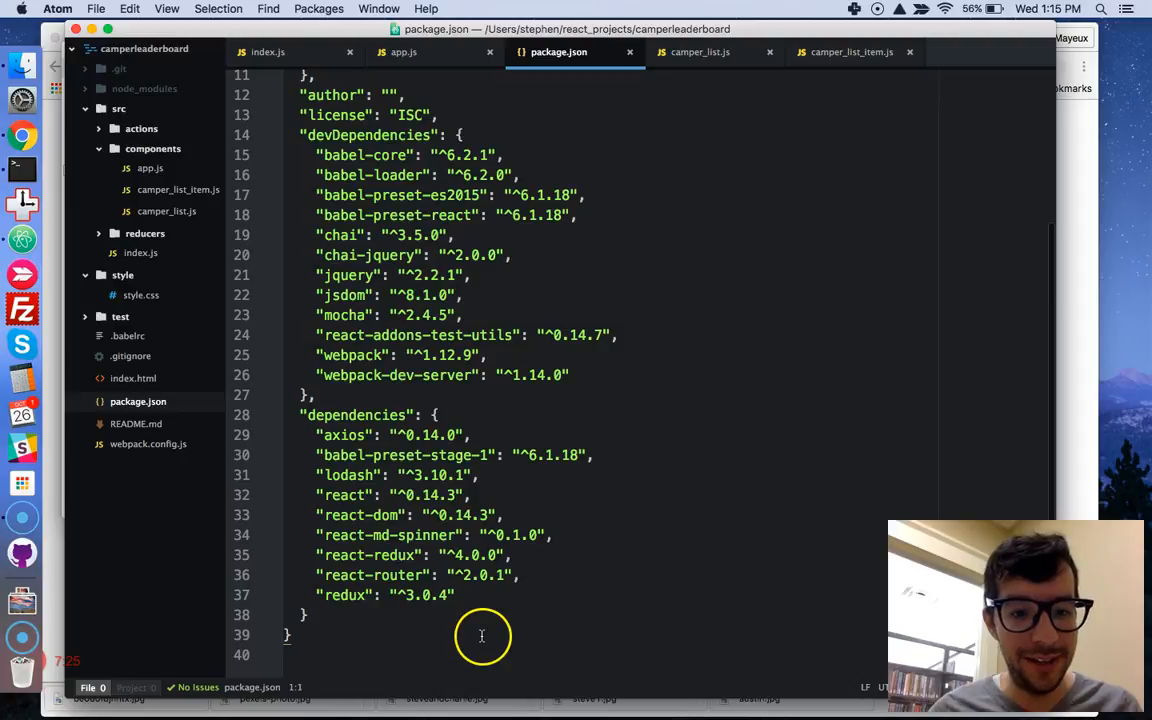
mouse_move(548, 546)
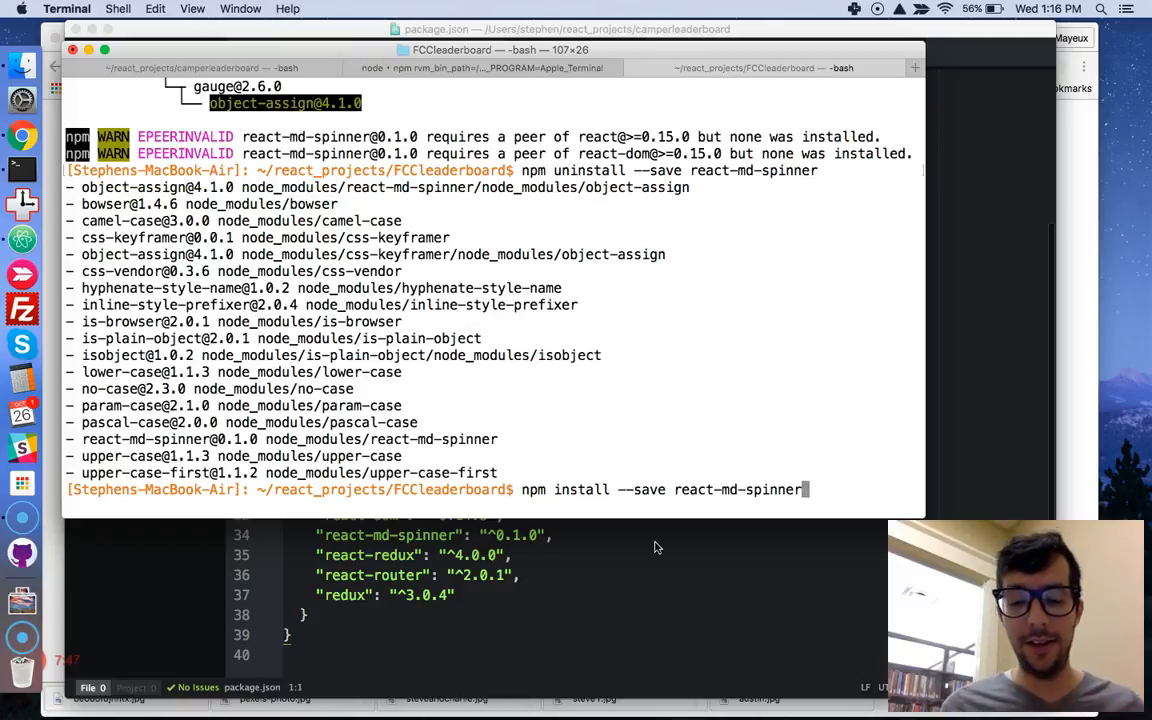
text(@)
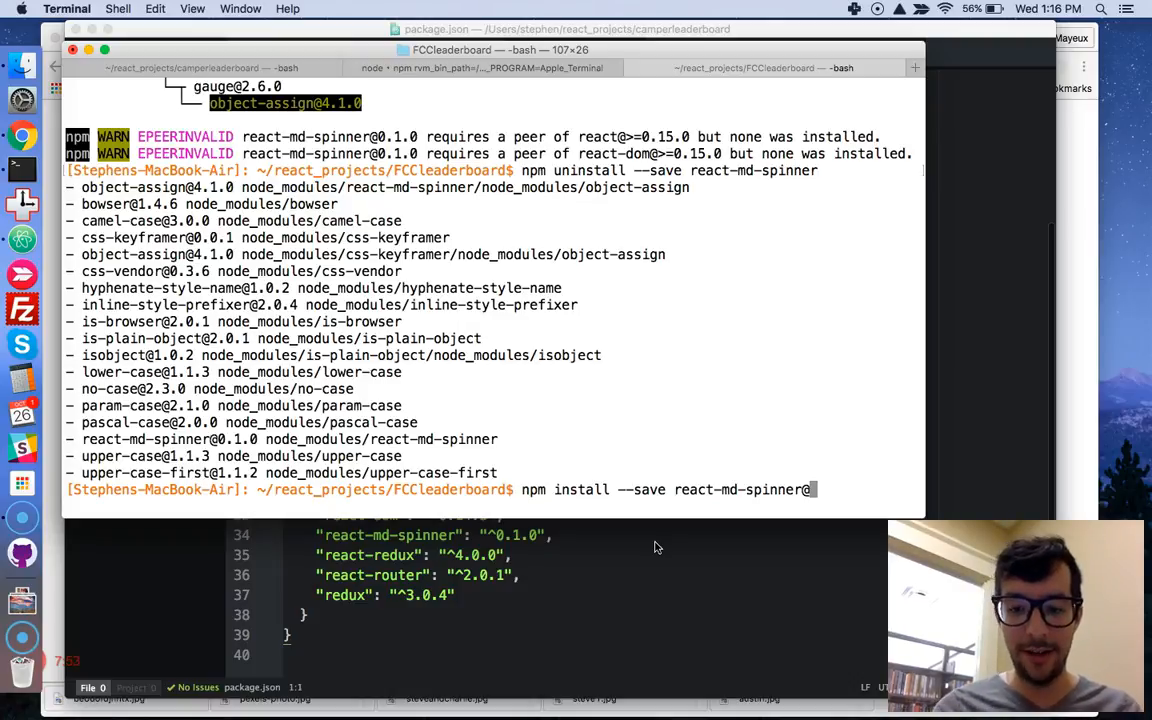
text(0.1.0)
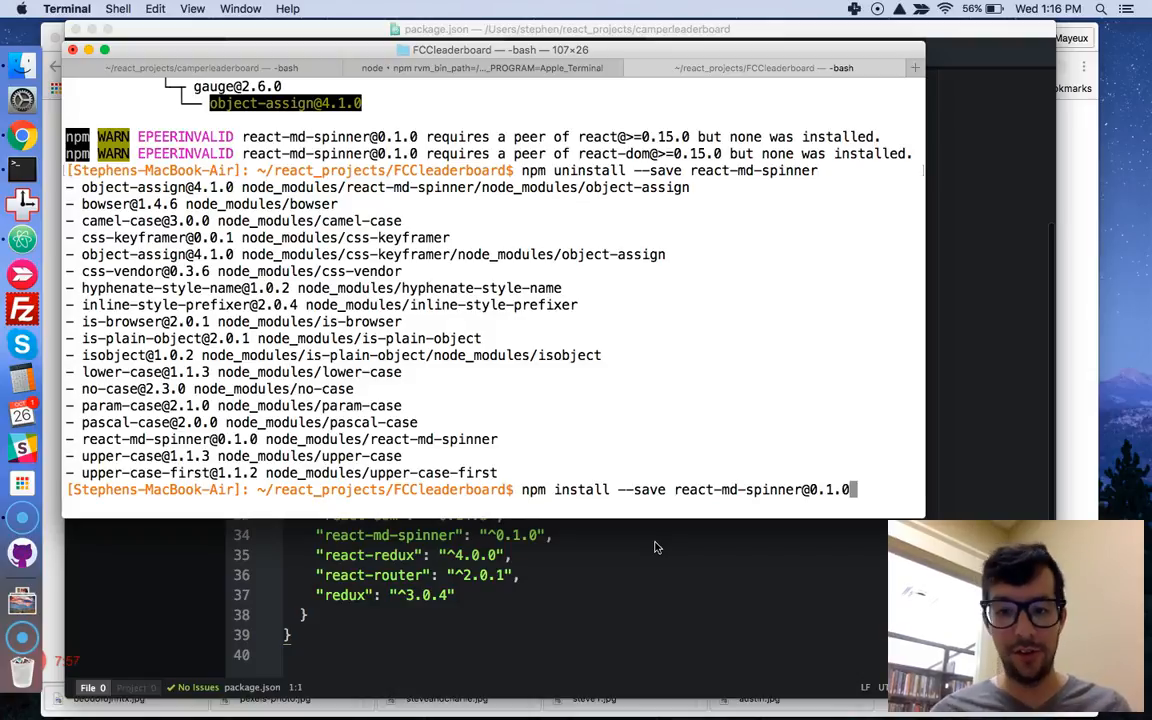
key(Return)
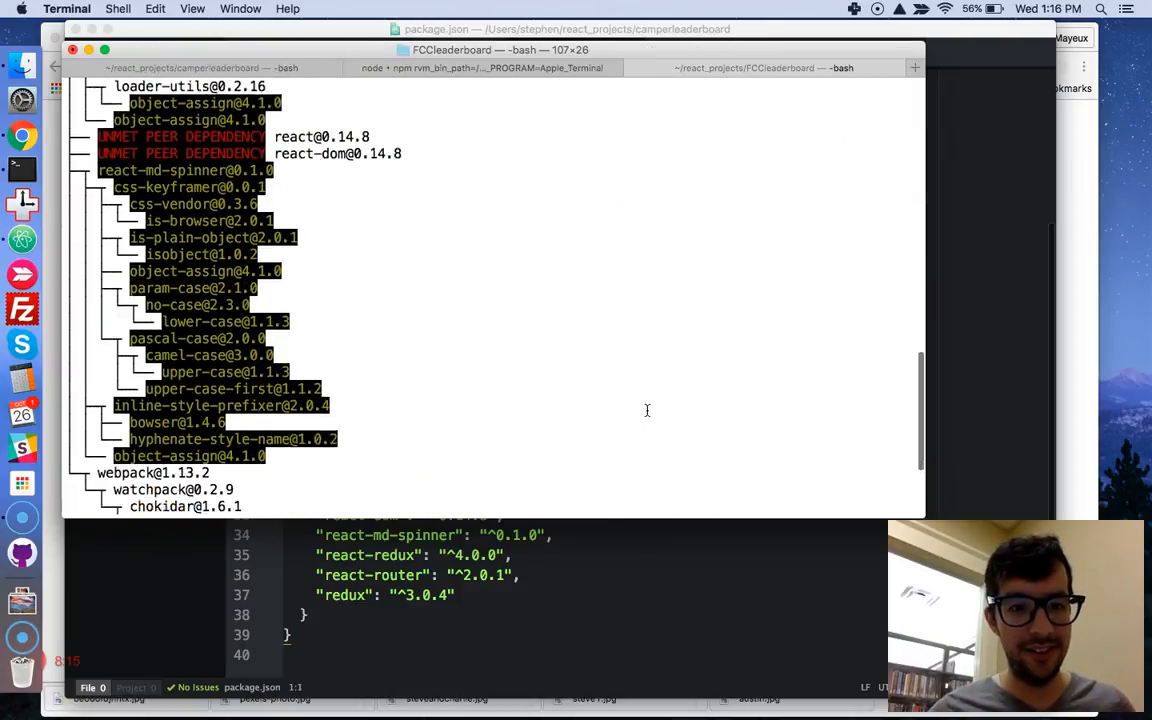
scroll(down, 3)
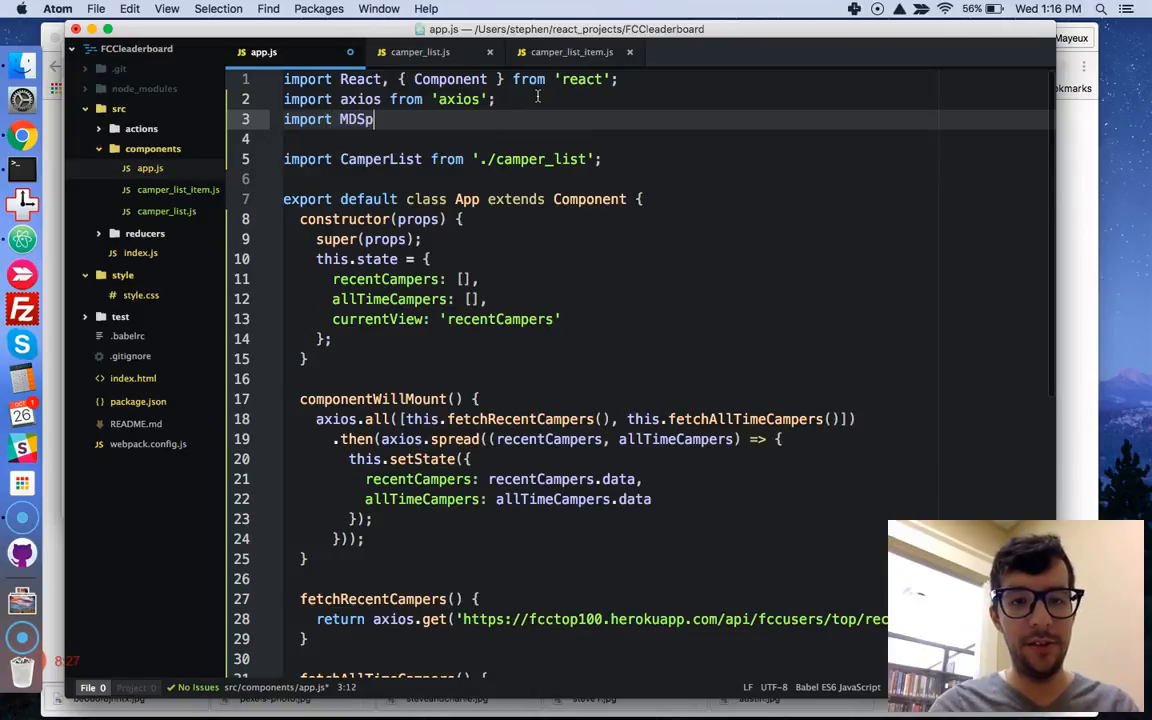
Add import MDSpinner from 'react-md-spinner' at the top of app.js
text(inner f)
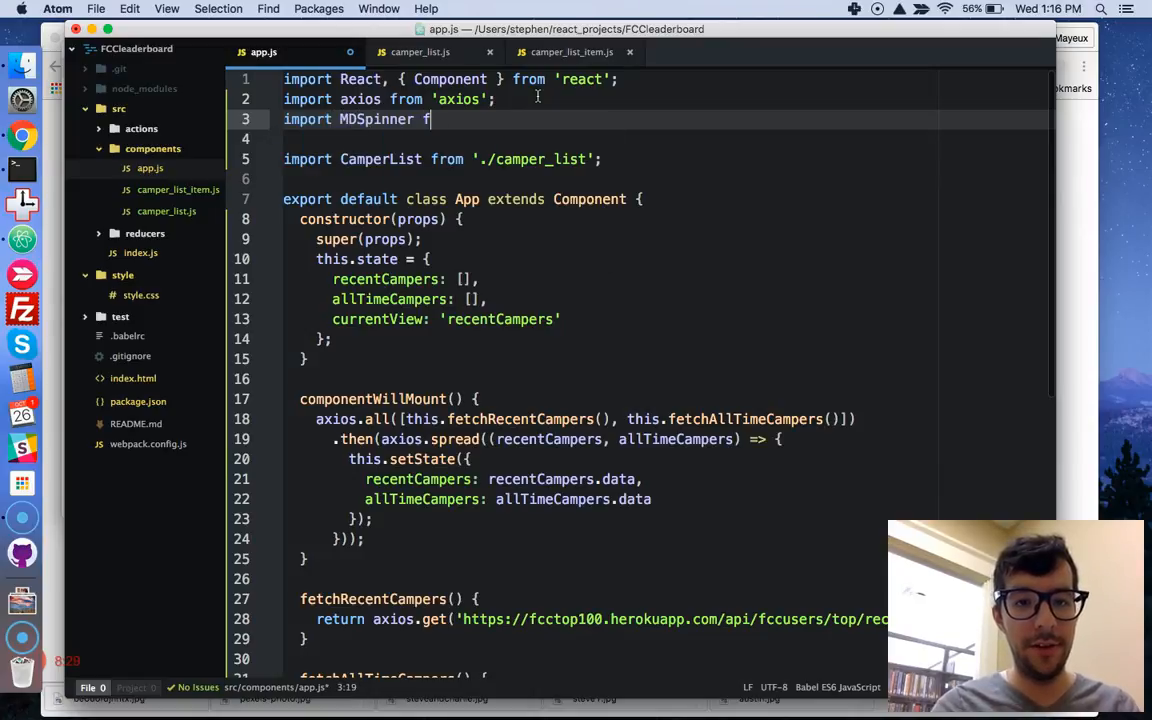
text(from 'react')
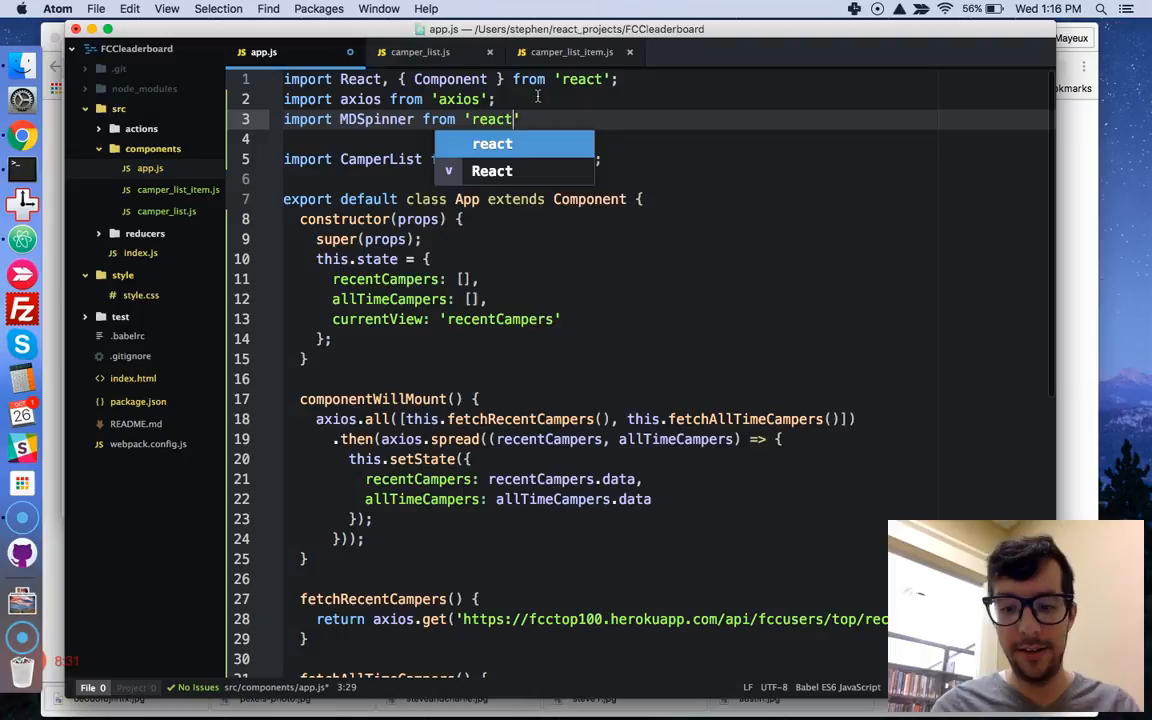
text(-md-spinner)
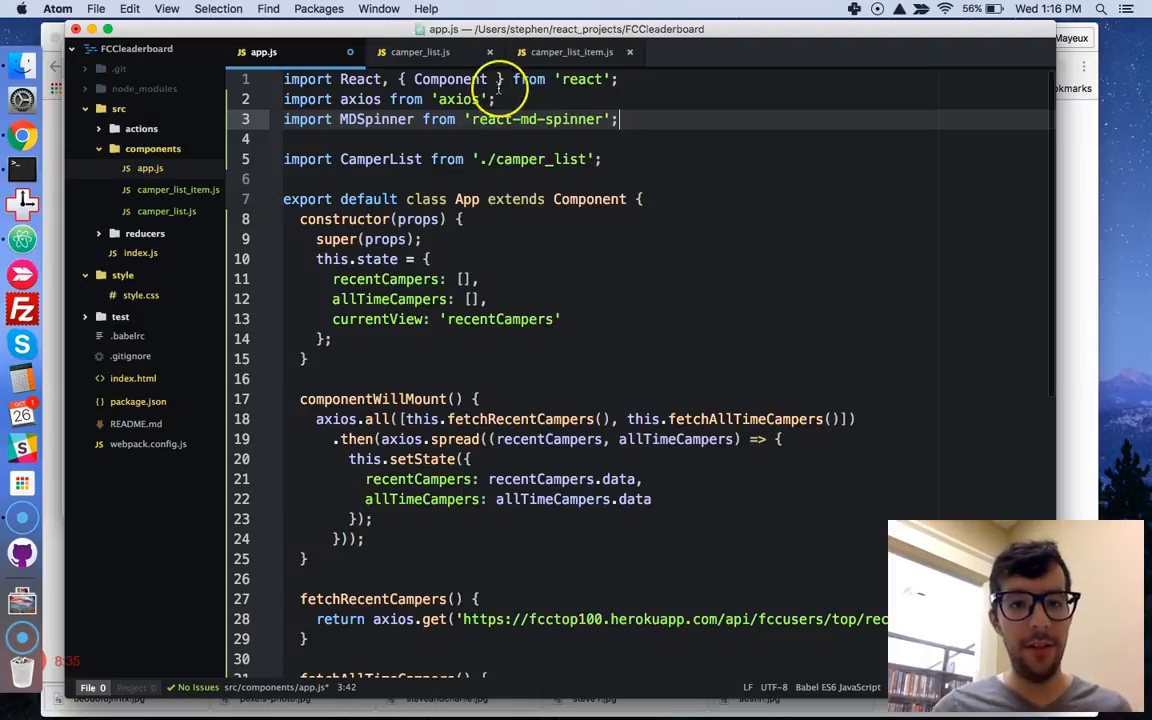
double_click(376, 120)
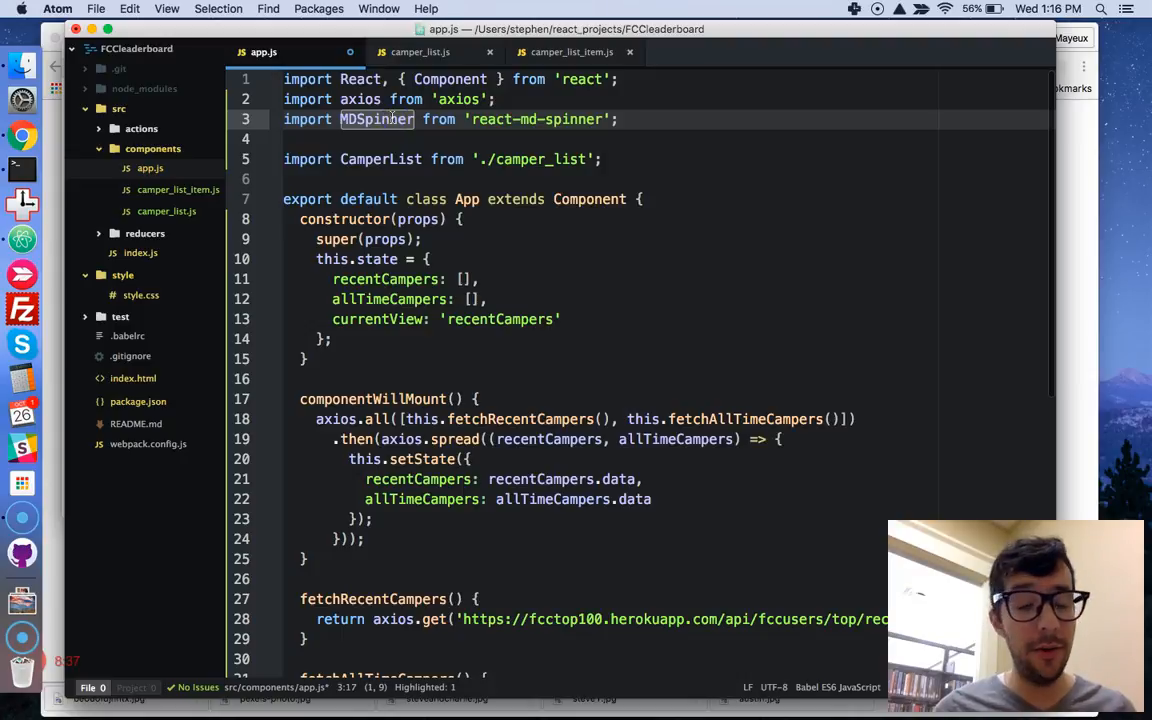
mouse_move(536, 382)
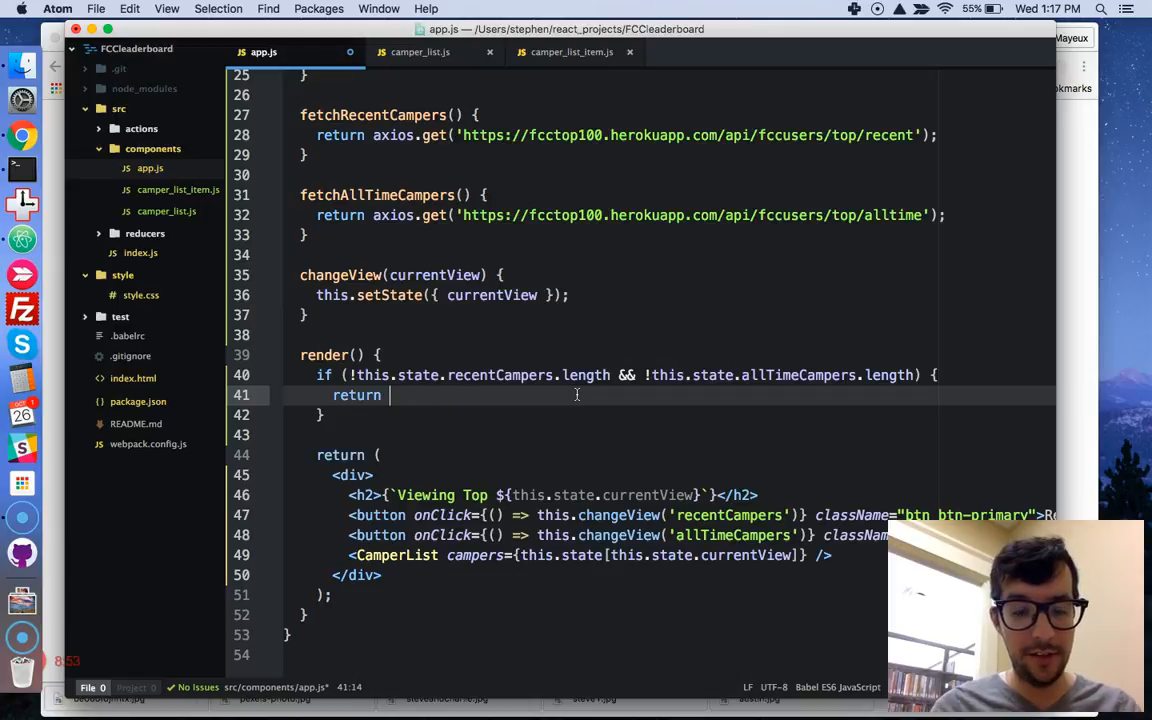
Return <MDSpinner className="spinner" size={100} /> in render while the camper lists are loading
text(<MD)
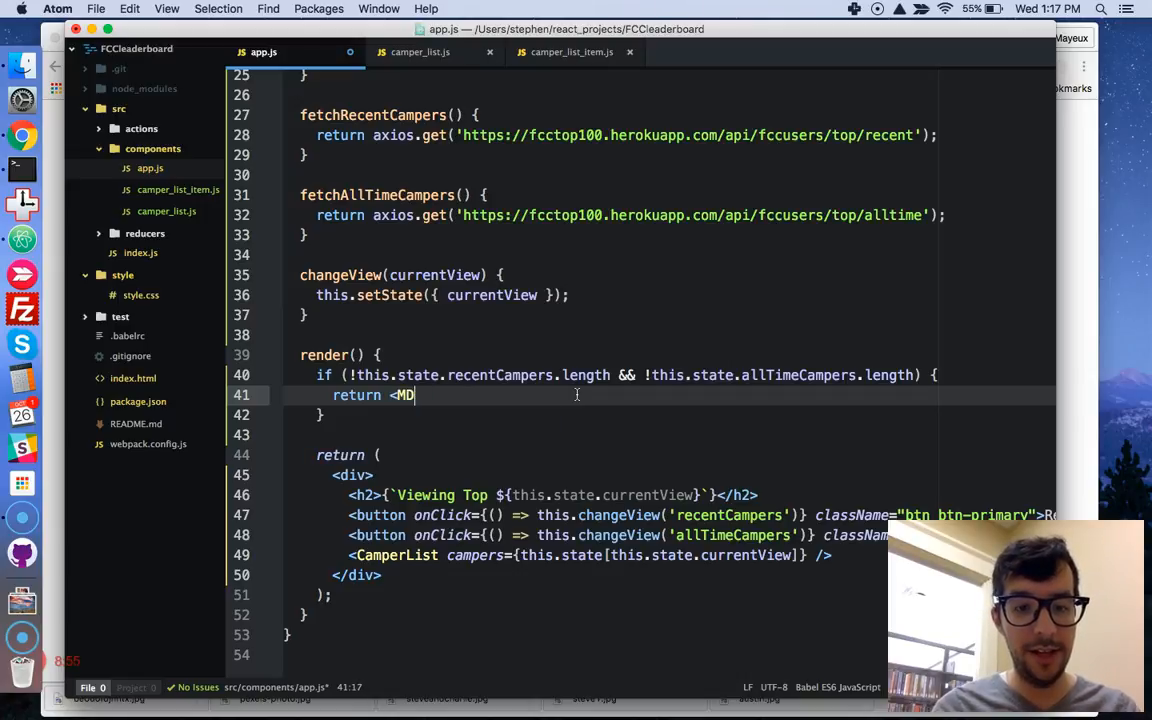
text(Spinner />)
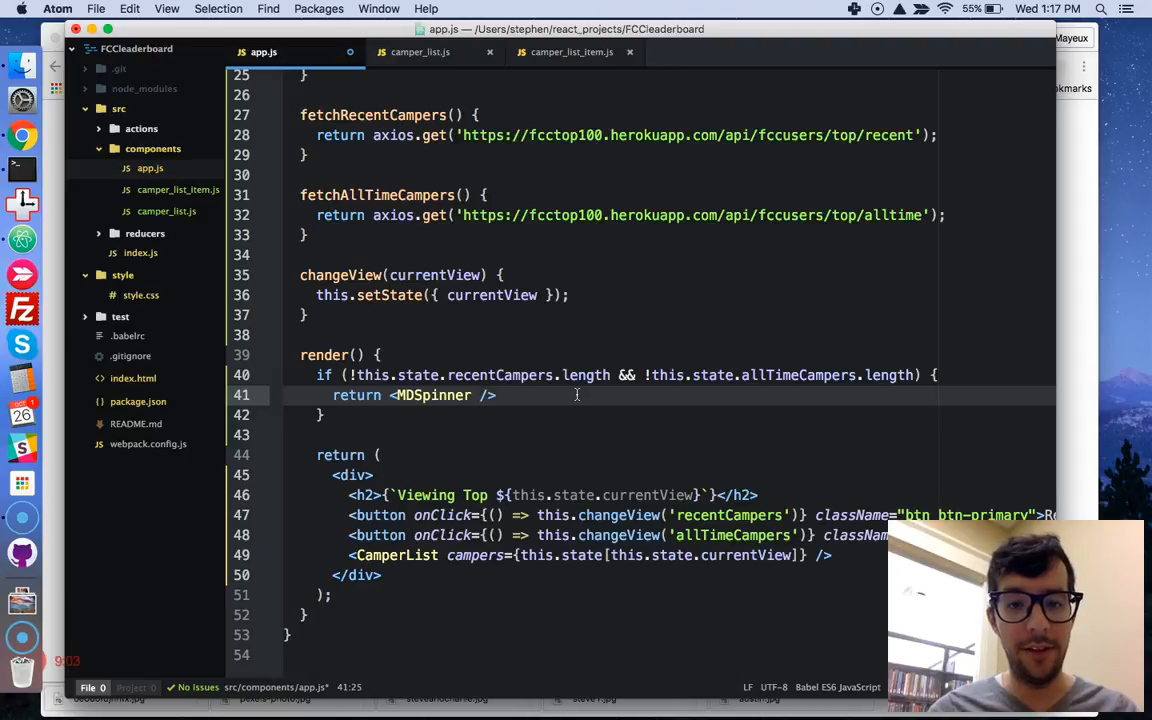
text(className=)
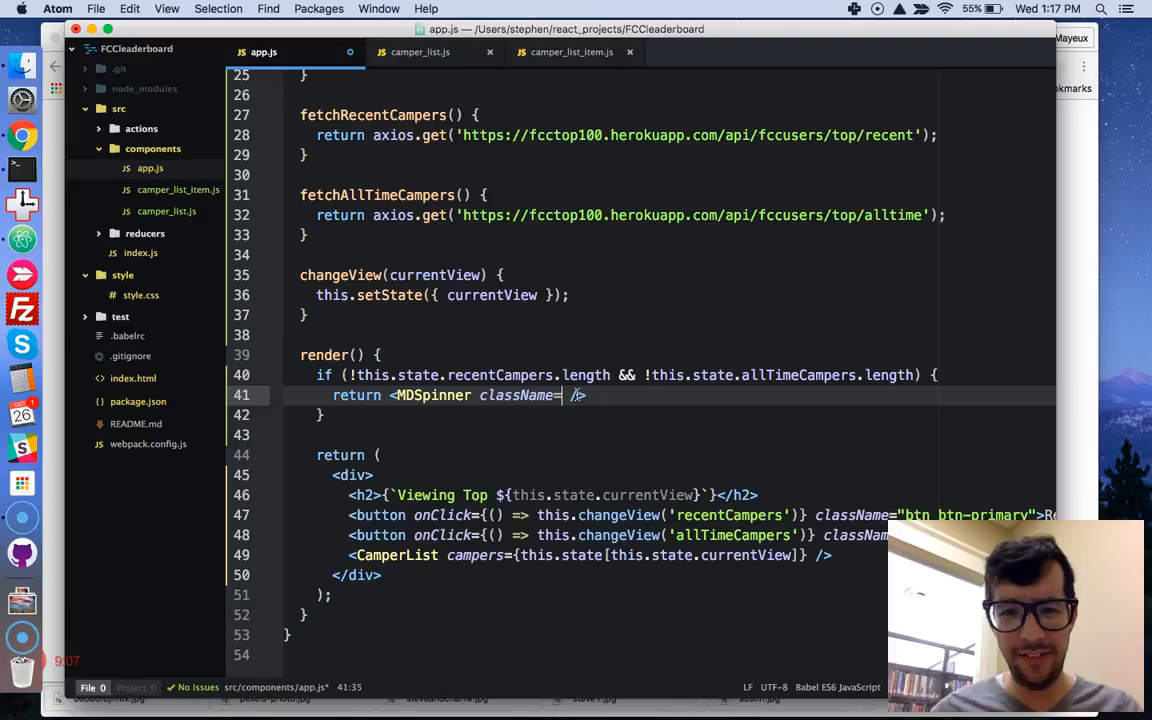
text({})
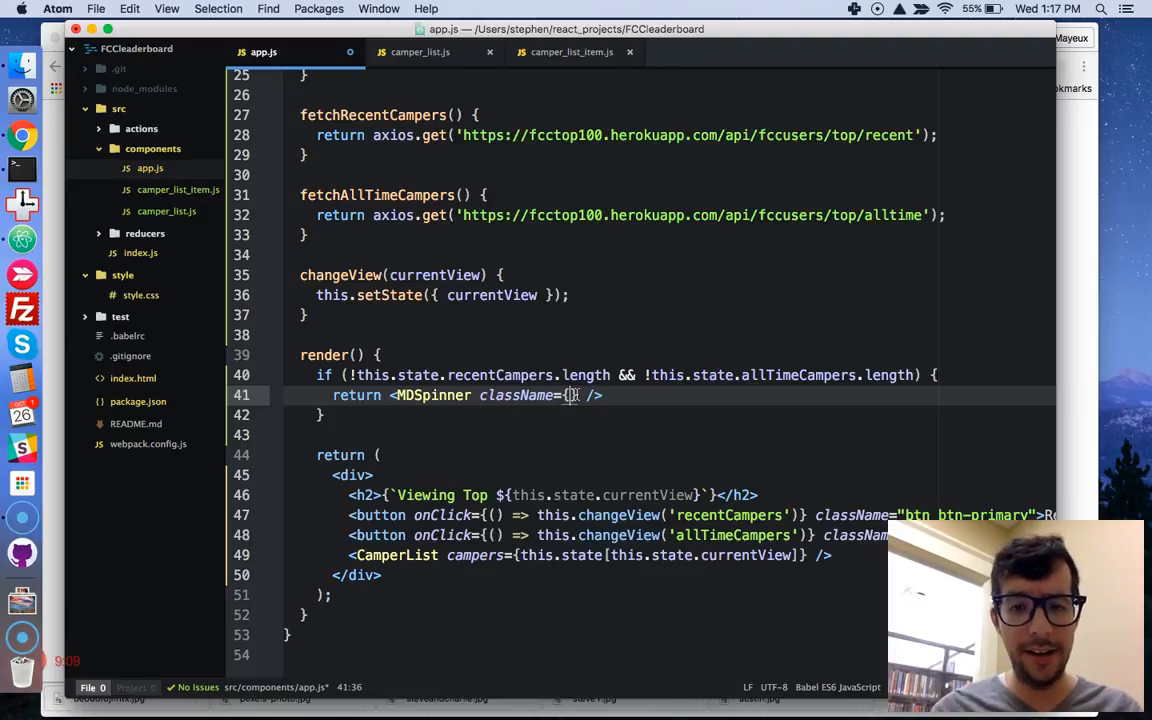
key(Backspace)
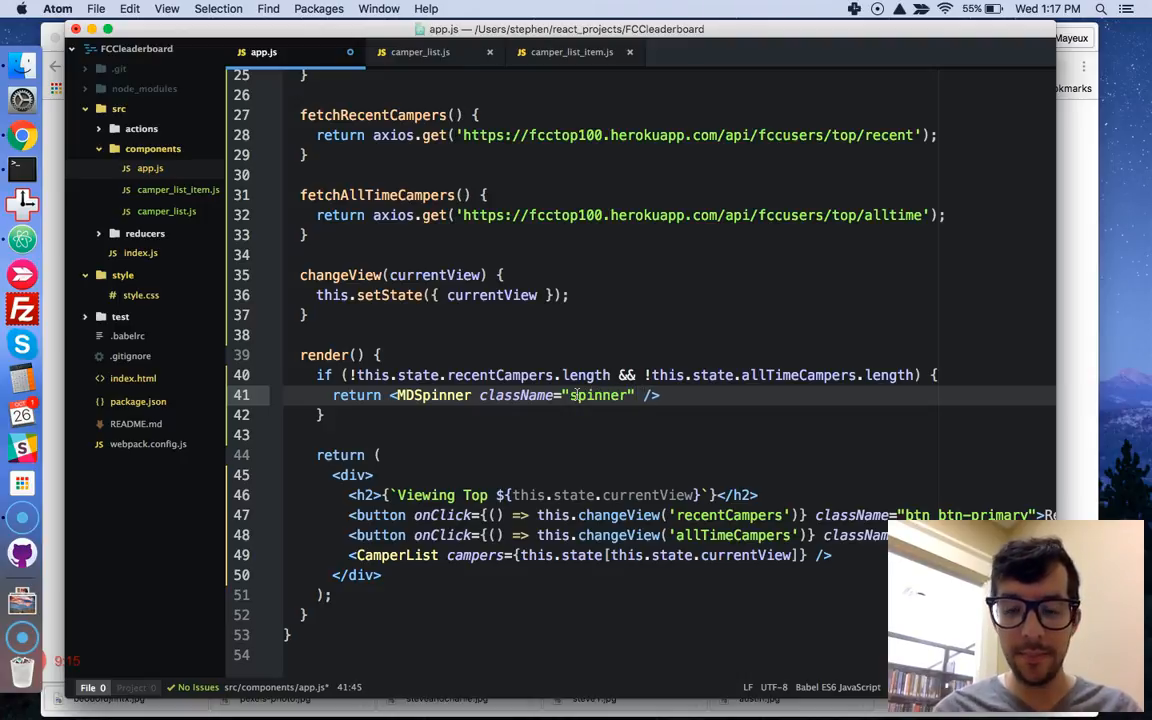
text(size)
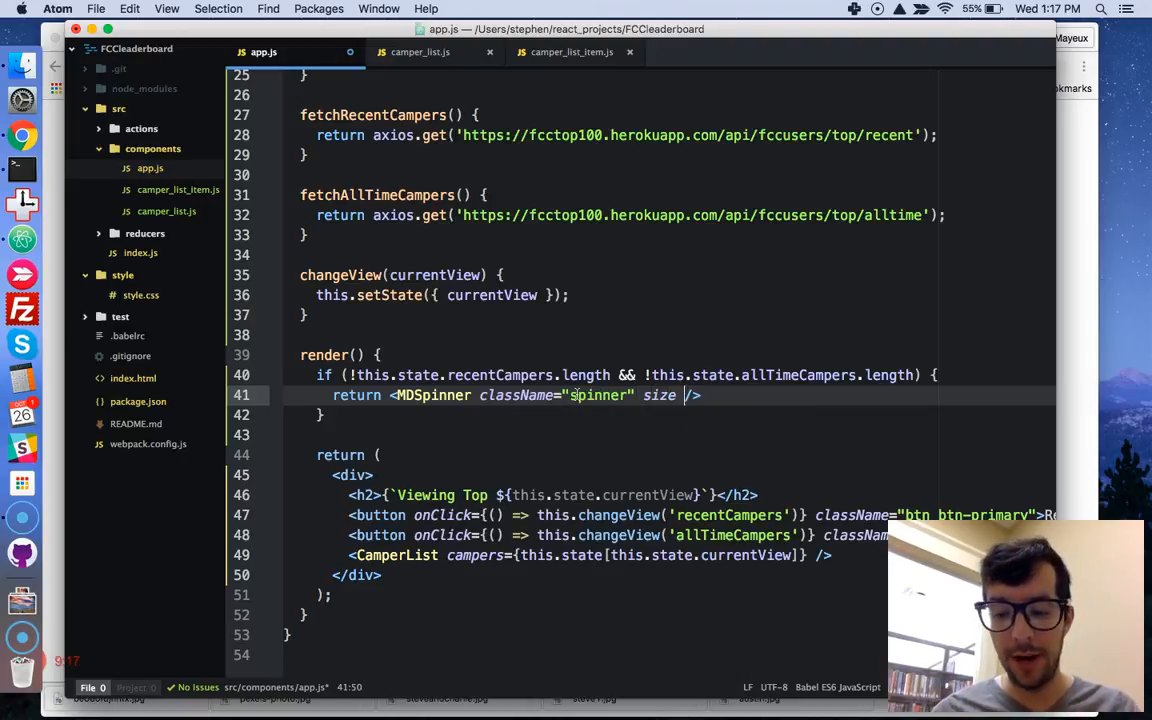
text(=)
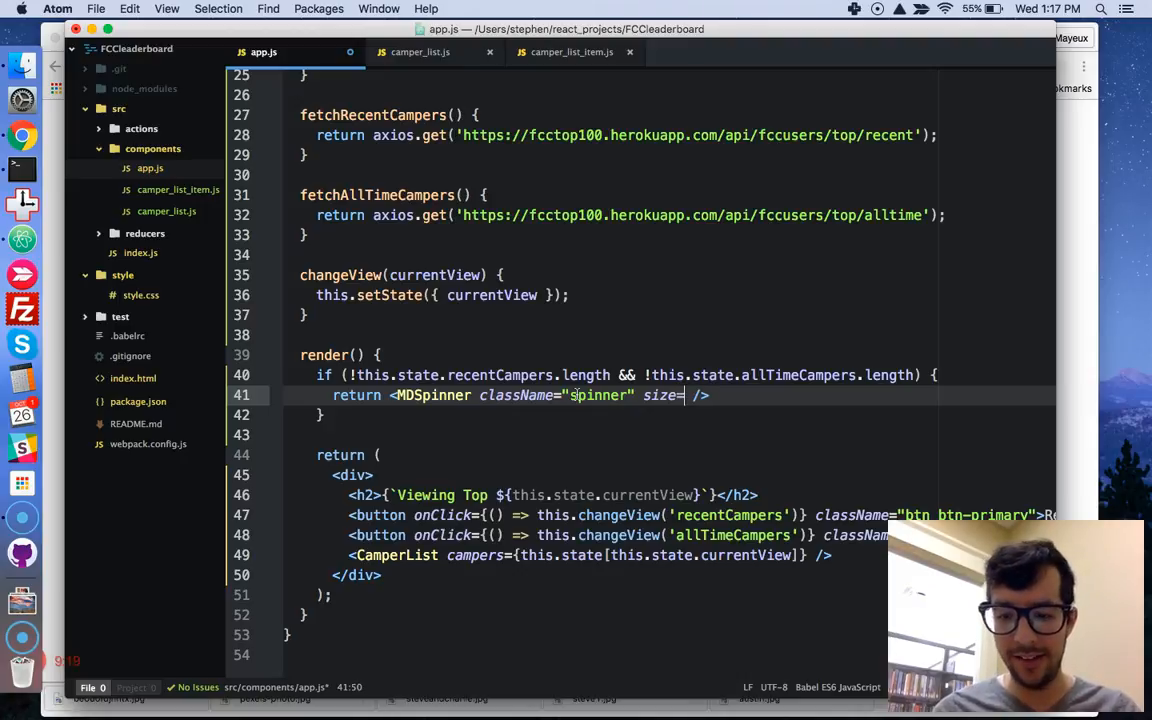
text({100})
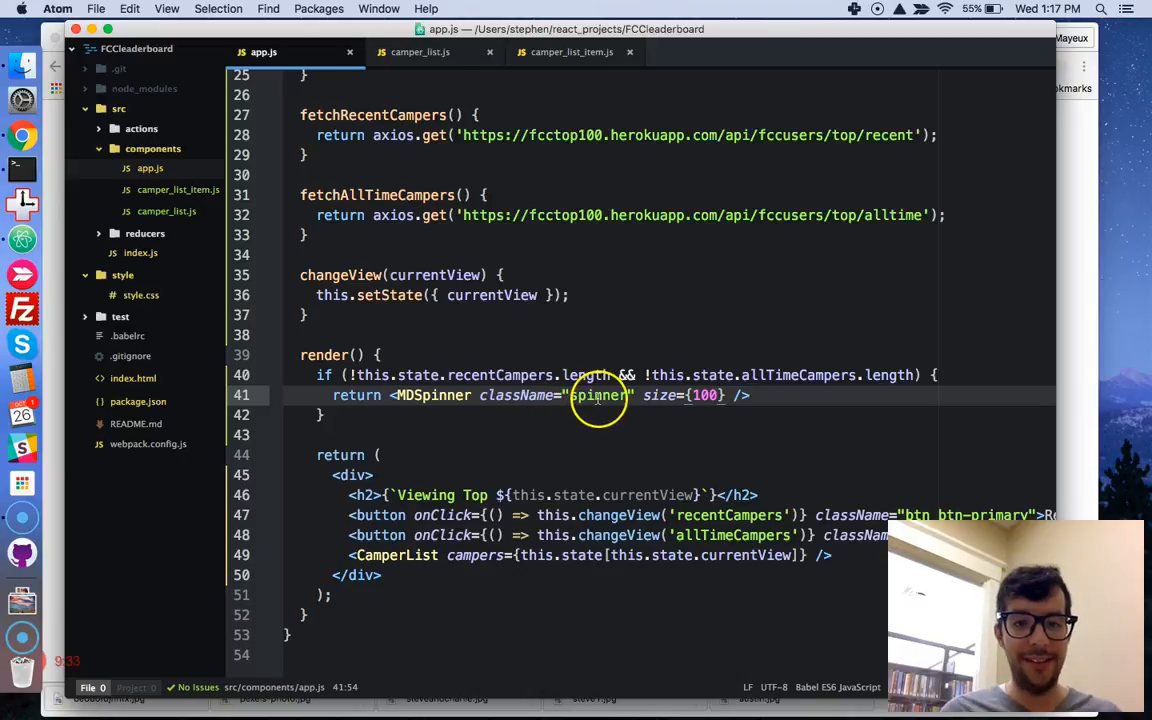
double_click(596, 396)
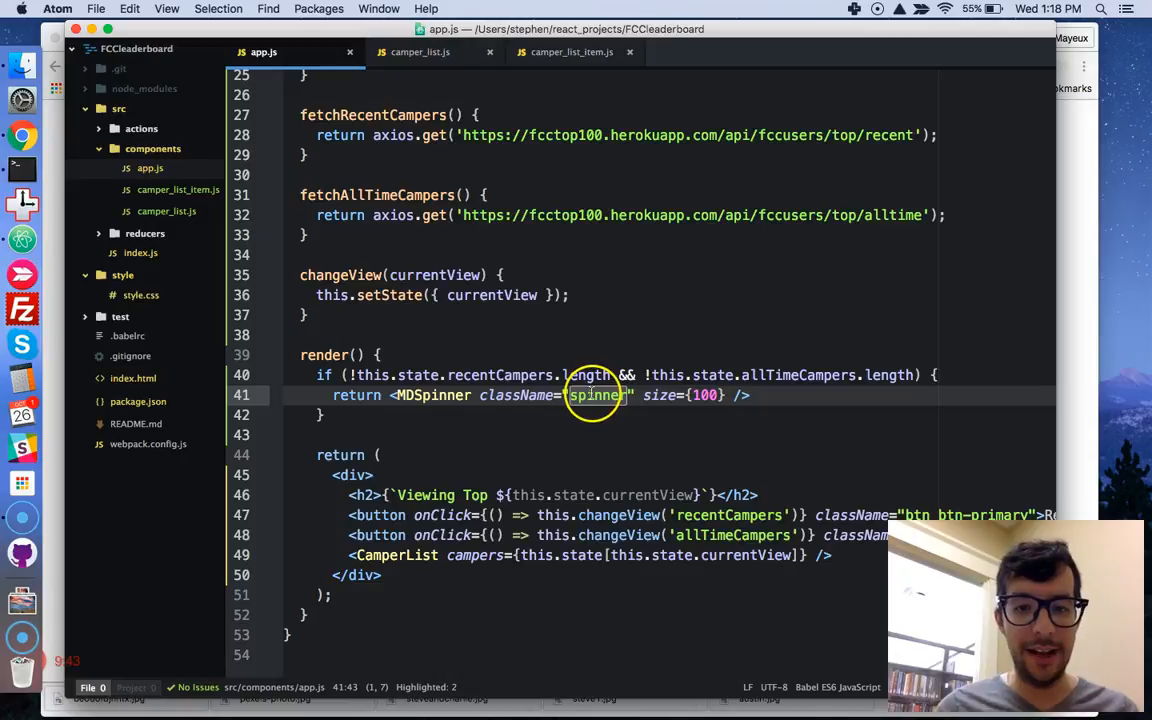
click(410, 52)
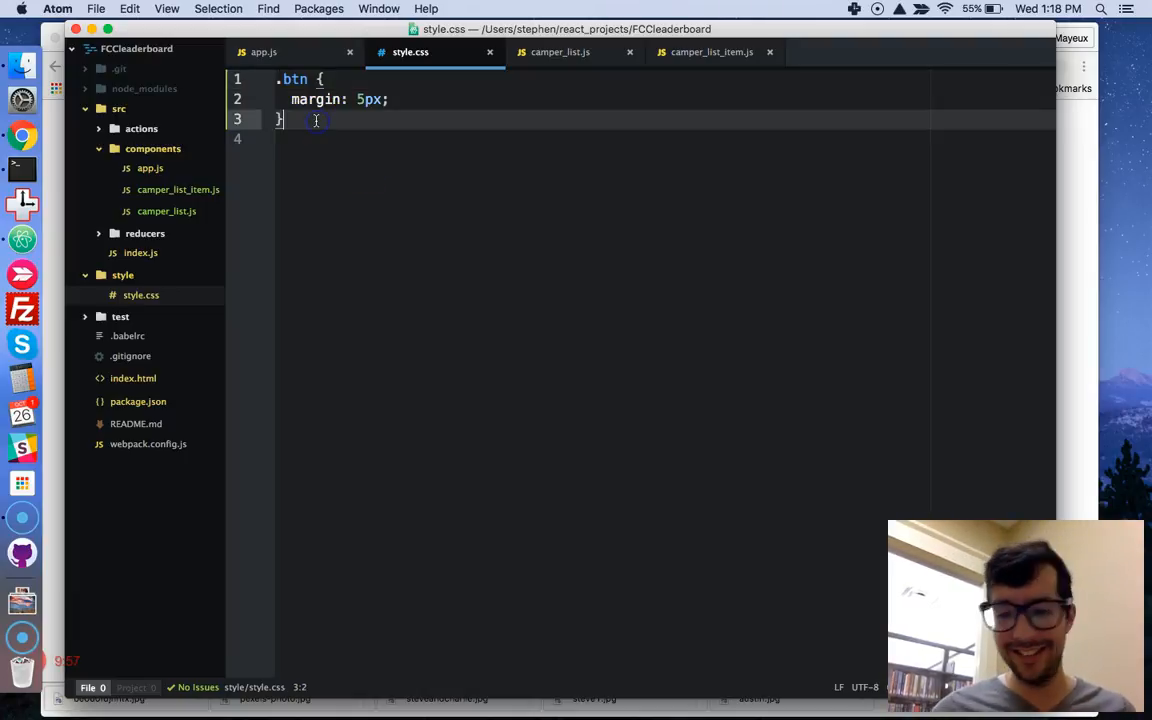
Write a .spinner rule in style.css with margin: 0 auto to centre the spinner
text(.spinner {)
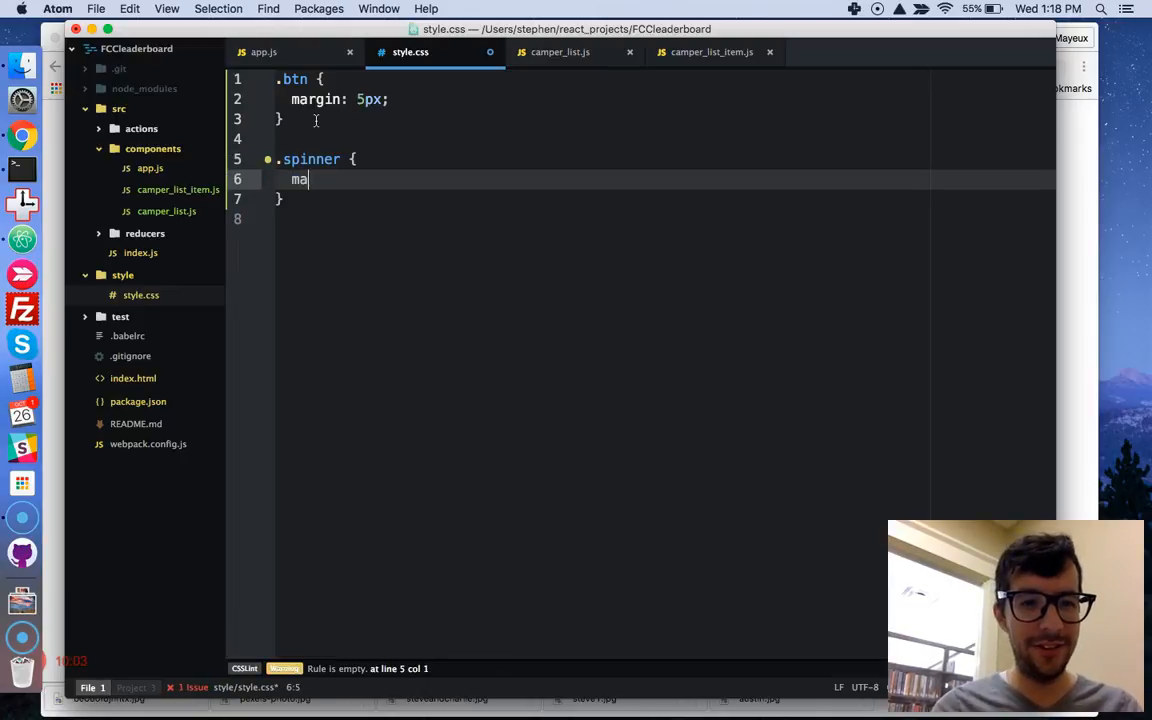
text(rgin:)
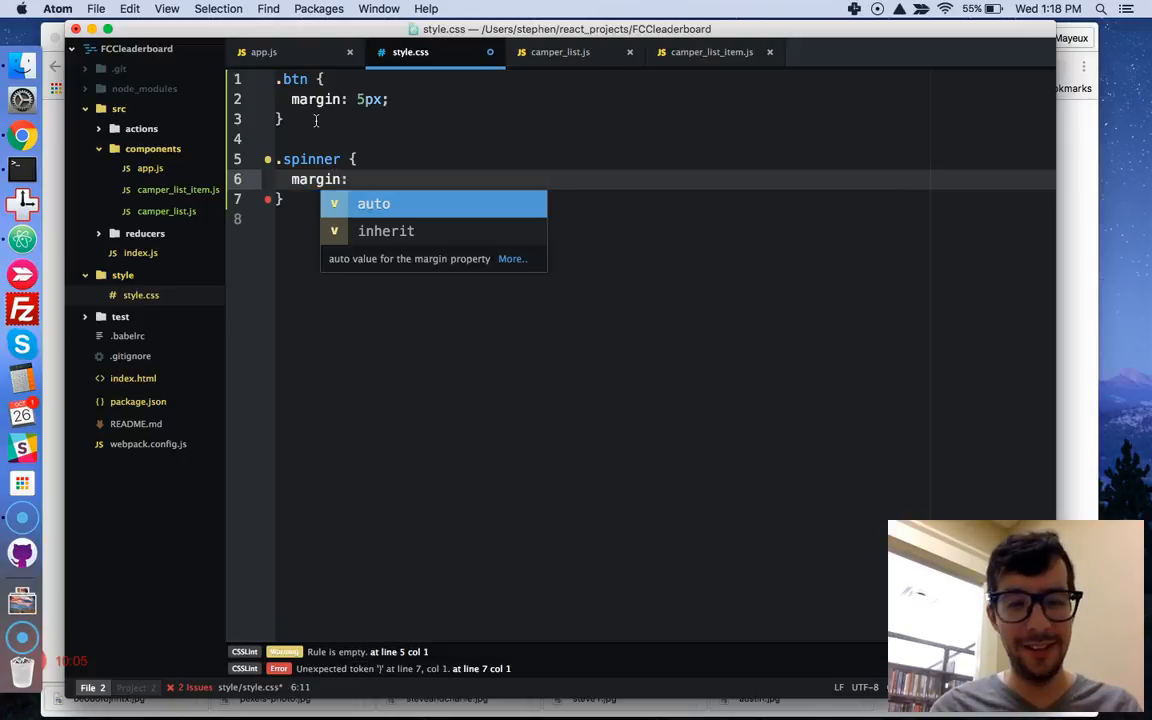
text(0 auto;)
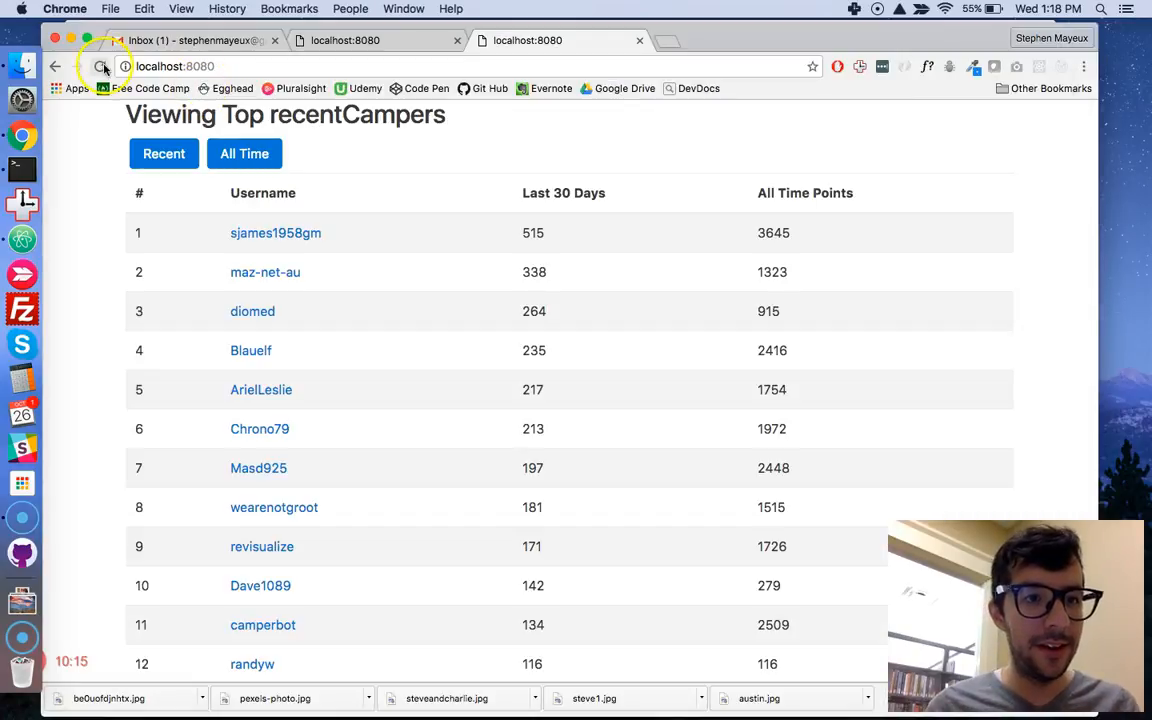
Reload the localhost:8080 leaderboard page to see the updated spinner styling
click(100, 66)
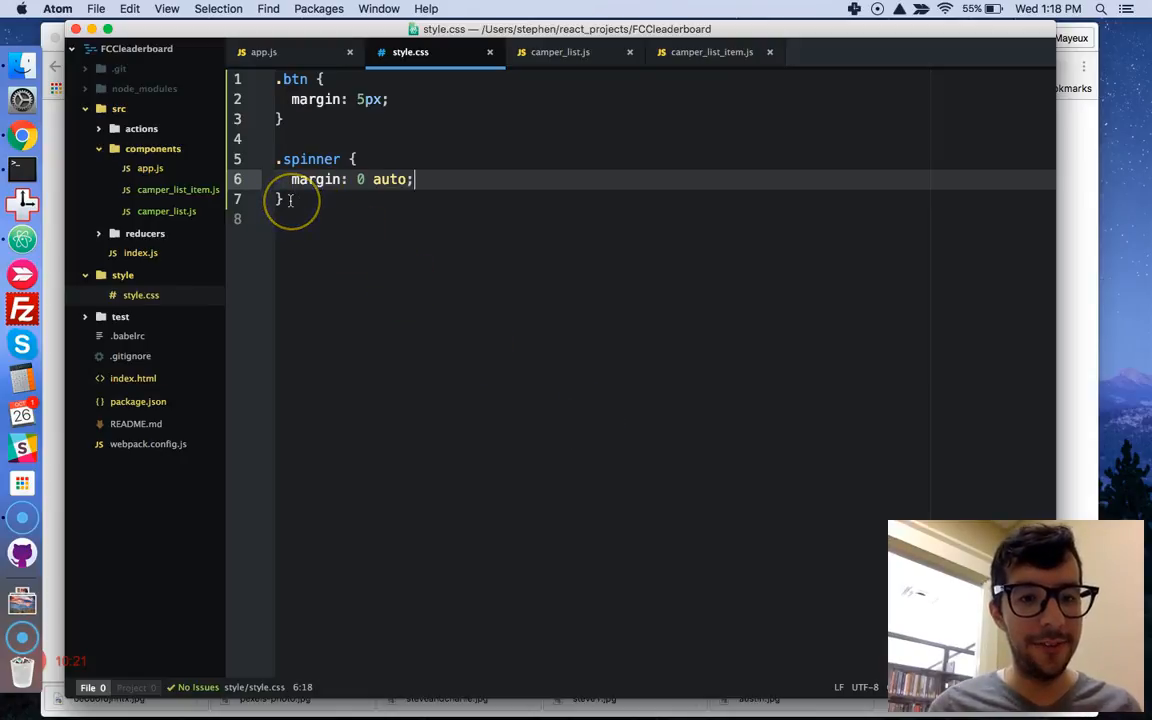
click(252, 160)
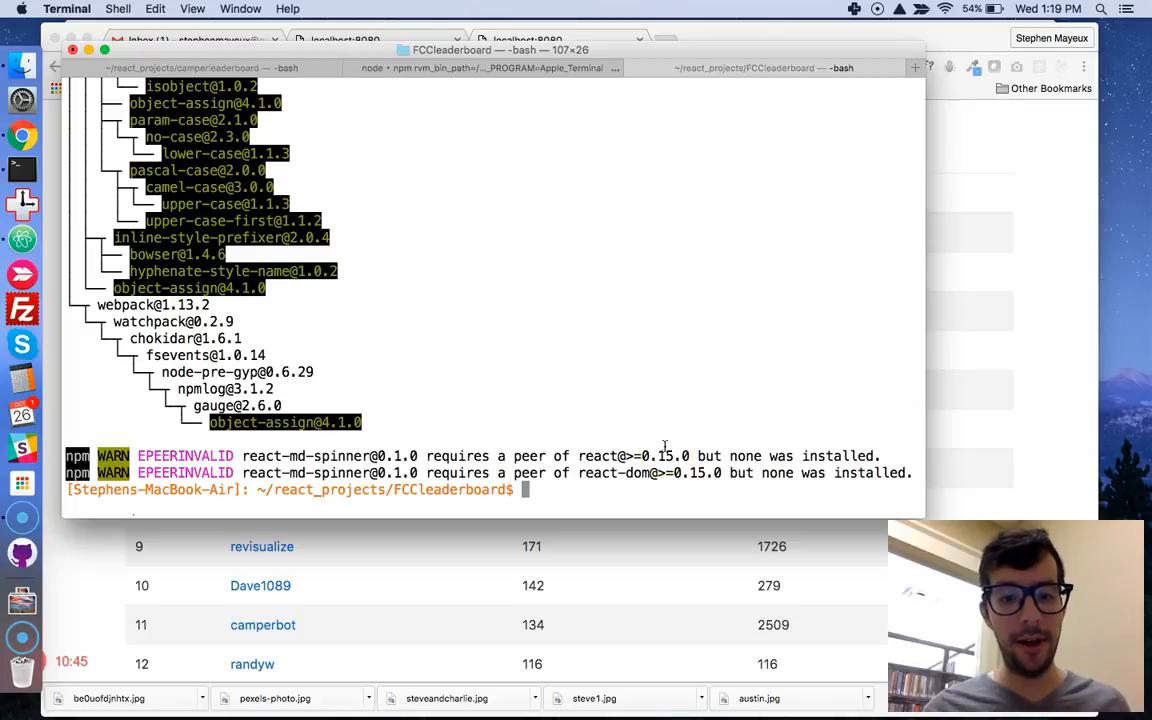
Check git status and stage all project changes with git add
text(git status)
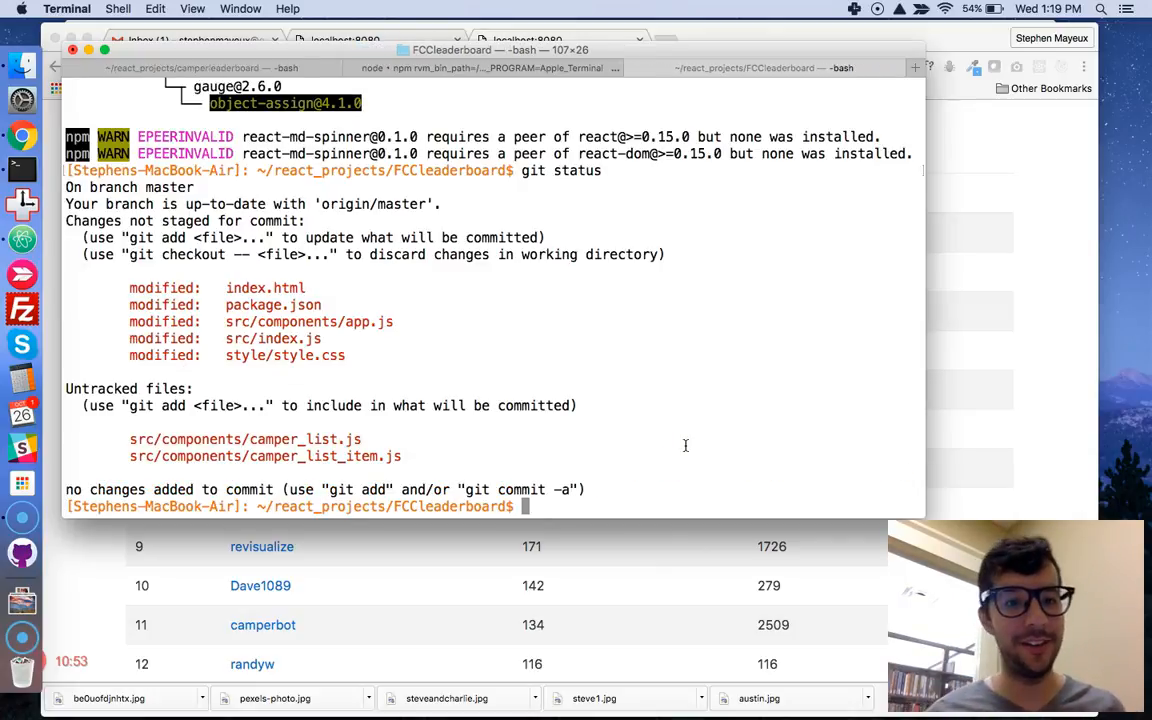
text(git)
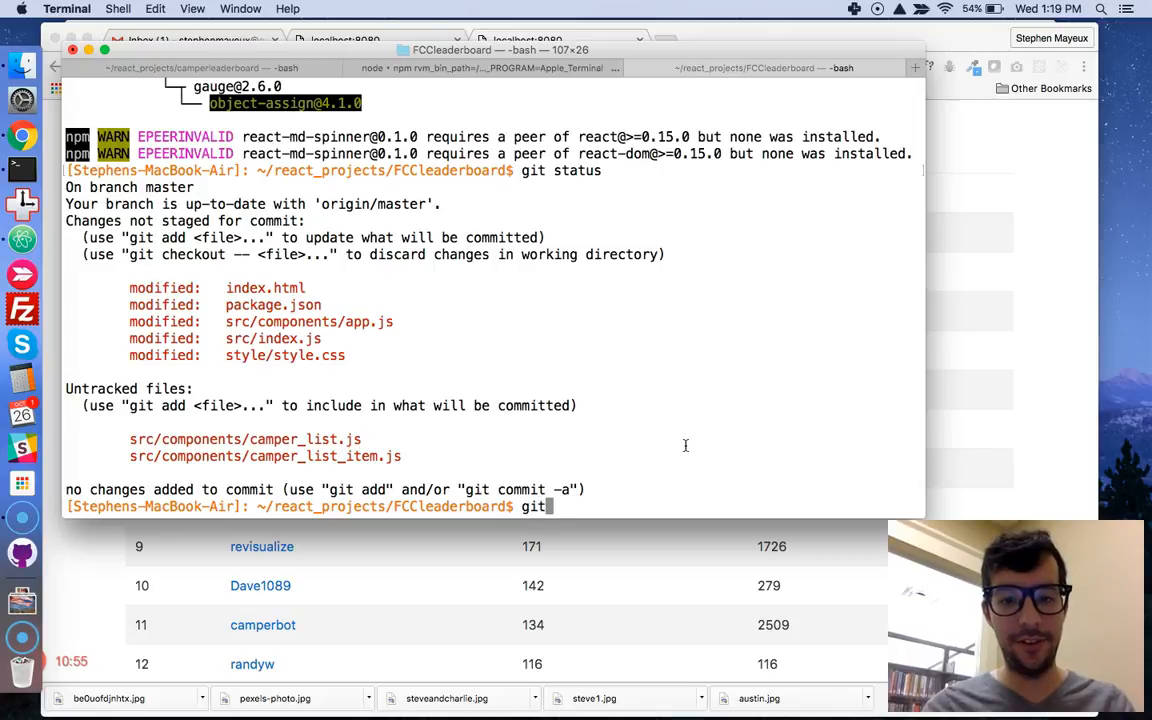
text(git add .)
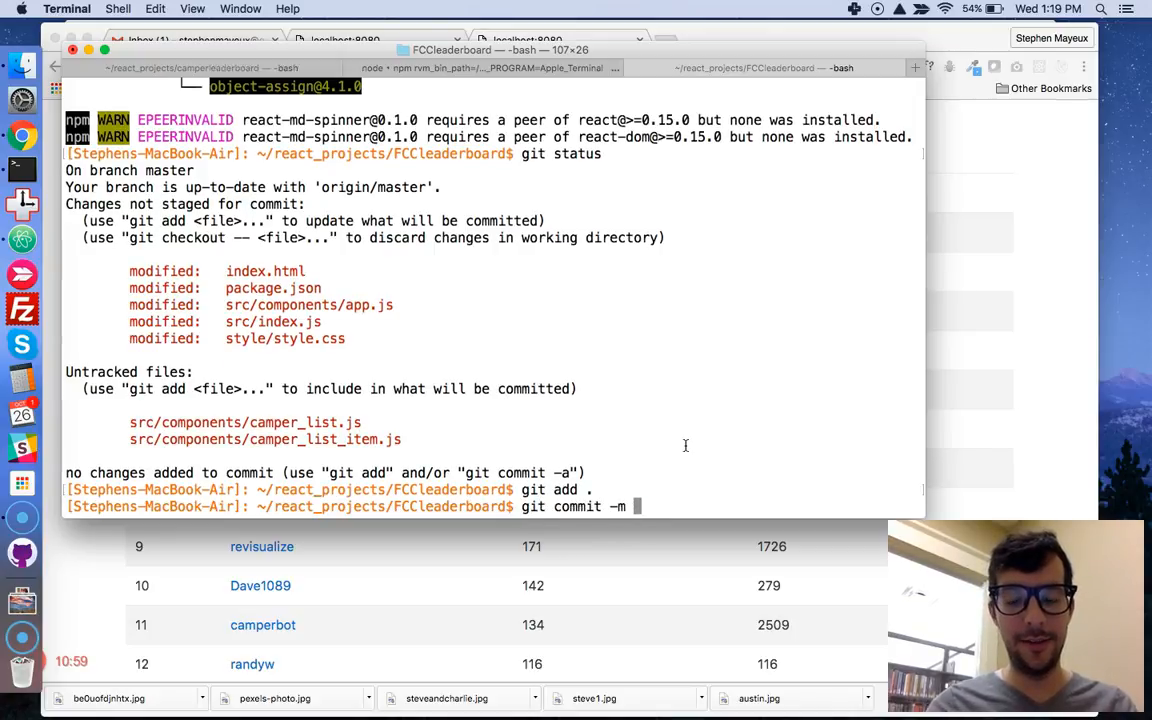
Commit the staged changes with the message "finish project"
text("f)
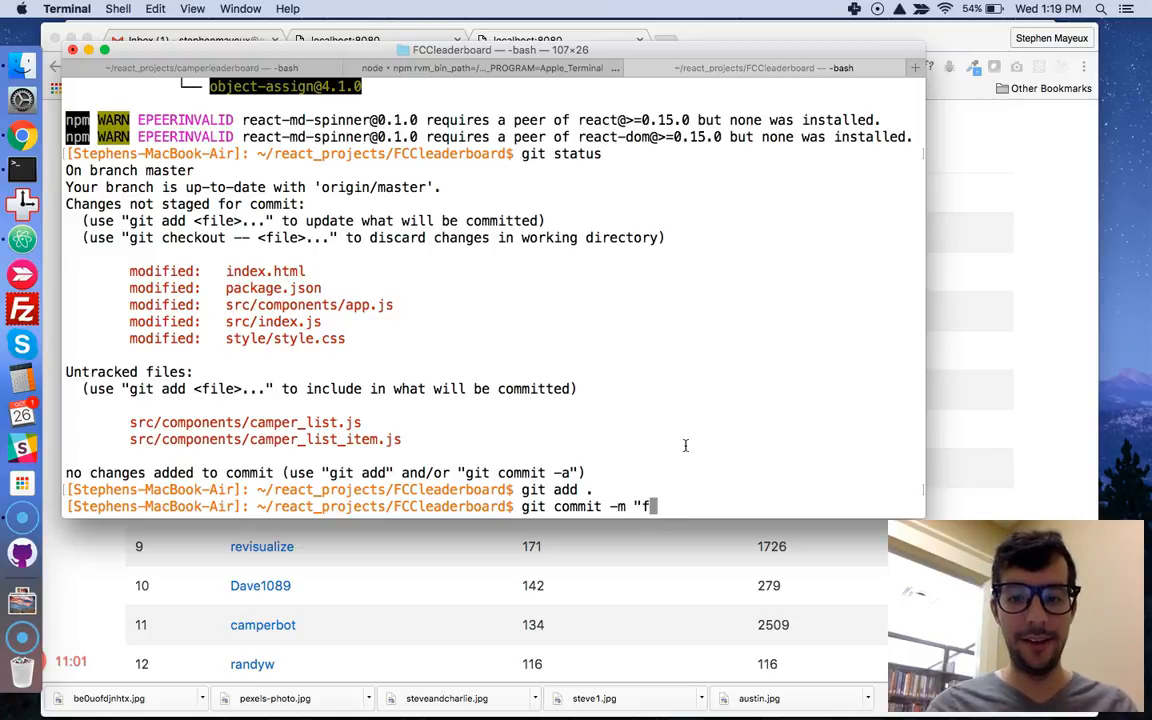
text(inish project)
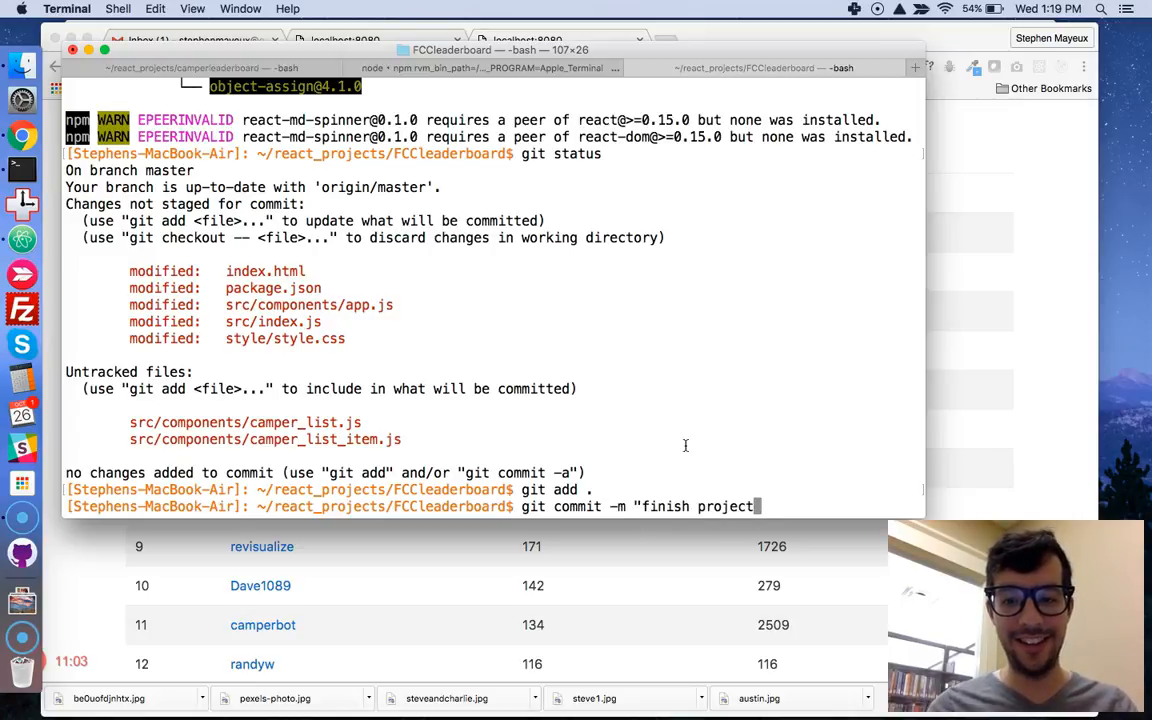
key(Return)
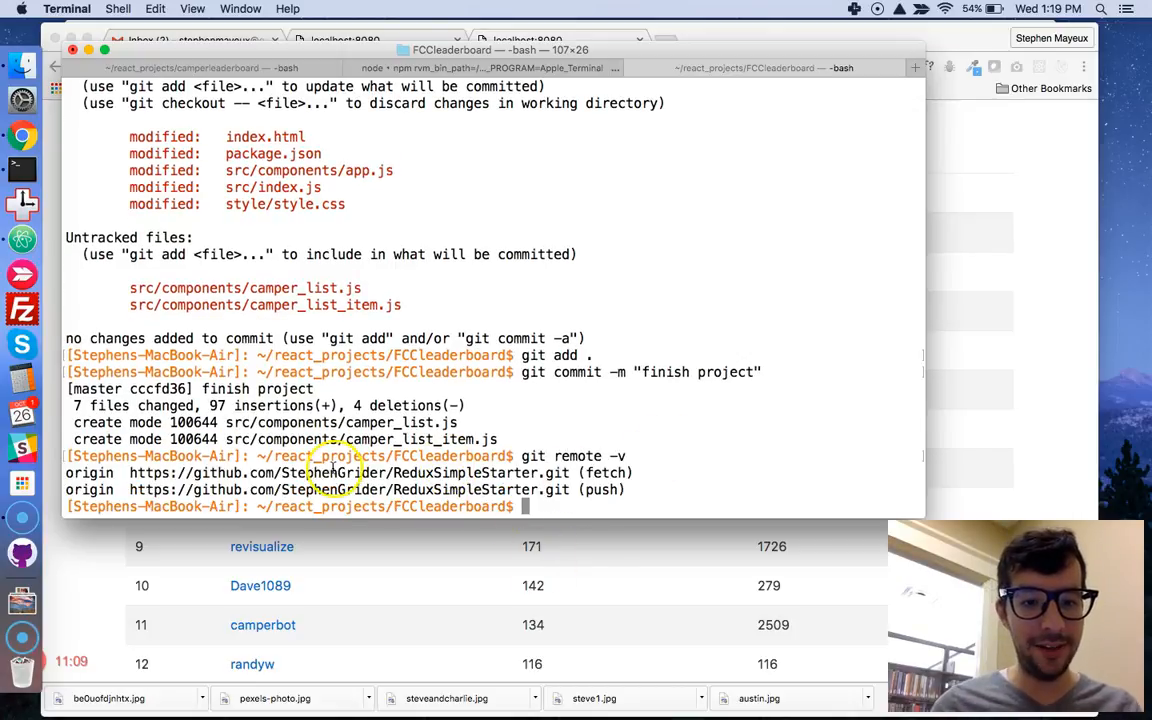
mouse_move(496, 576)
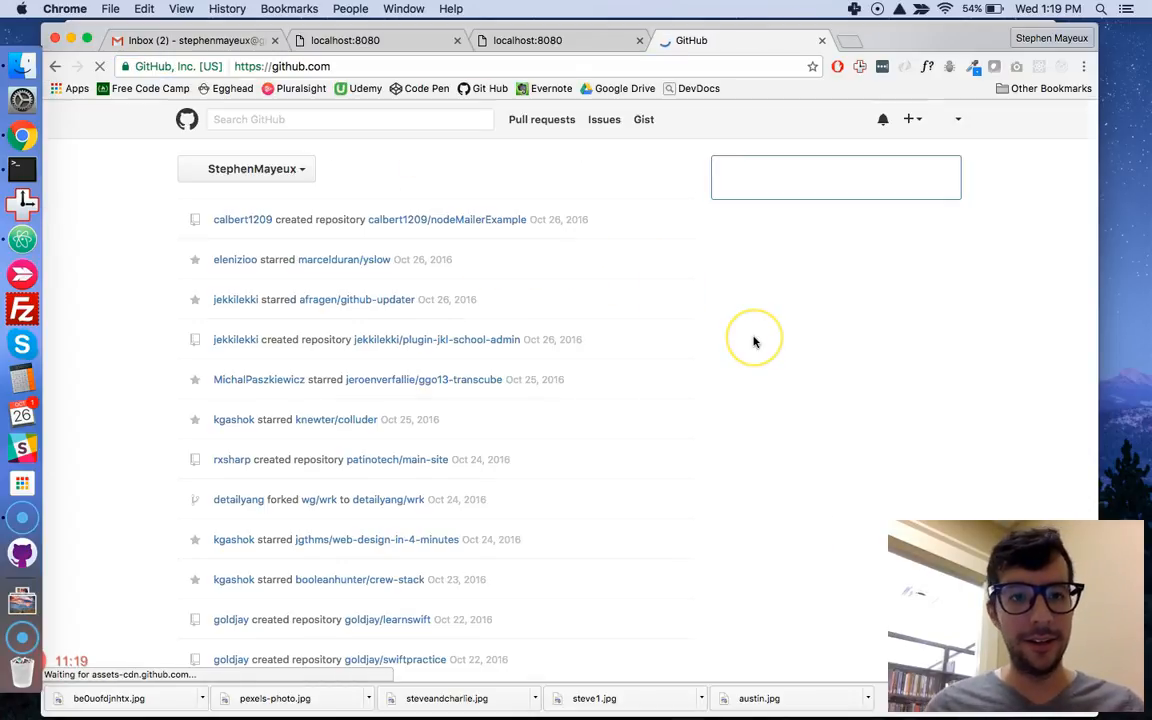
Navigate from the profile to Repositories and start a new repository
click(942, 120)
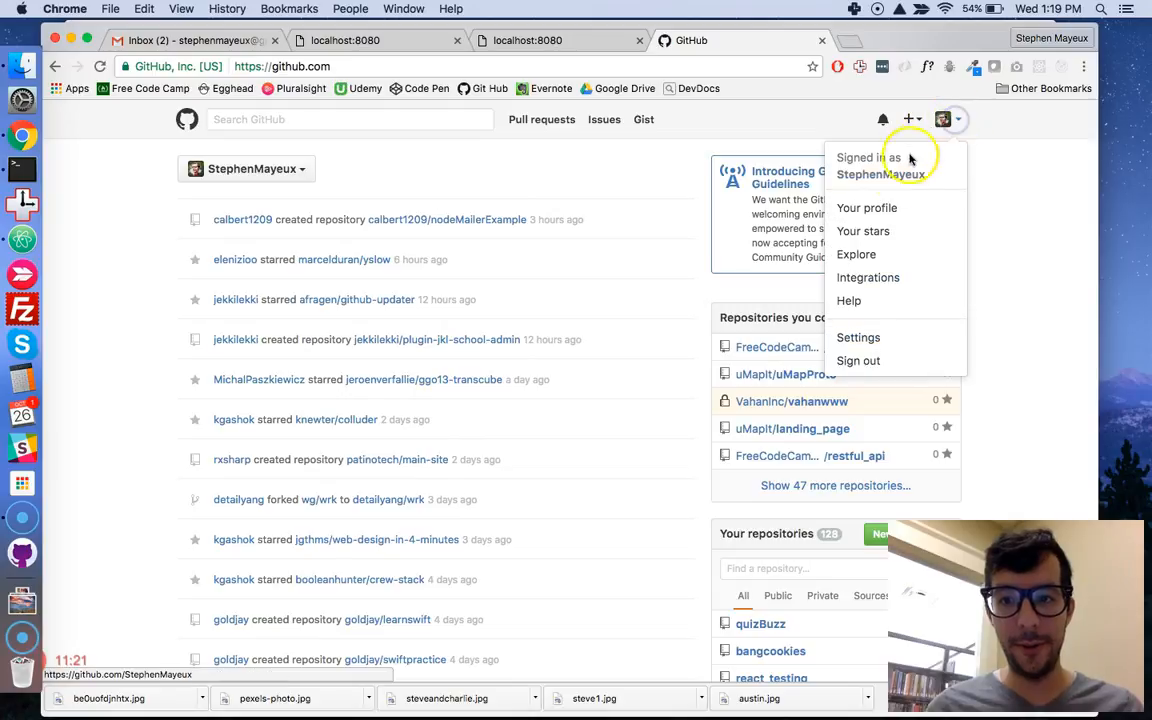
click(866, 208)
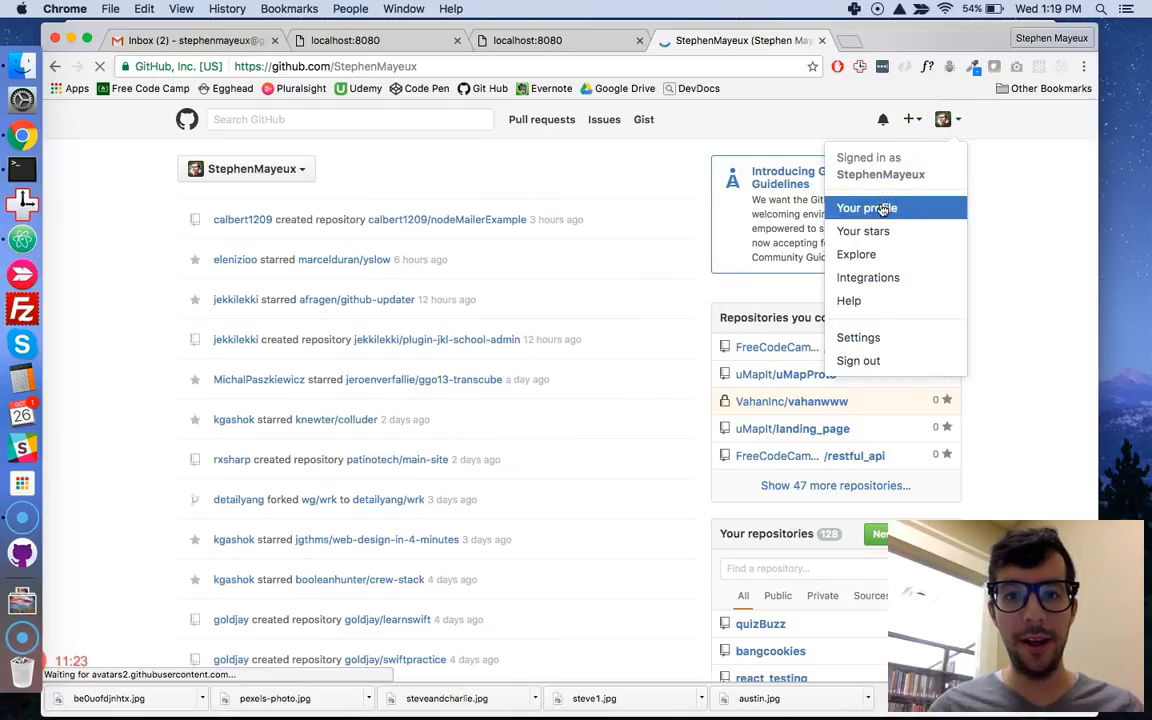
click(866, 206)
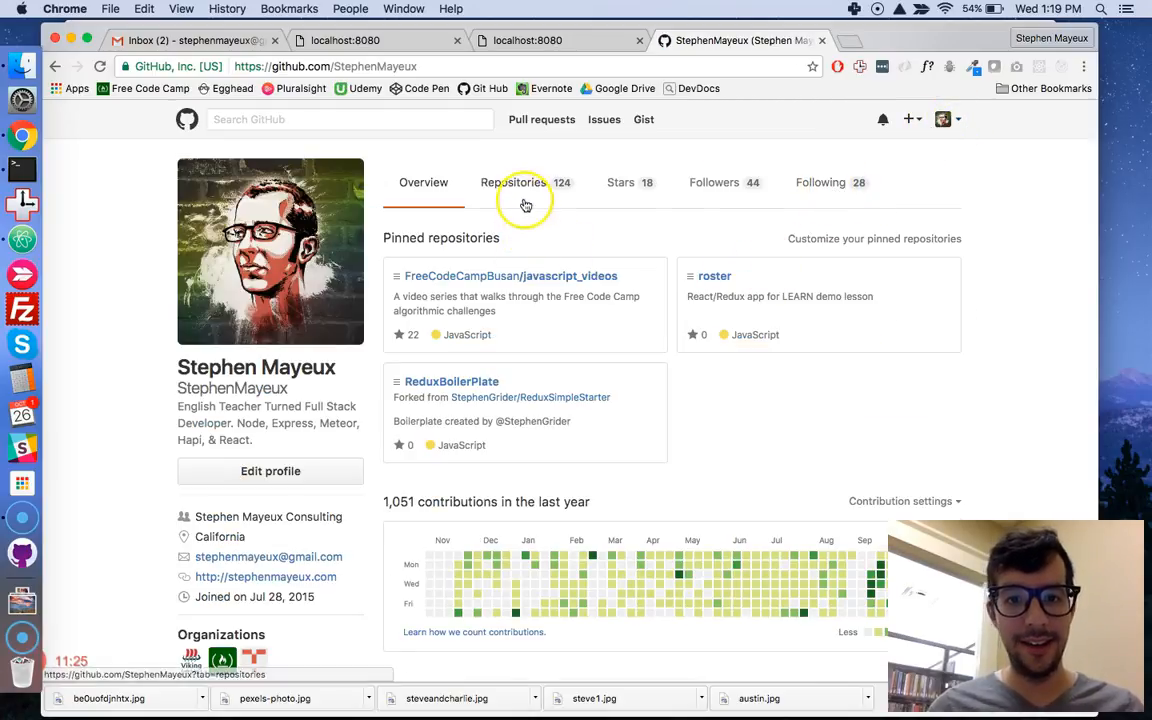
click(512, 182)
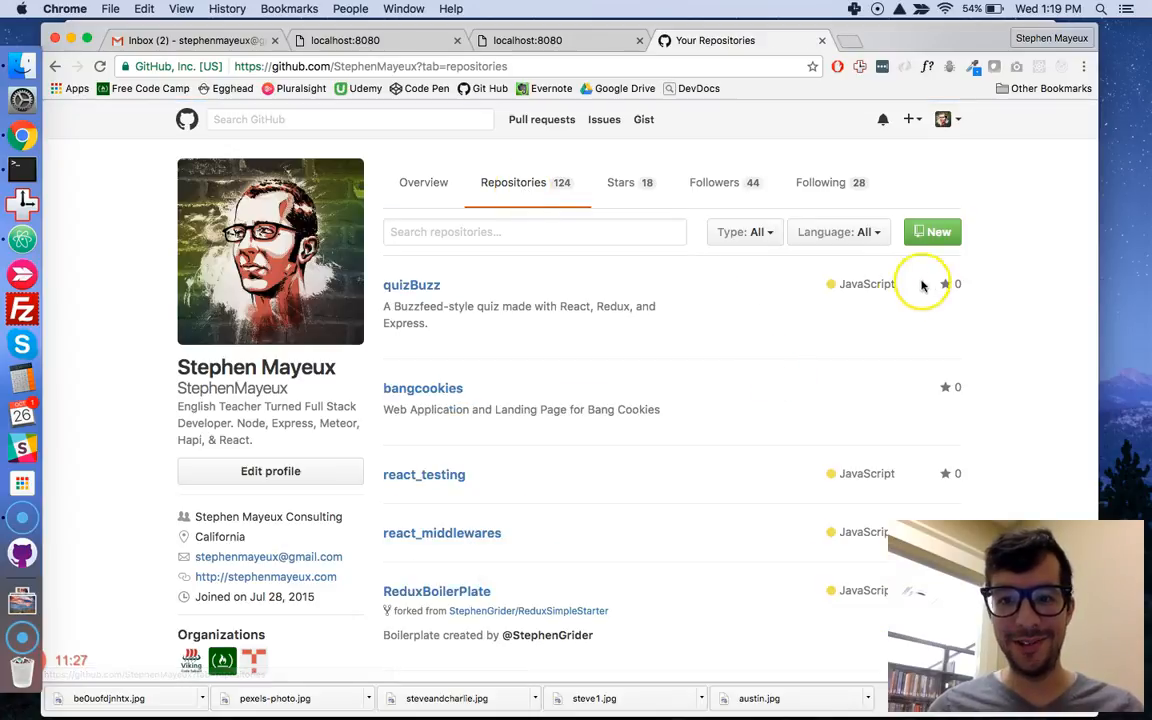
Keep the suggested name super-duper-octo-invention and describe it as the second React Challenge at Free Code Camp
click(932, 232)
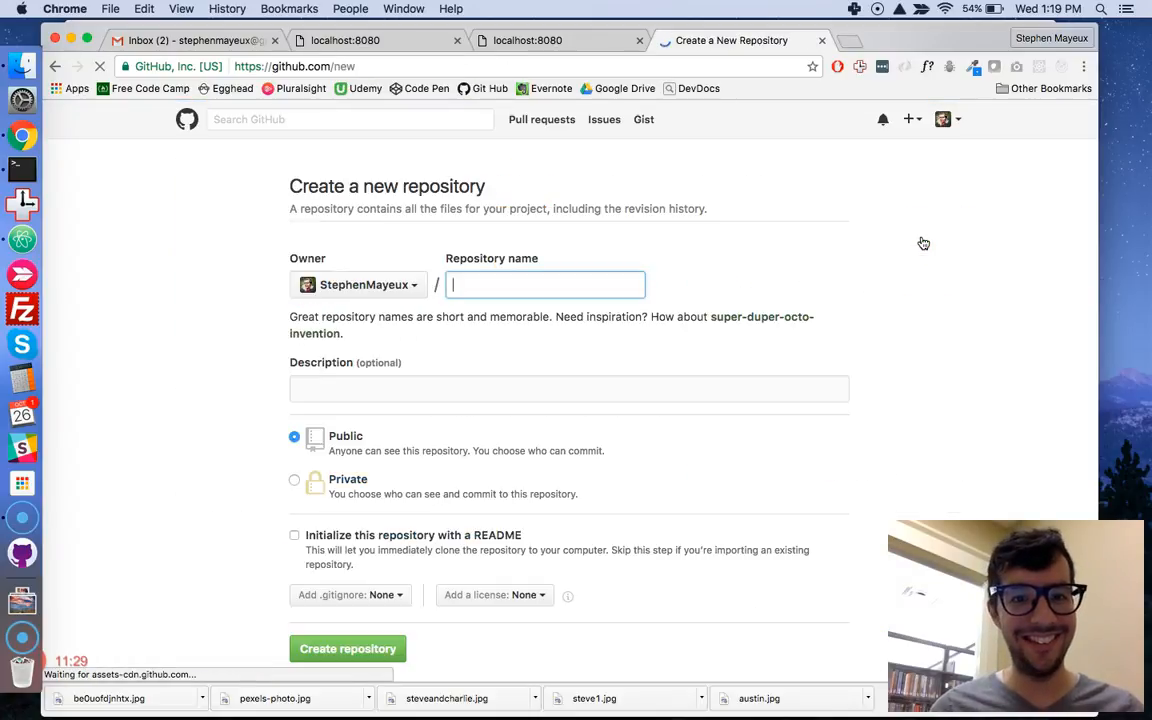
text(FCC)
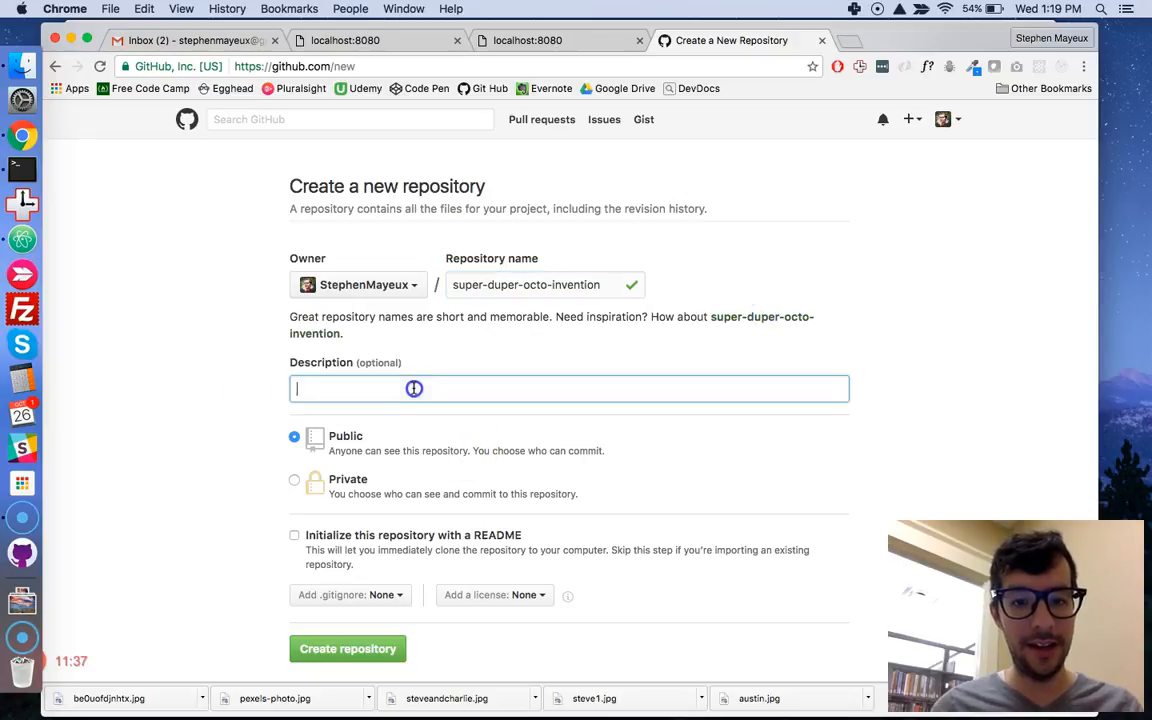
text(The second)
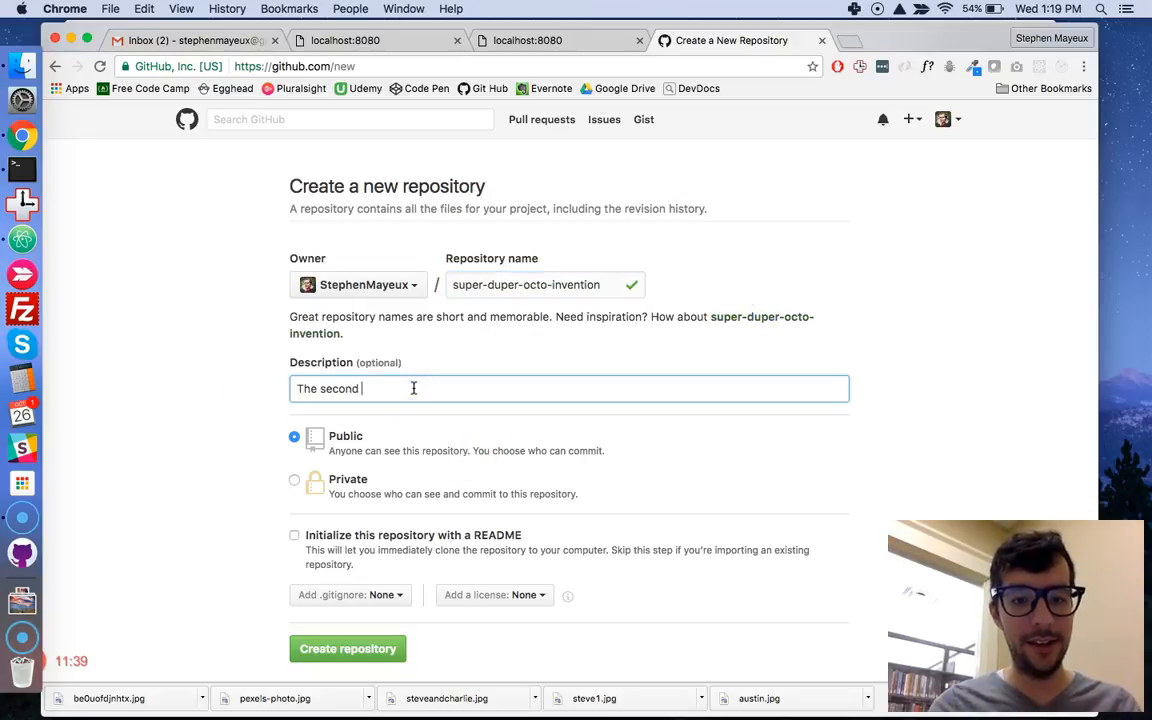
text(React Challenge at)
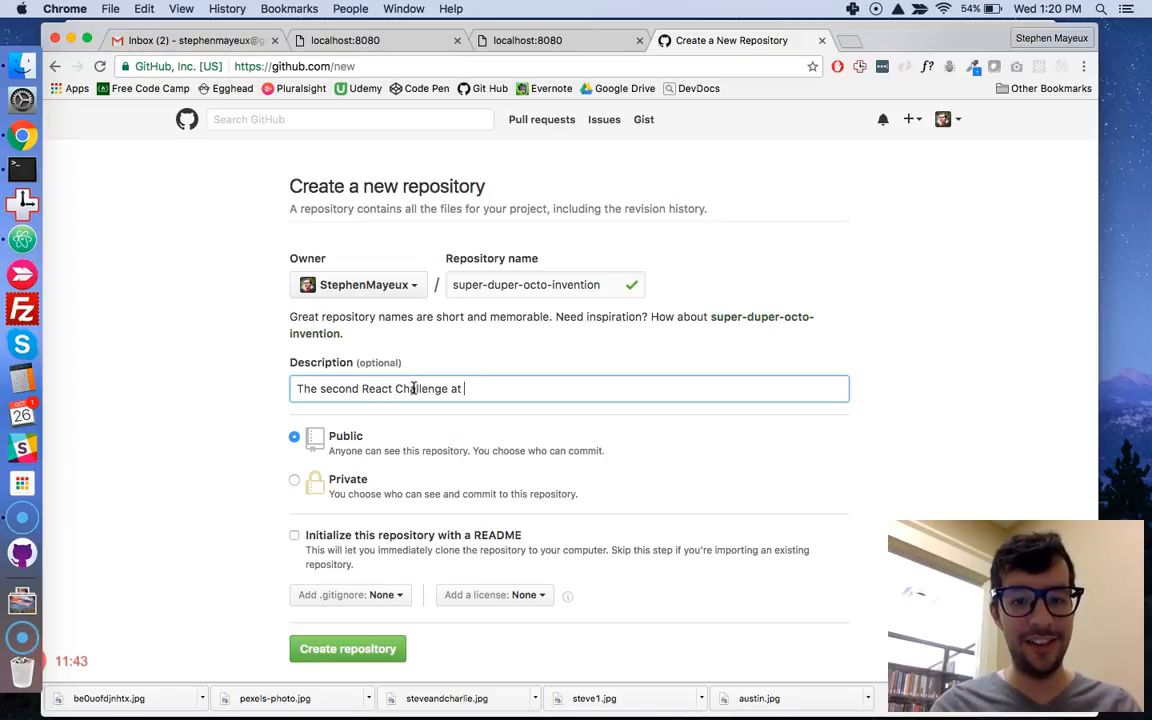
text(Free)
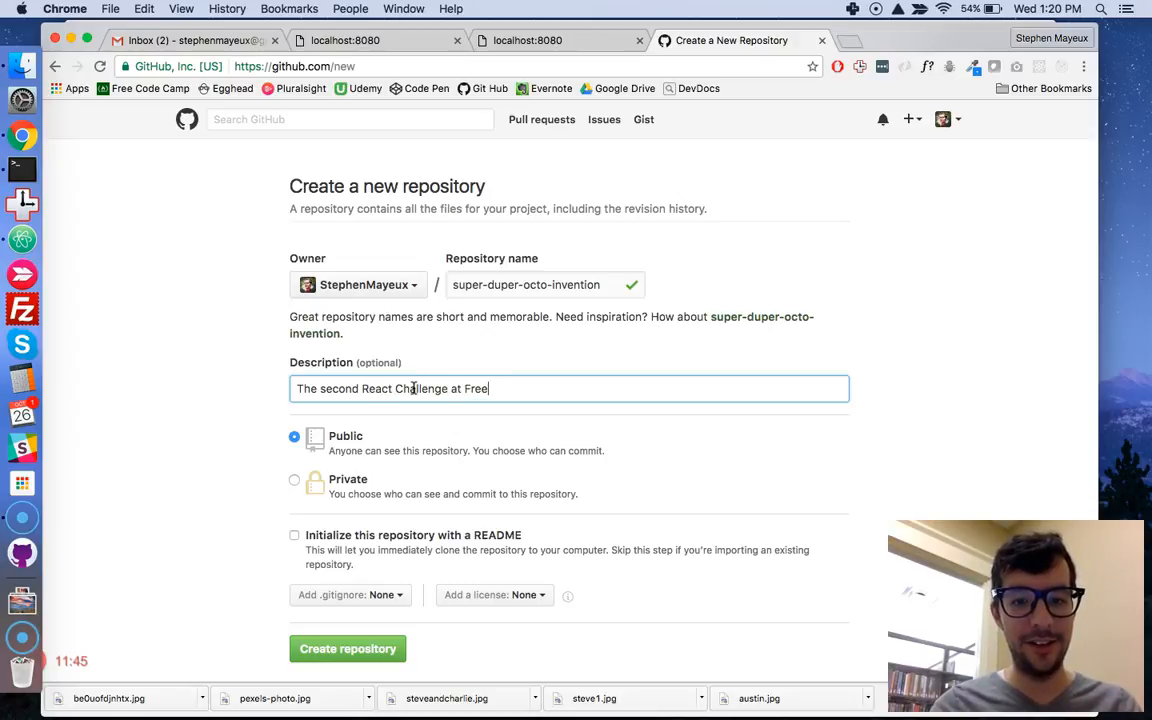
text(Code Camp)
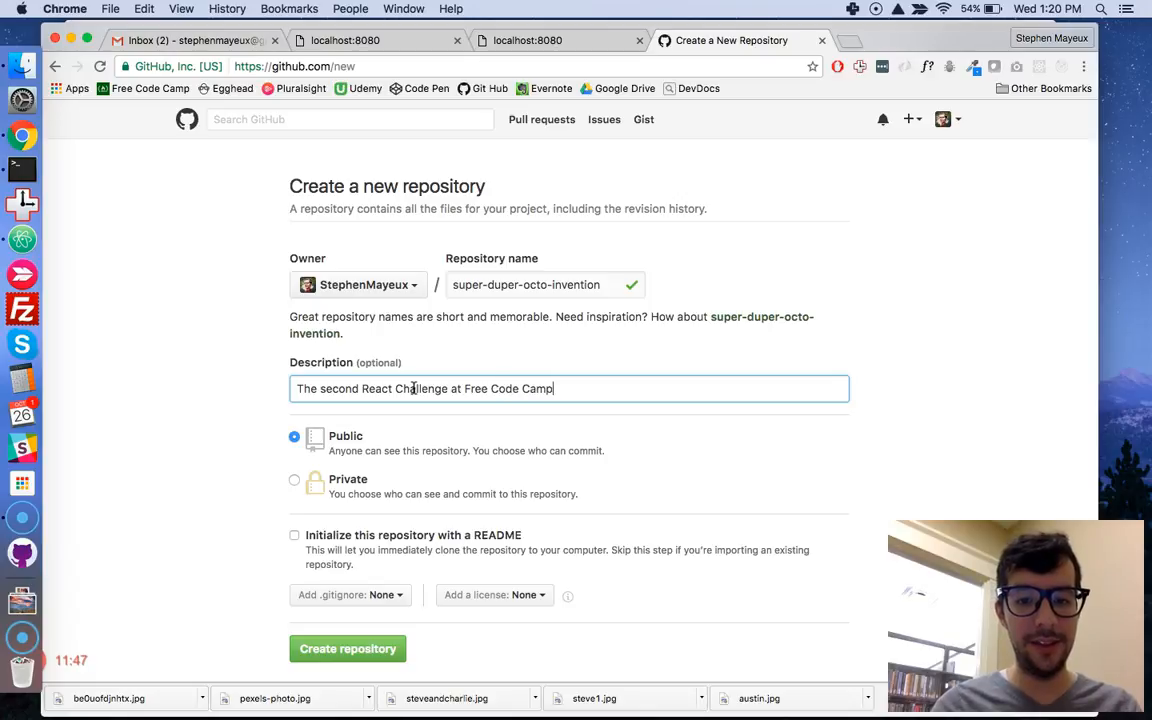
Create the new public repository
scroll(down, 3)
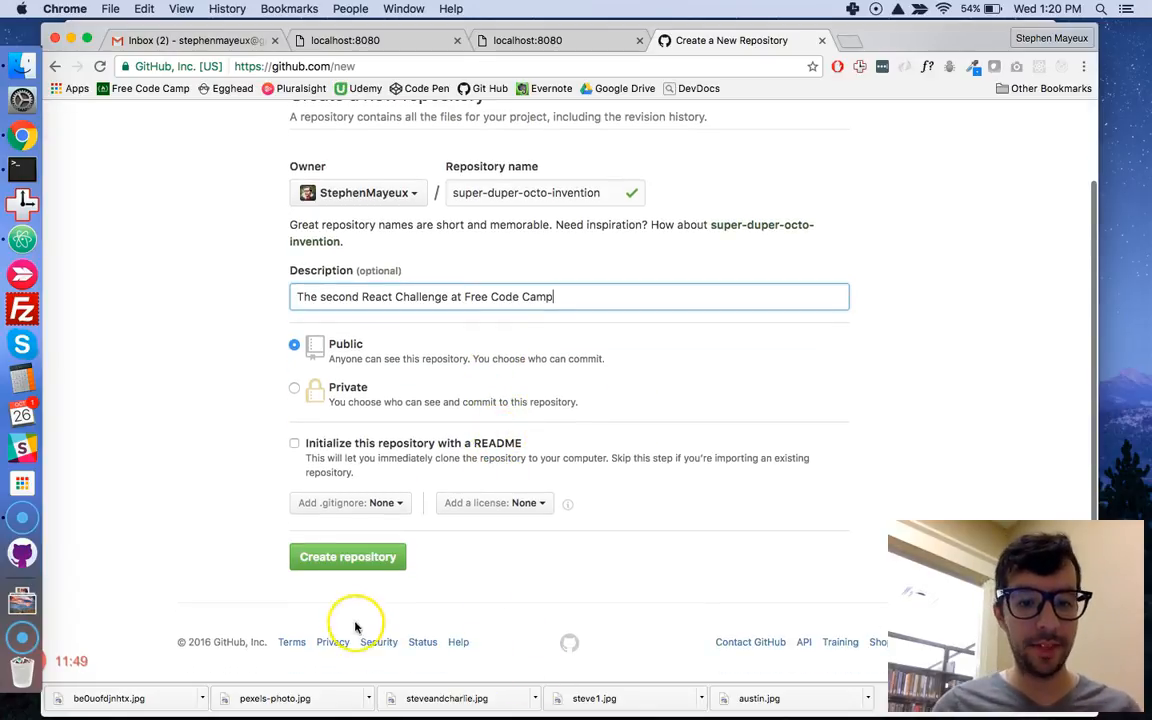
click(348, 556)
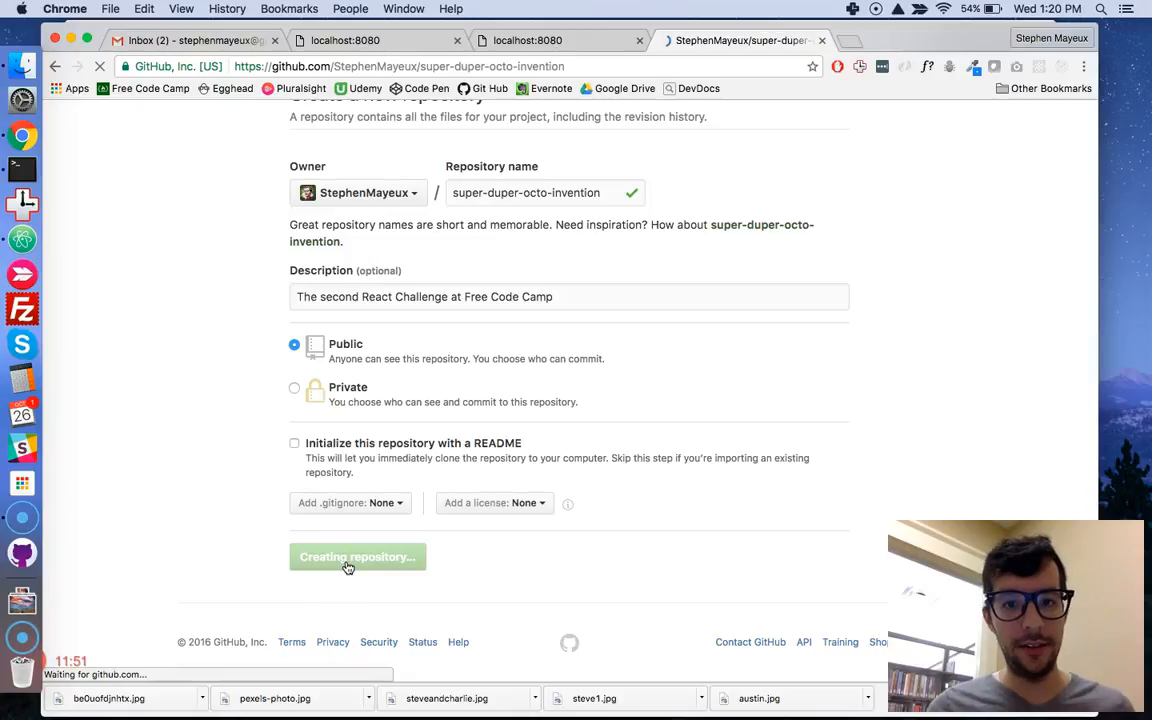
click(356, 556)
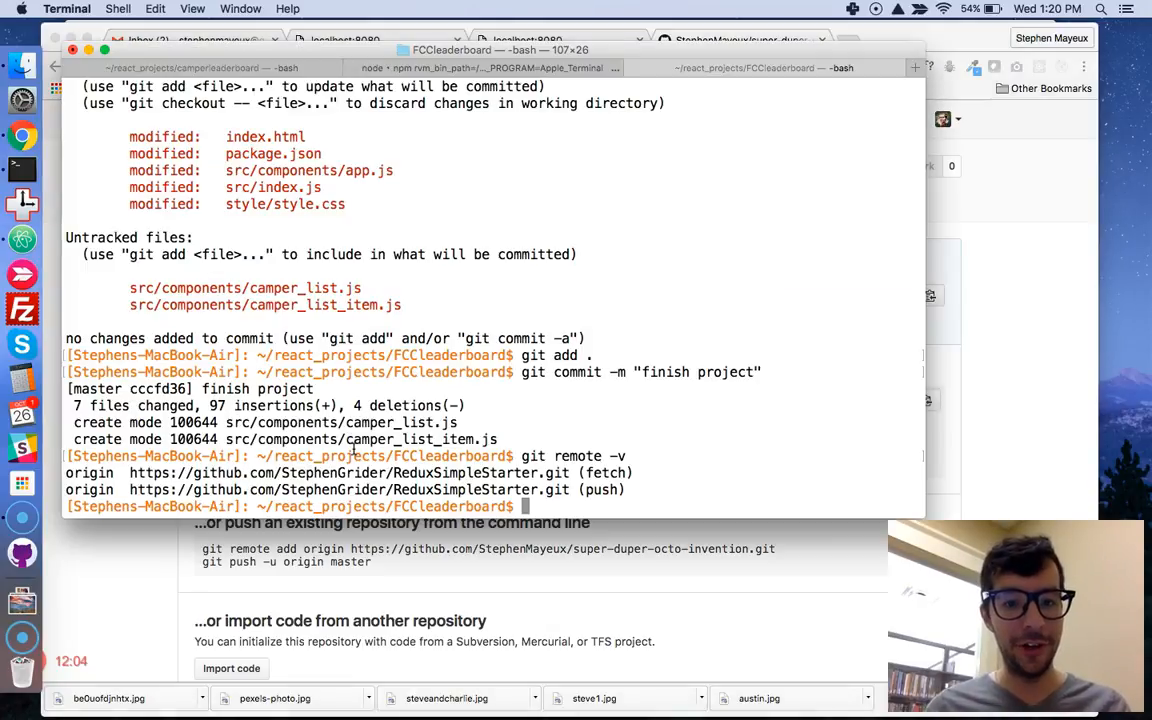
mouse_move(552, 436)
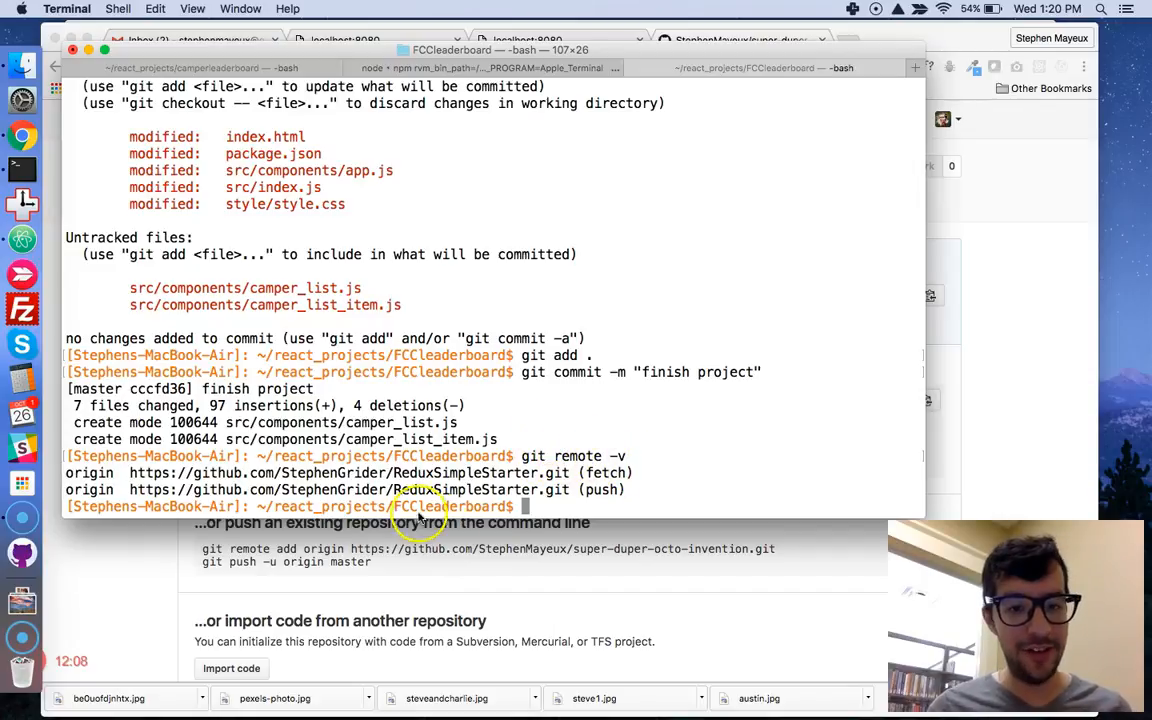
double_click(334, 472)
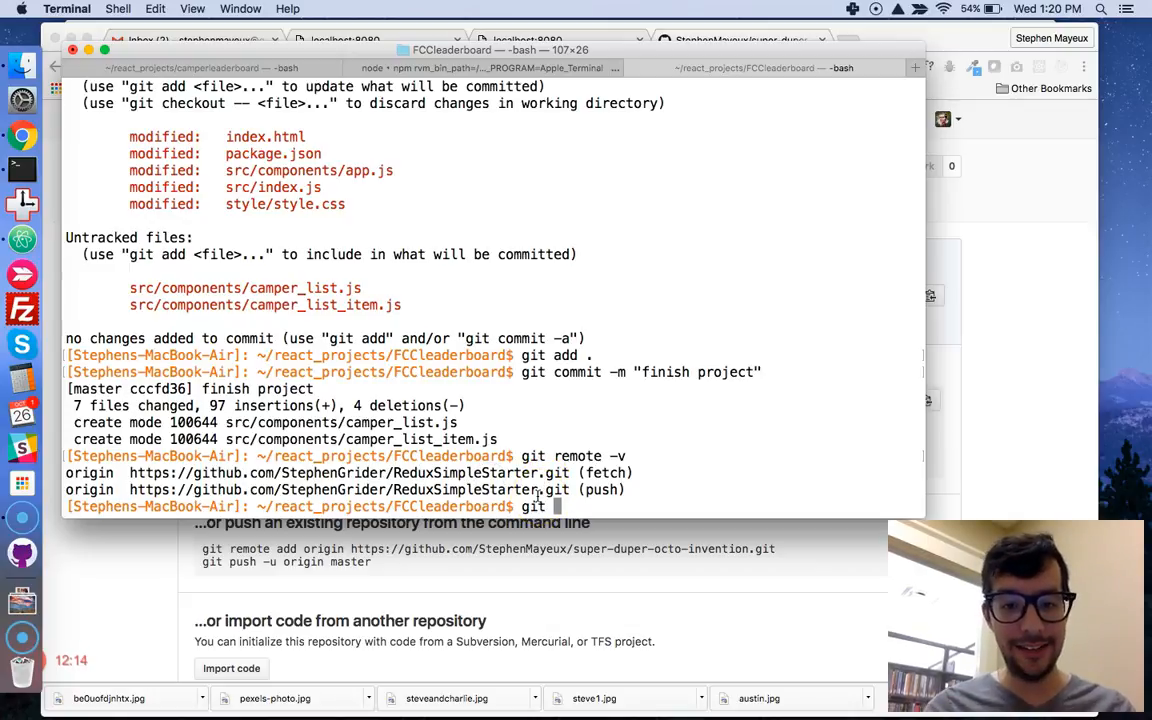
text(remote)
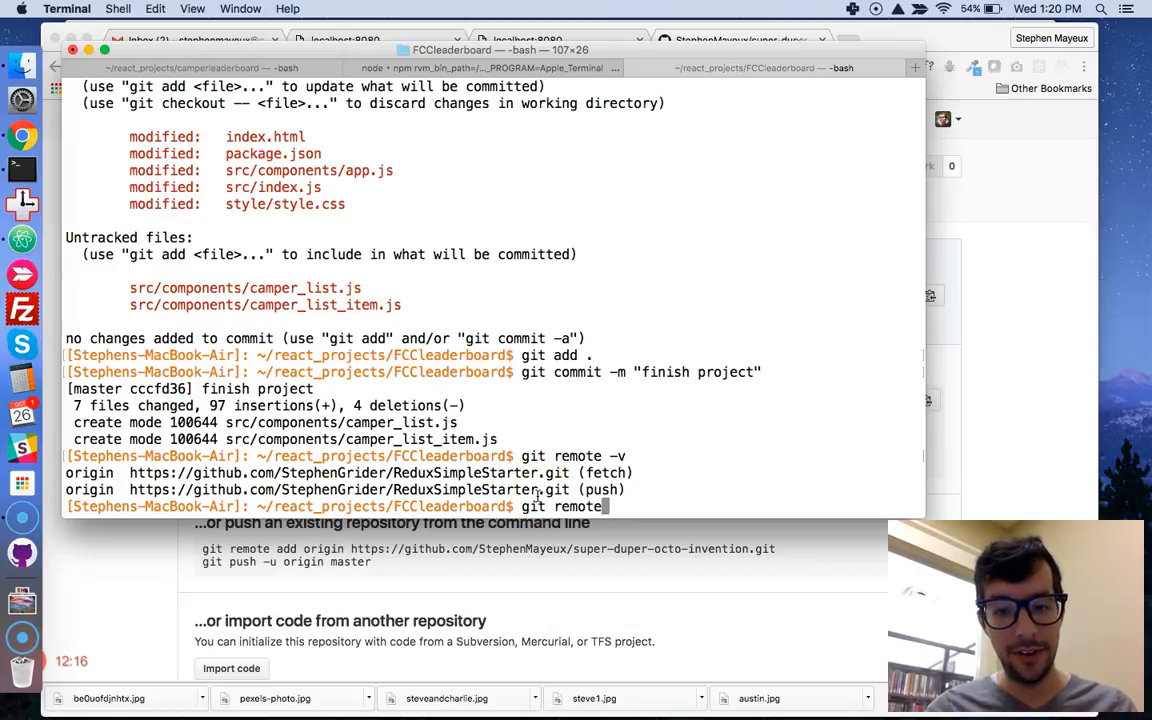
text(set-url)
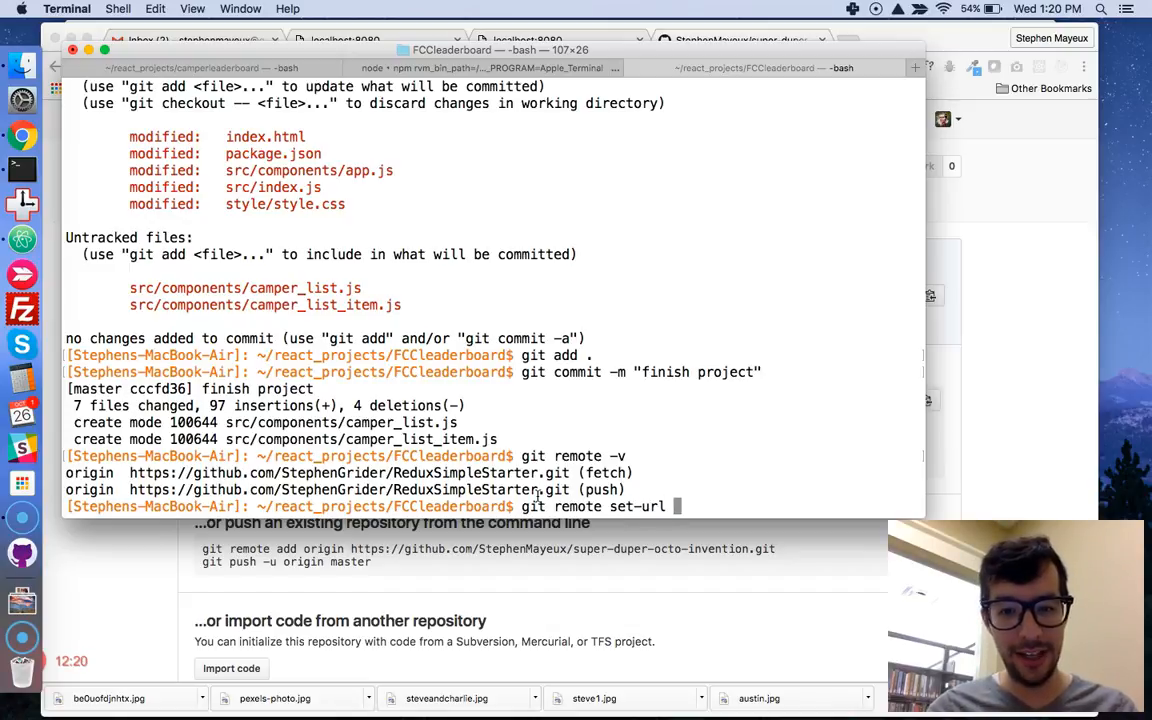
text(origin)
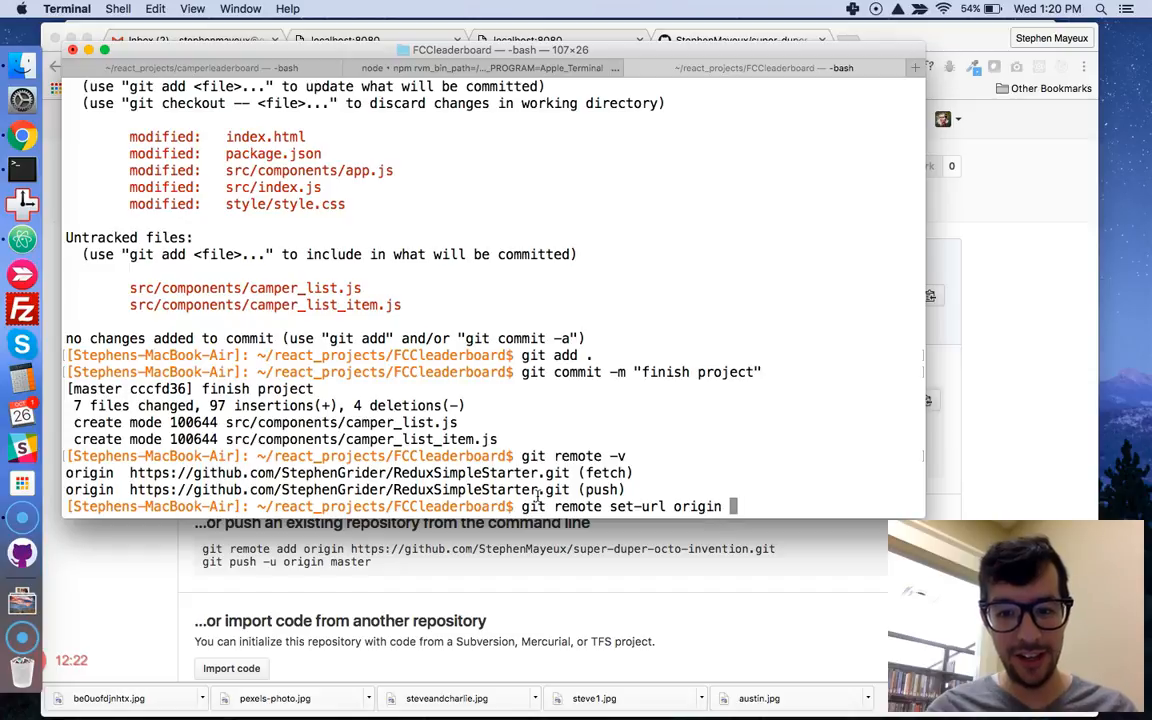
text(https://github.com/StephenMayeux/super-duper-octo-invention.git)
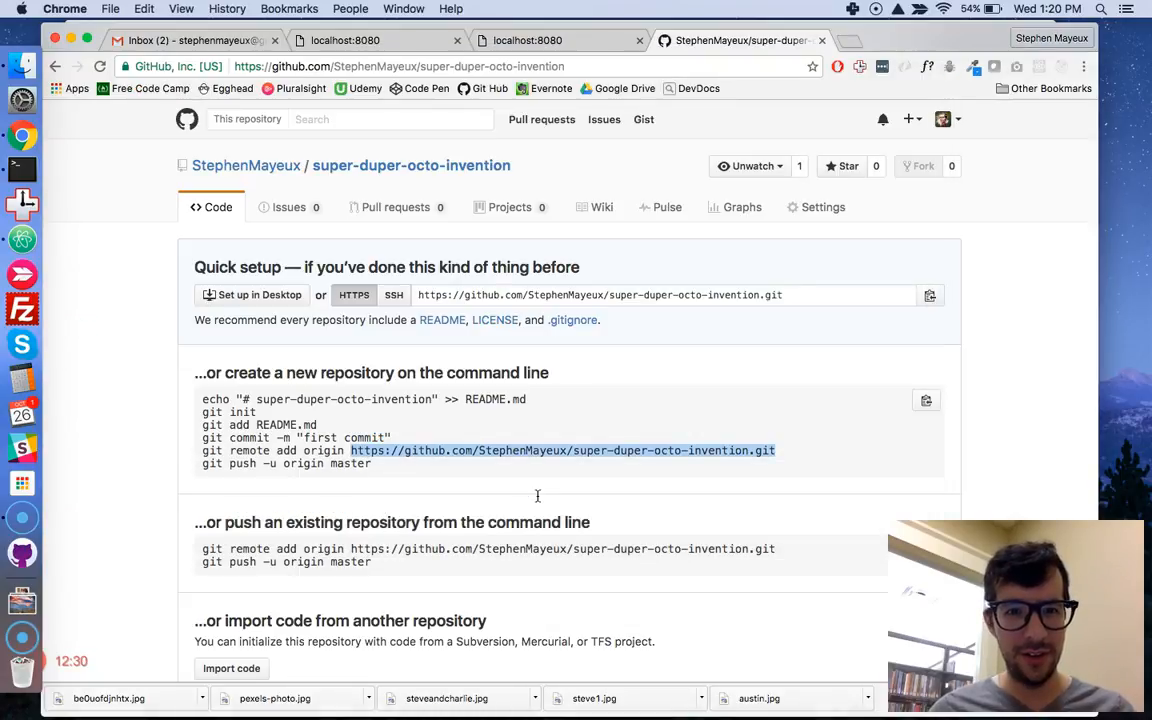
mouse_move(392, 172)
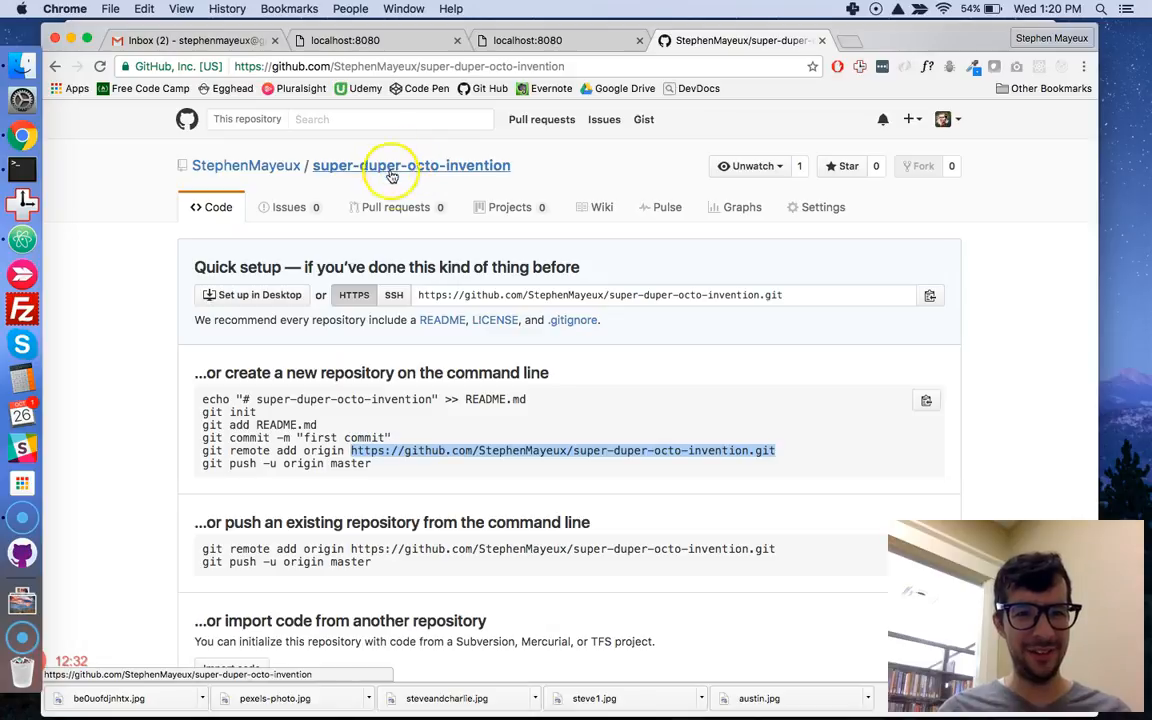
mouse_move(420, 216)
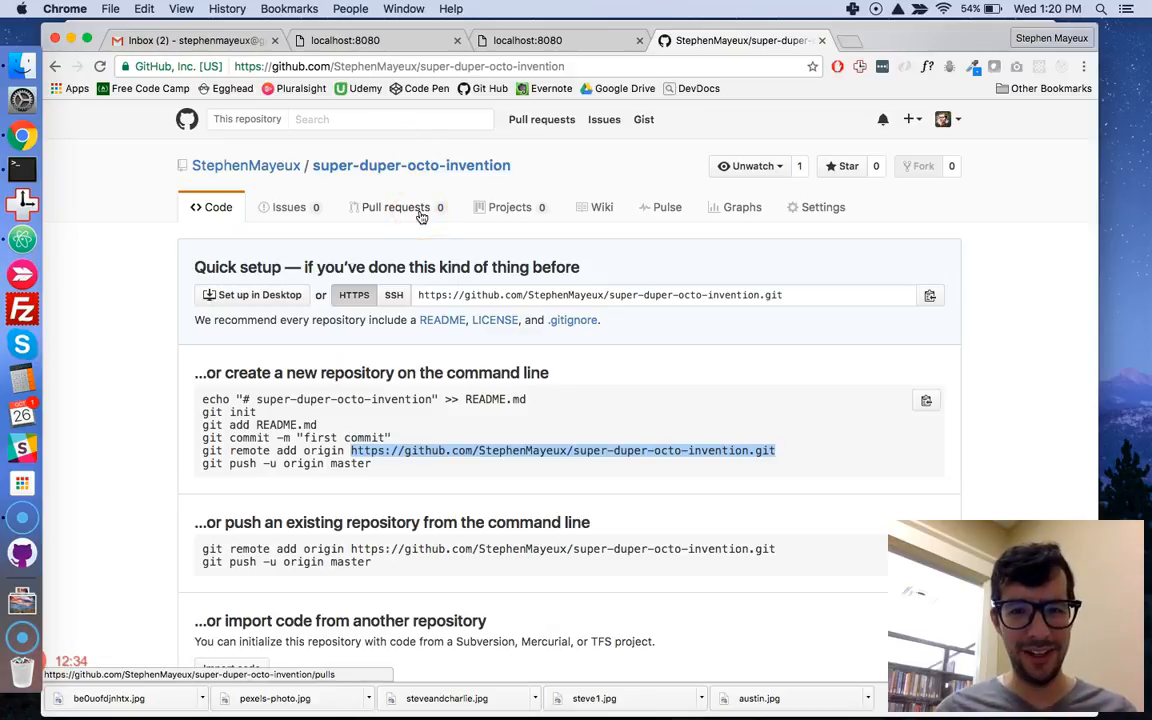
mouse_move(496, 418)
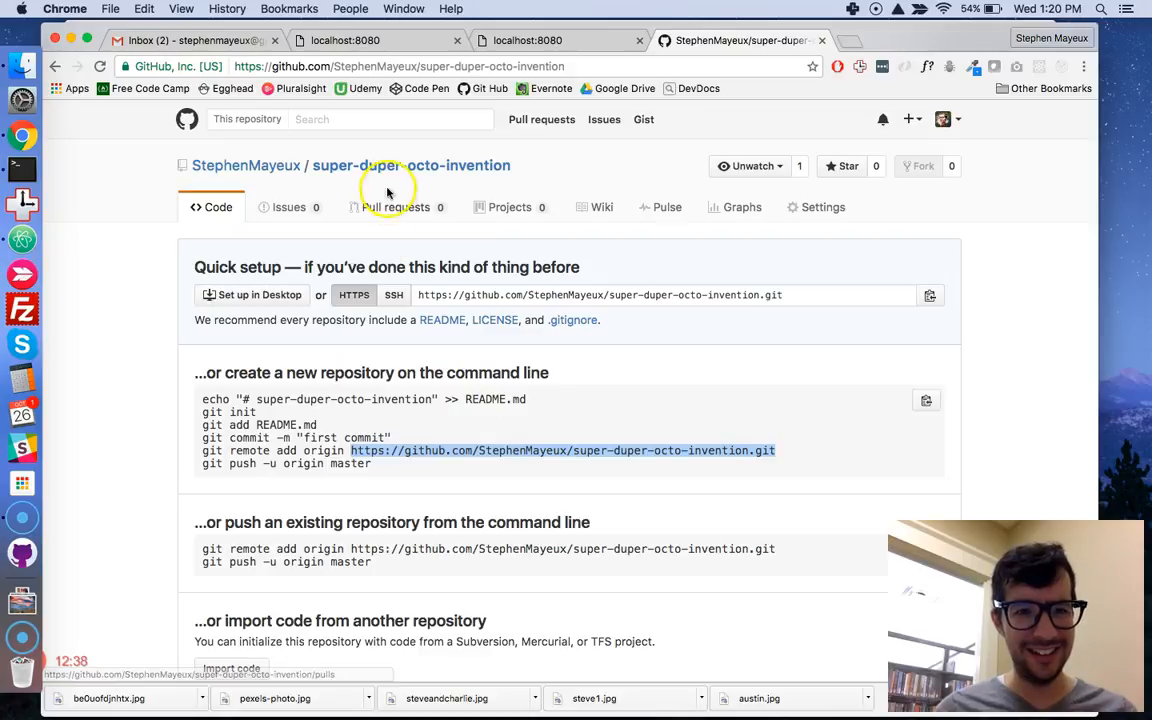
mouse_move(264, 156)
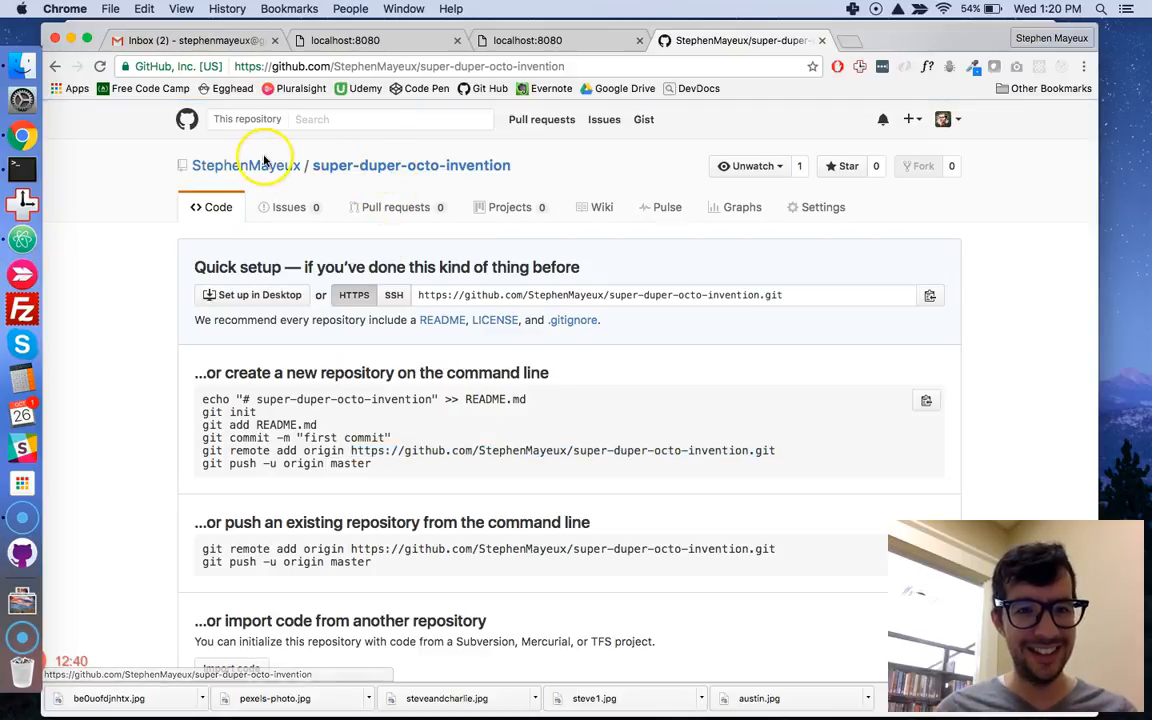
click(244, 164)
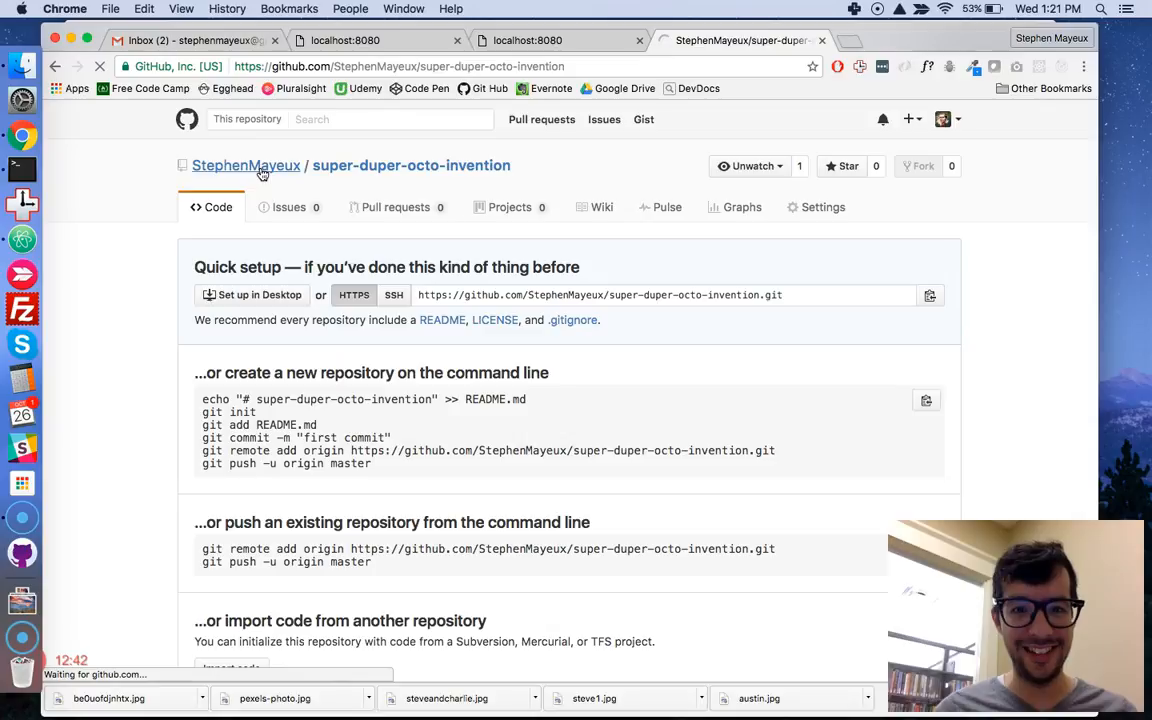
click(246, 164)
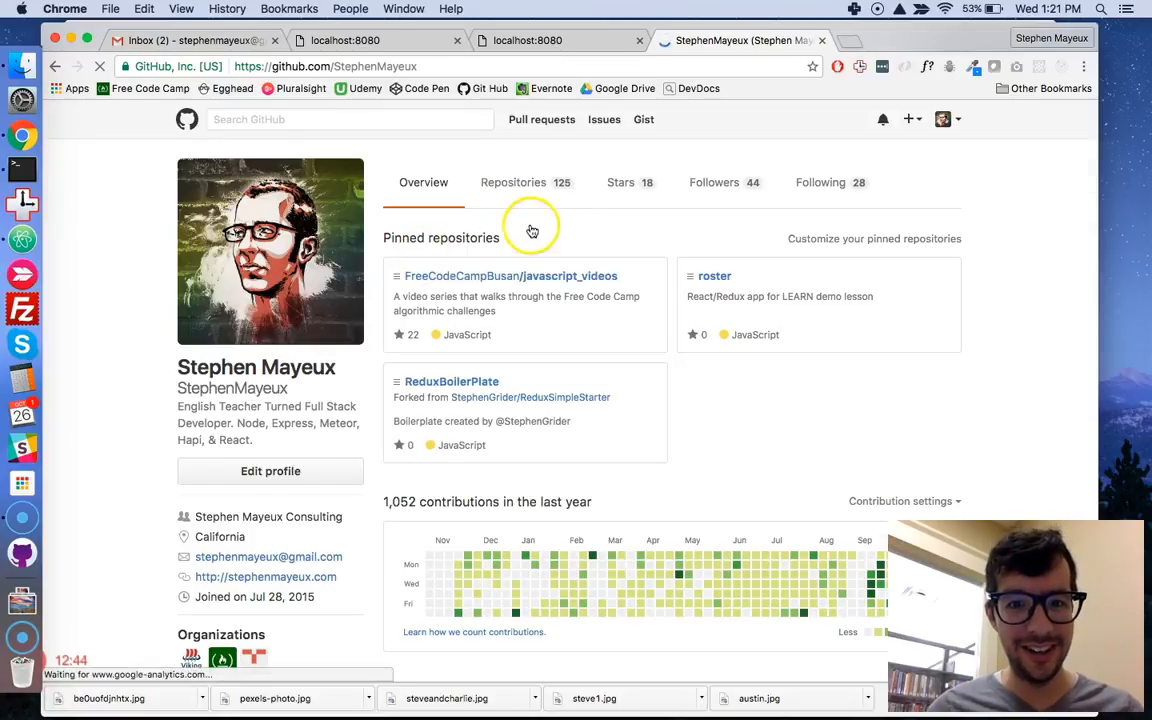
click(512, 182)
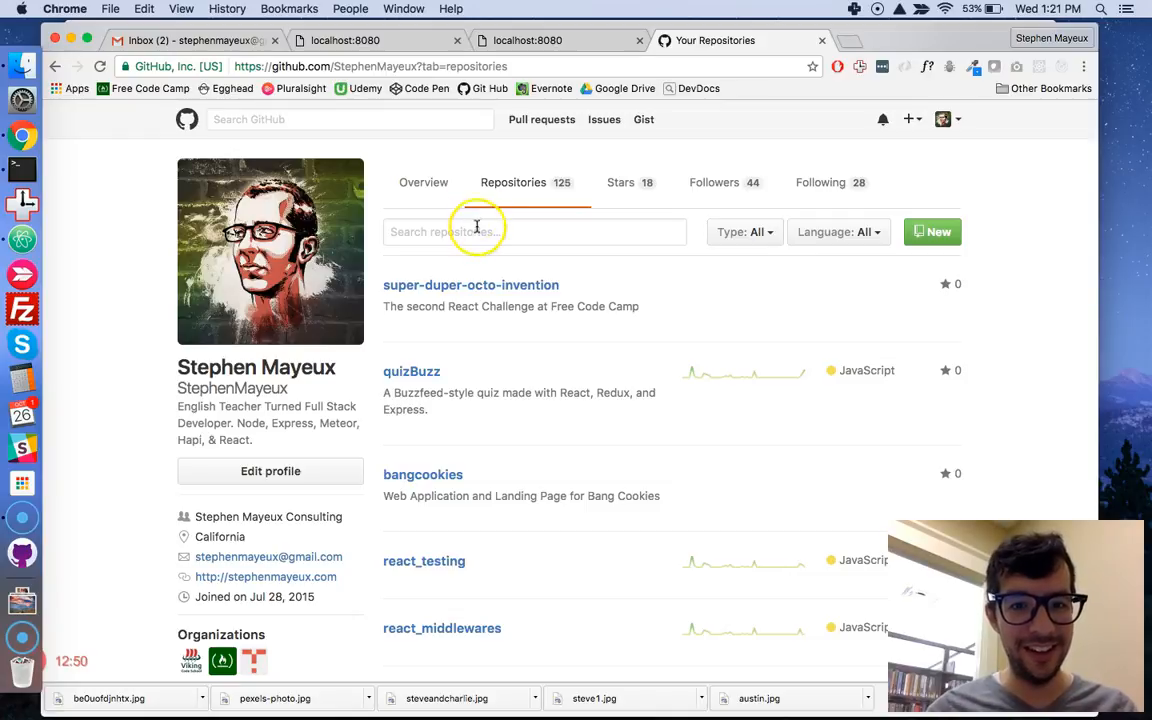
text(FCCLeaderboard)
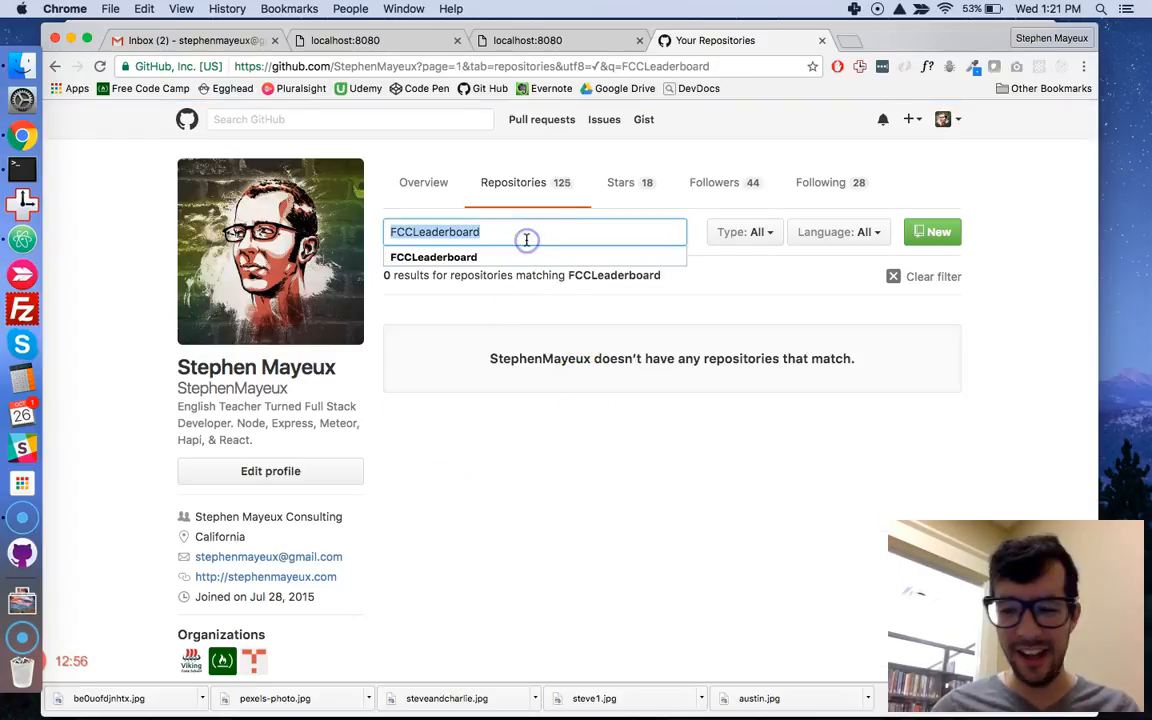
click(512, 182)
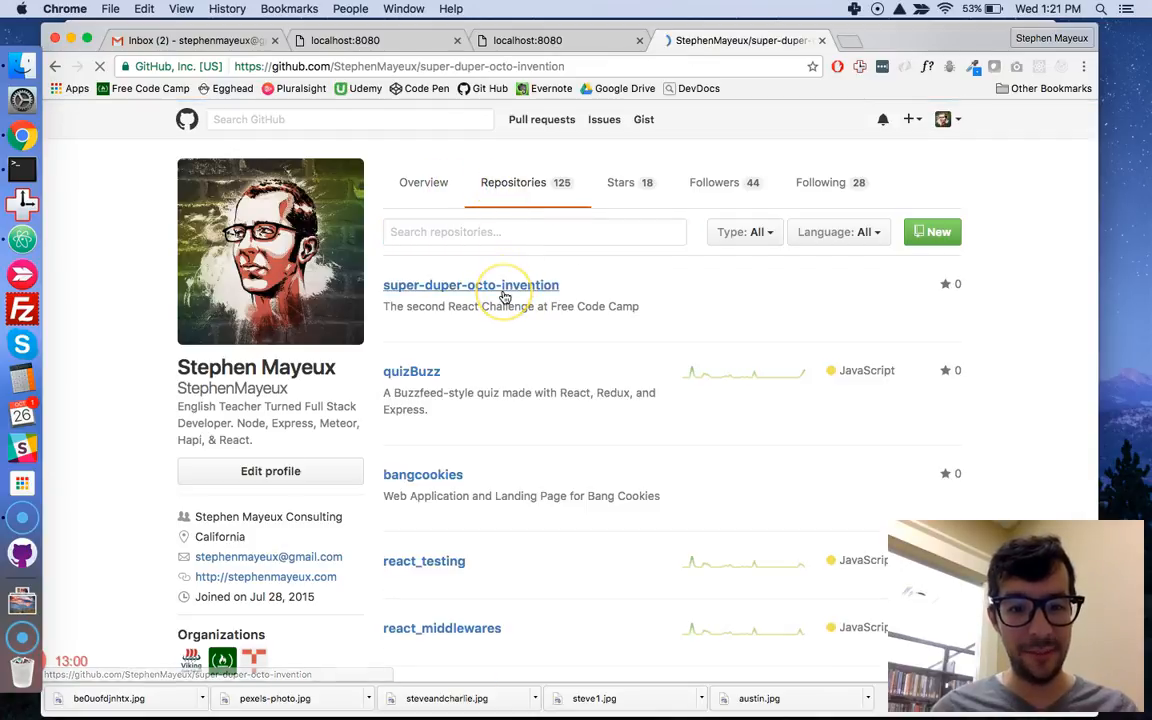
click(470, 284)
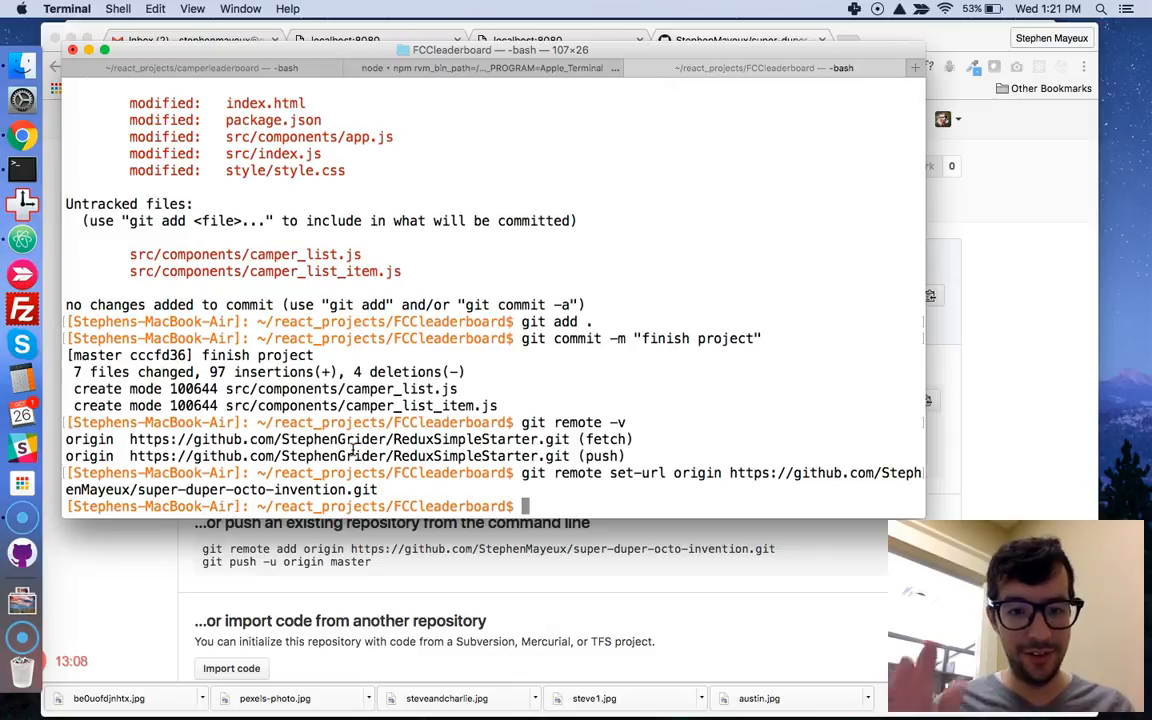
Verify the remote with git remote -v and push master to origin
text(git remote -v)
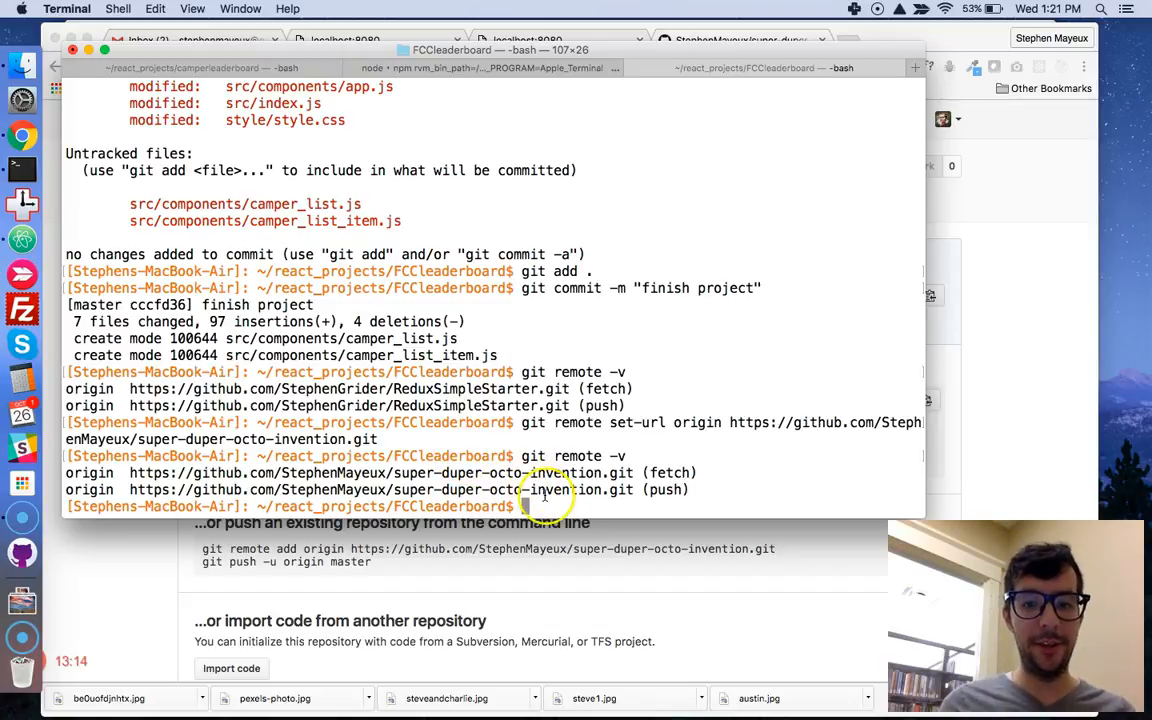
text(git push orig)
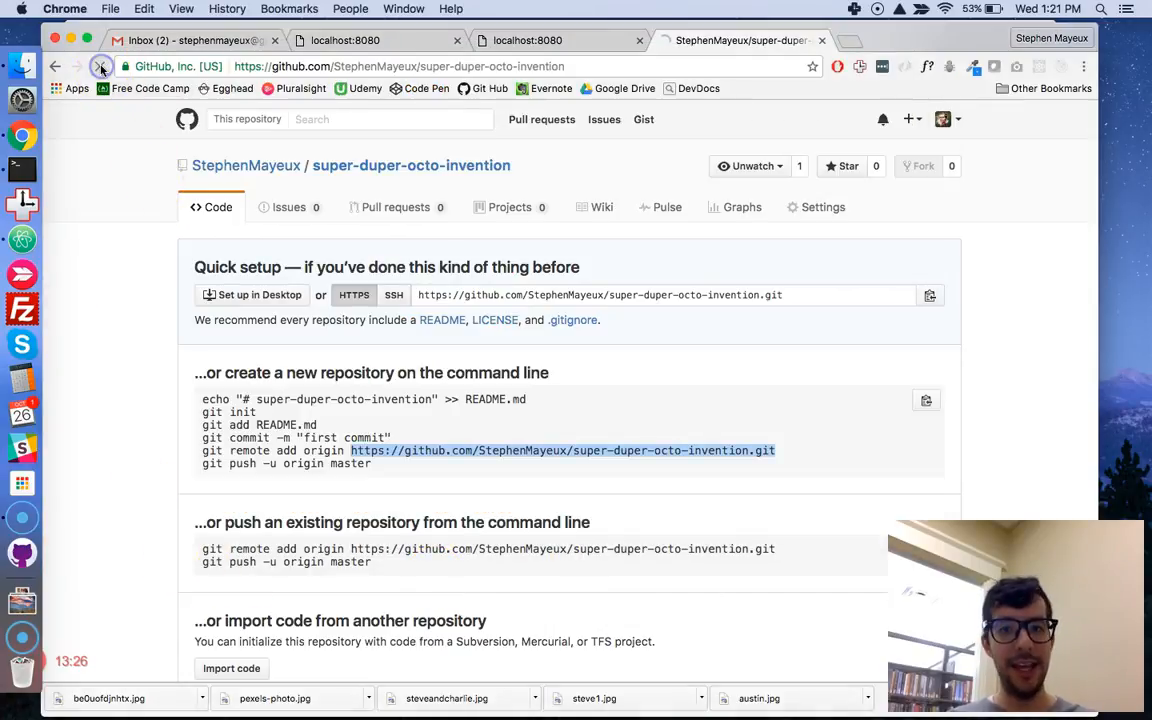
Reload the repo to see the pushed files and go to its Settings name field
click(100, 66)
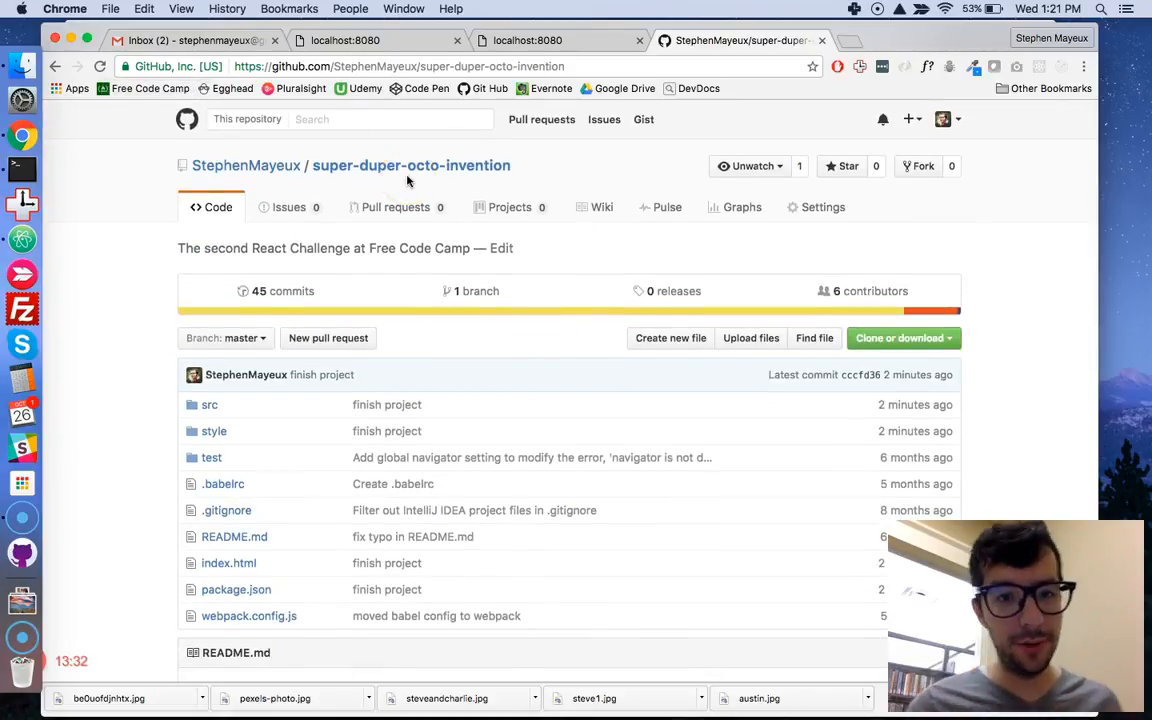
mouse_move(704, 308)
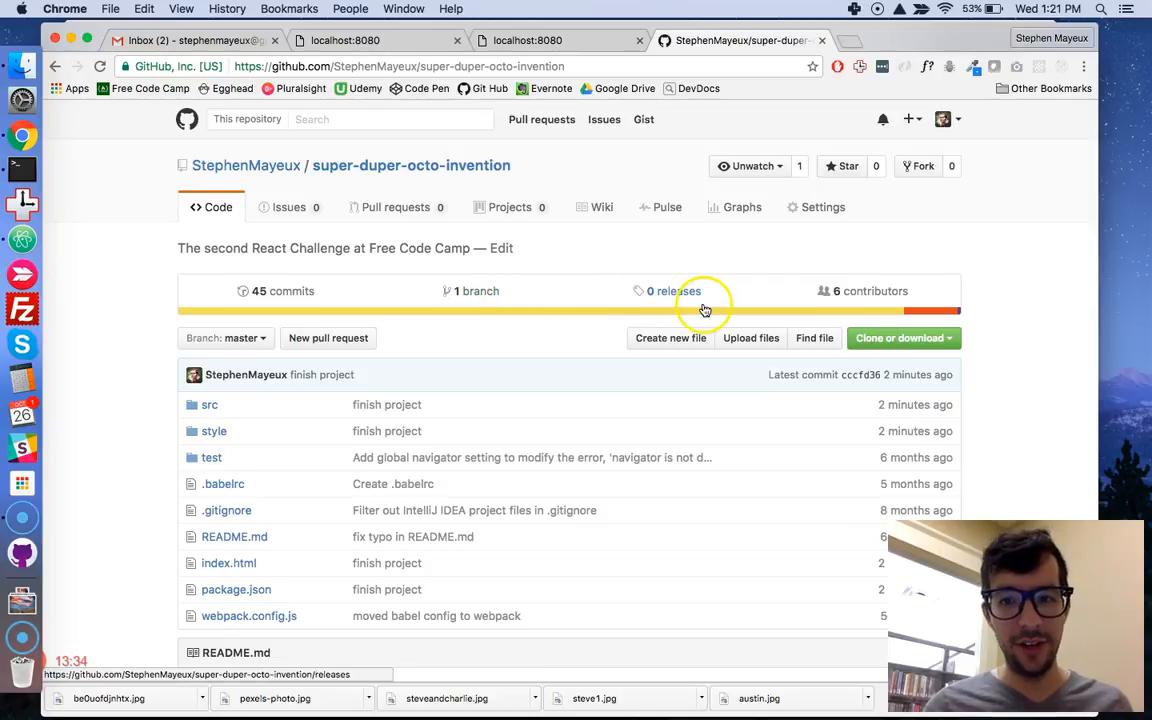
click(822, 206)
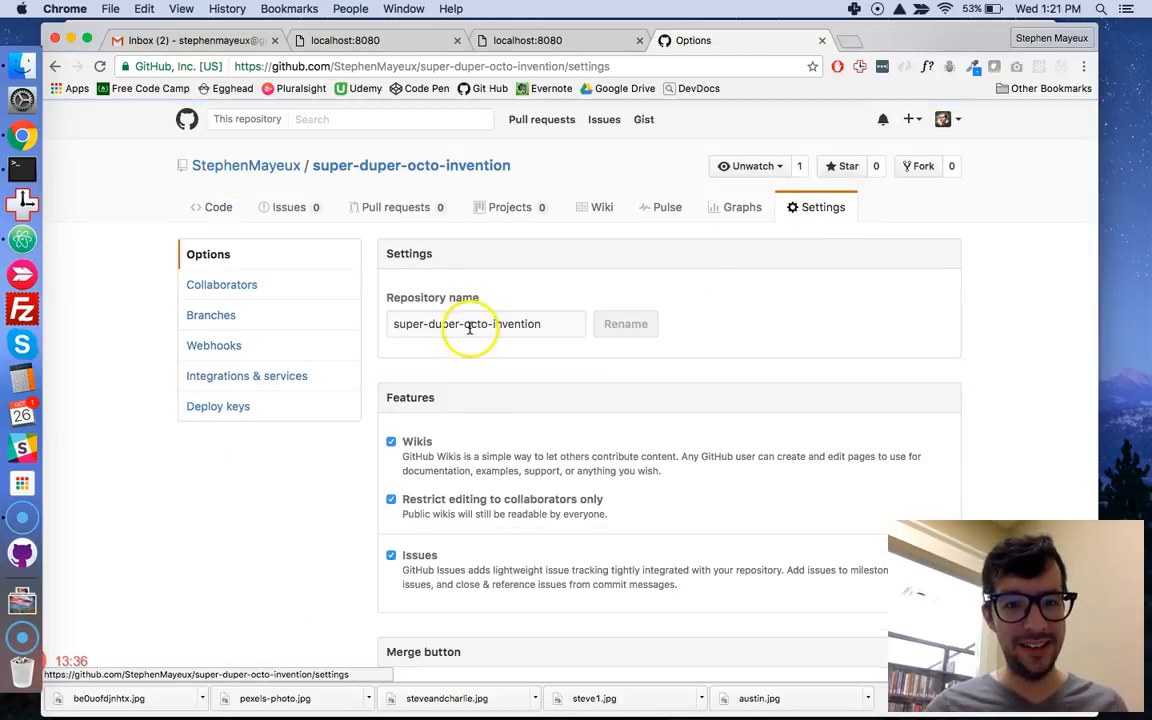
click(486, 324)
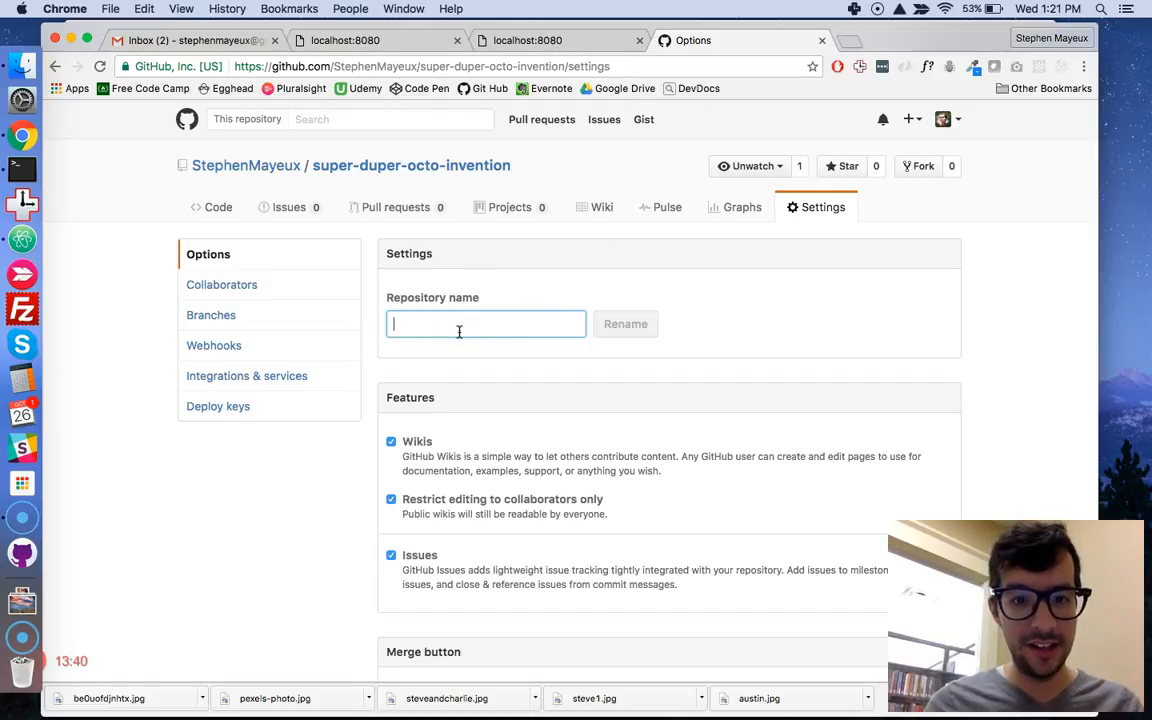
Rename the repository to fccleaderboard and apply the change
text(FCC)
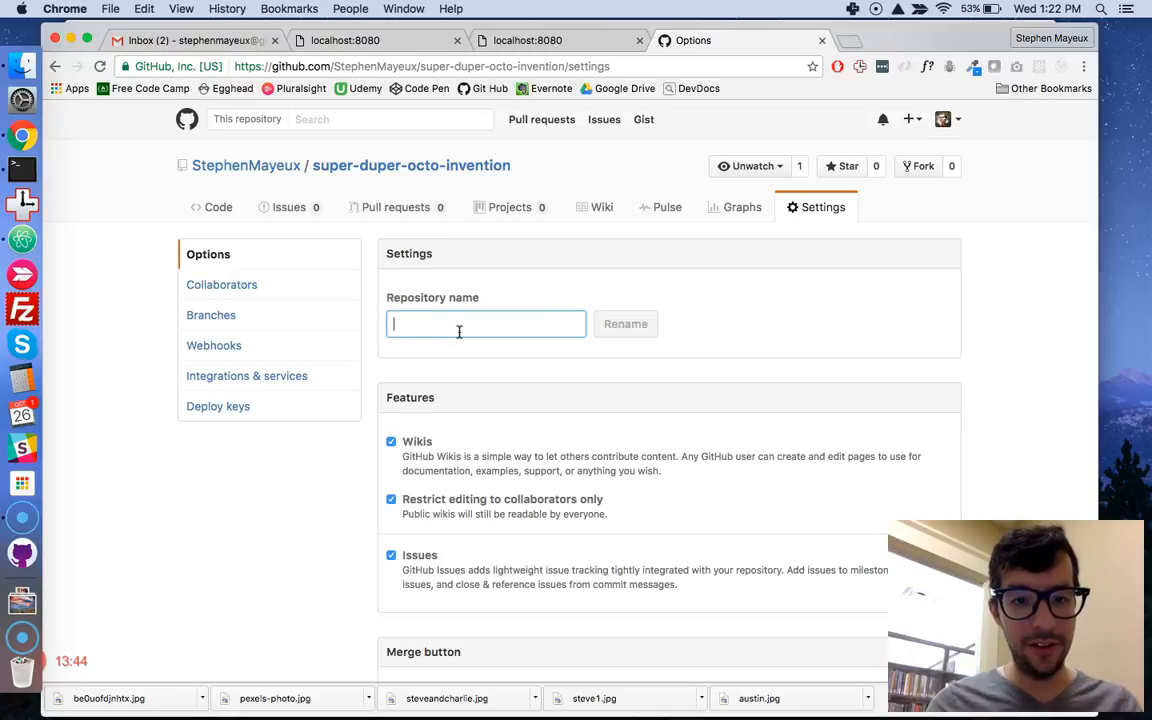
text(fccleaderboard)
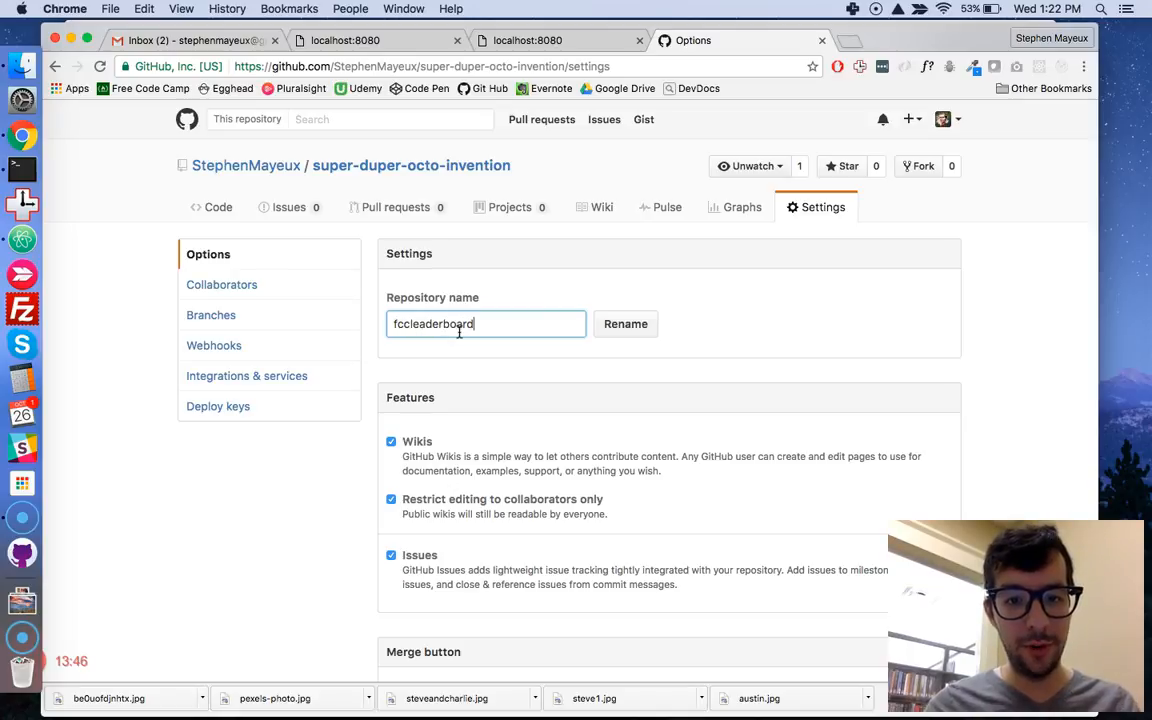
click(624, 324)
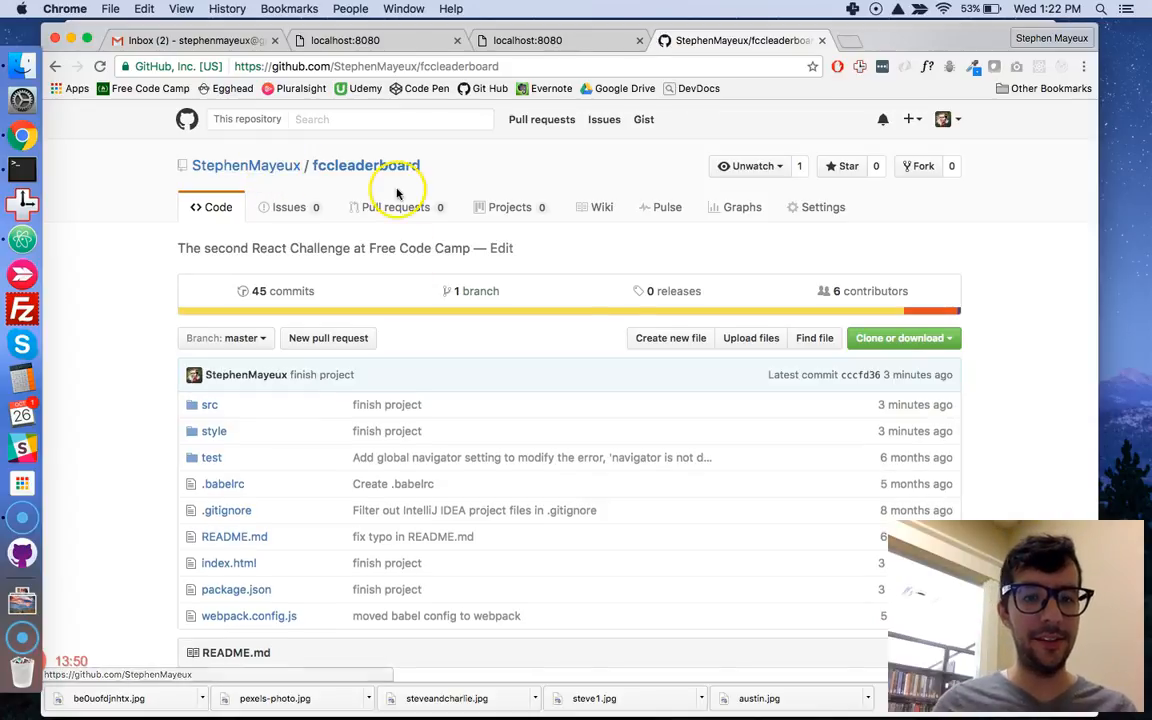
mouse_move(360, 228)
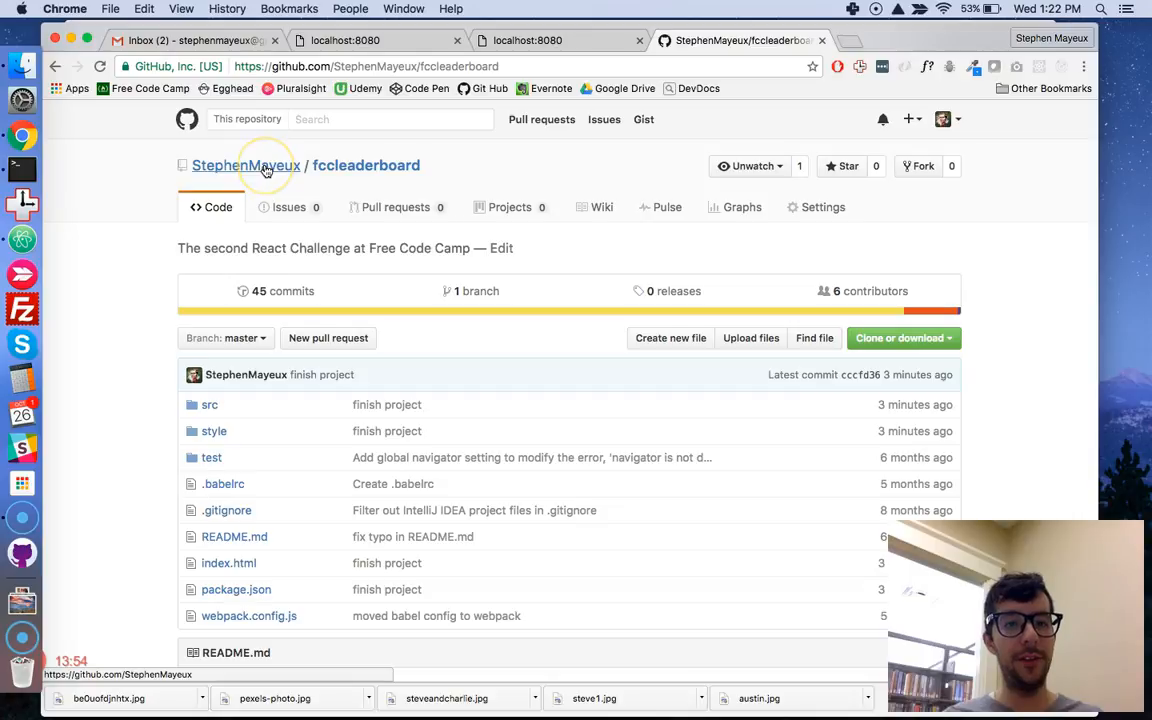
scroll(down, 3)
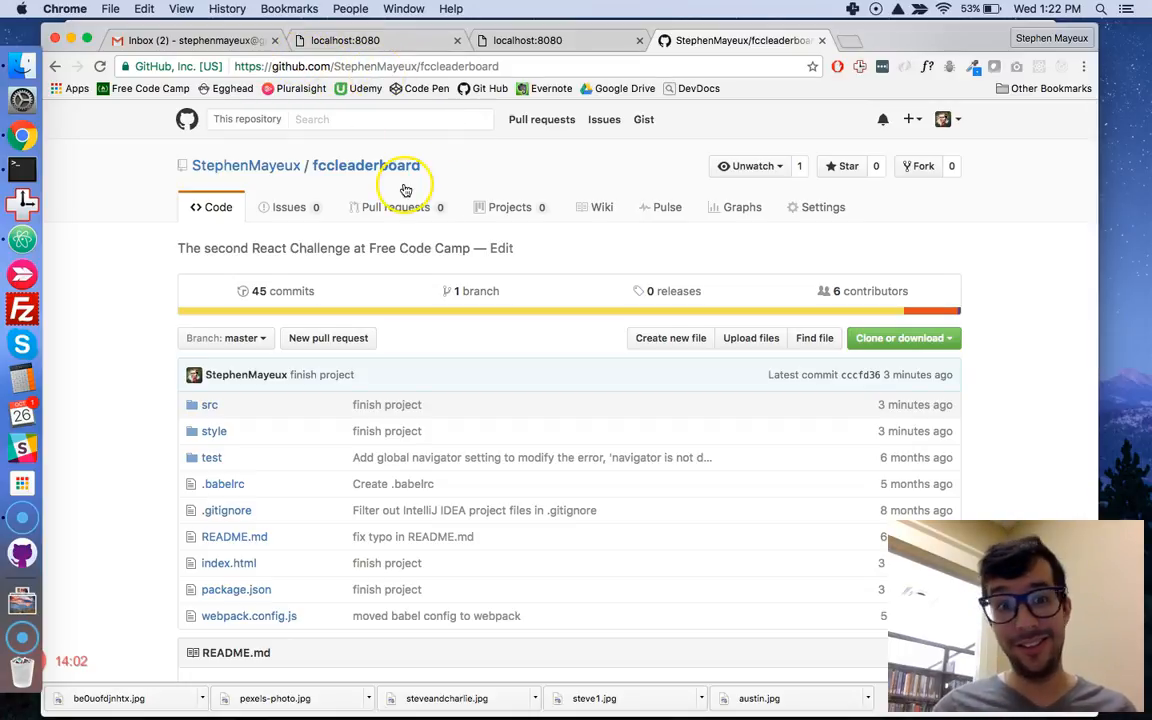
mouse_move(472, 132)
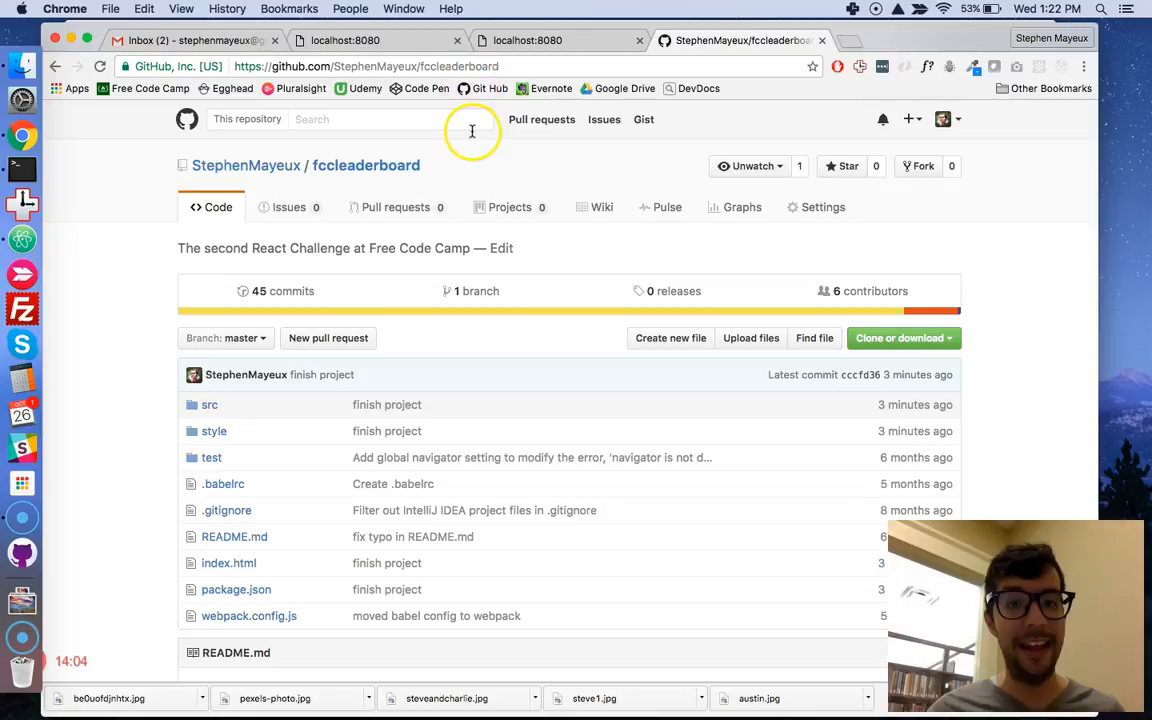